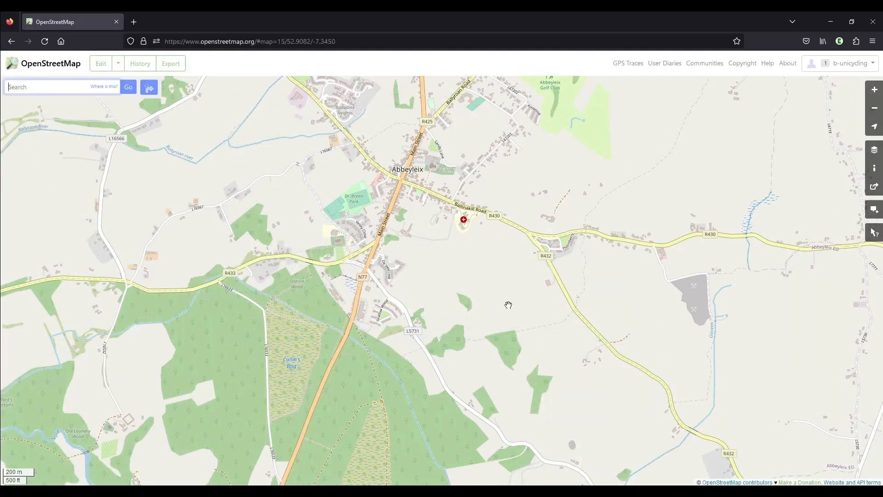
pyautogui.moveTo(495, 280)
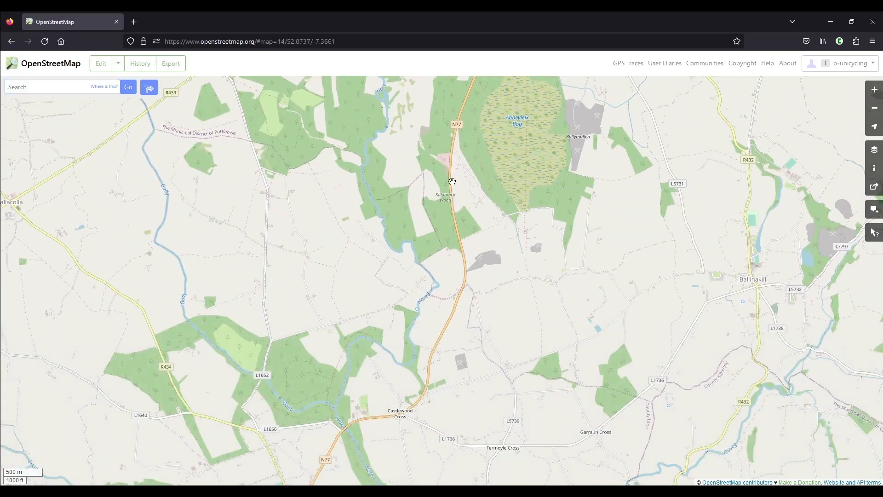
# Zoom to Sandfordscourt Road near Kilkieran and launch the iD editor over aerial imagery.
pyautogui.scroll(-3)
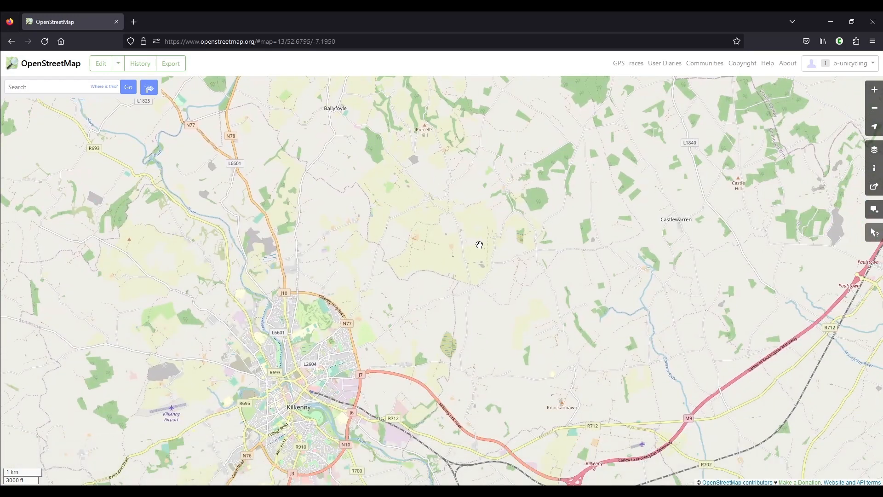
pyautogui.moveTo(454, 297)
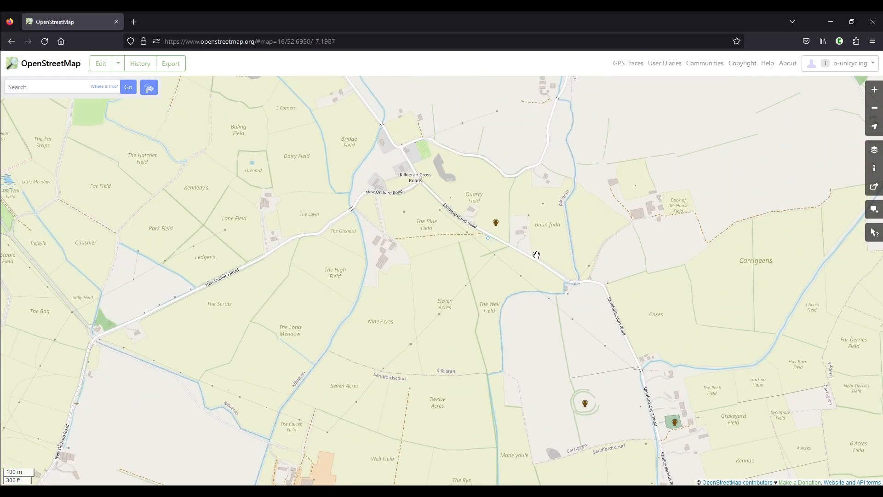
pyautogui.click(873, 89)
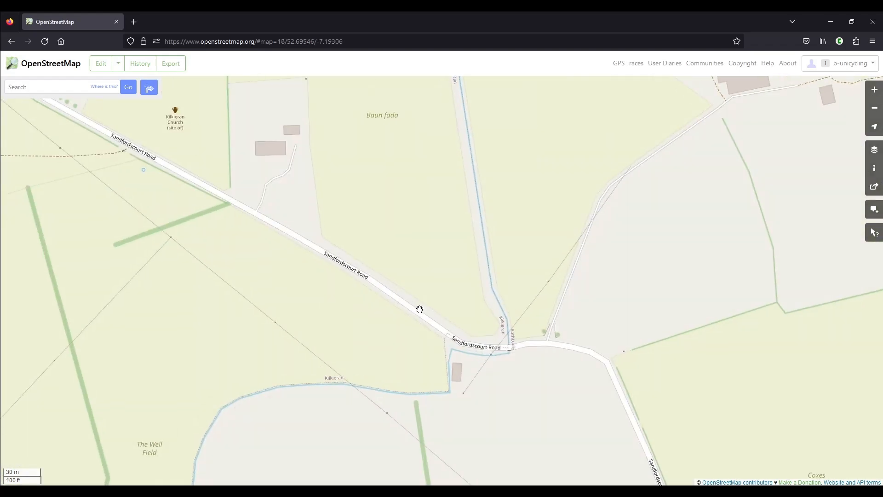
pyautogui.click(100, 63)
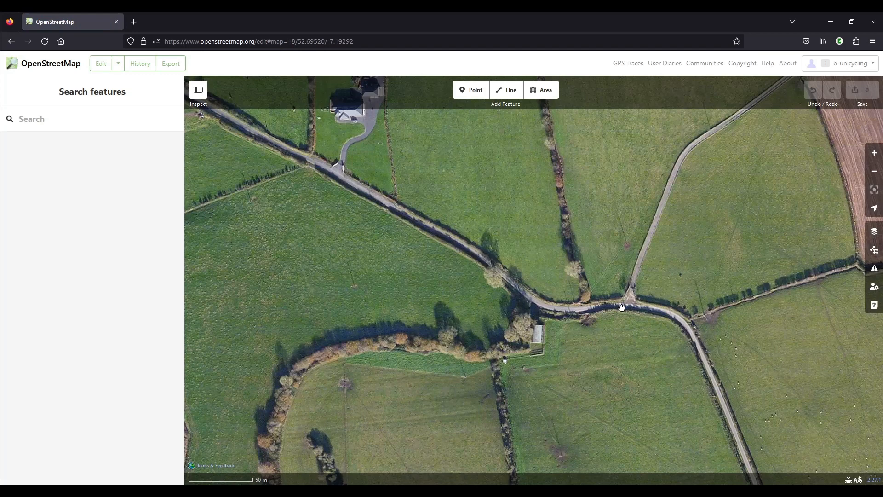
# Zoom in on the hedge-lined road bend and select the Line drawing tool.
pyautogui.scroll(3)
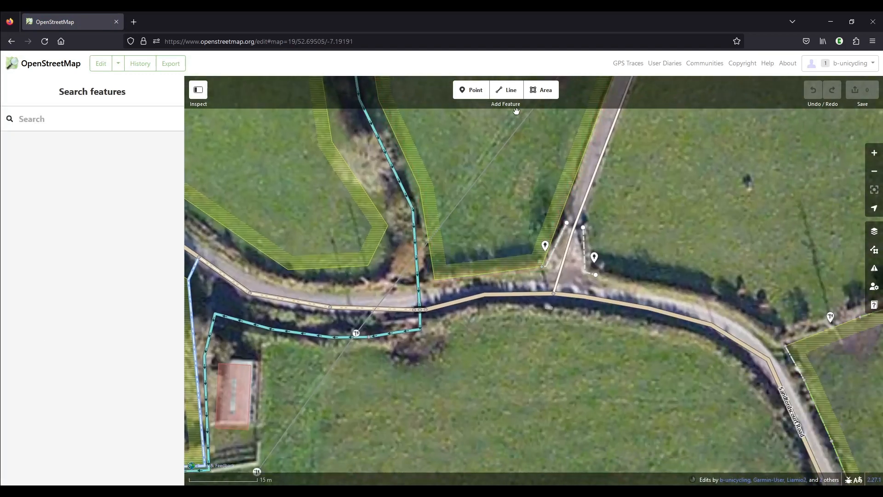
pyautogui.click(506, 89)
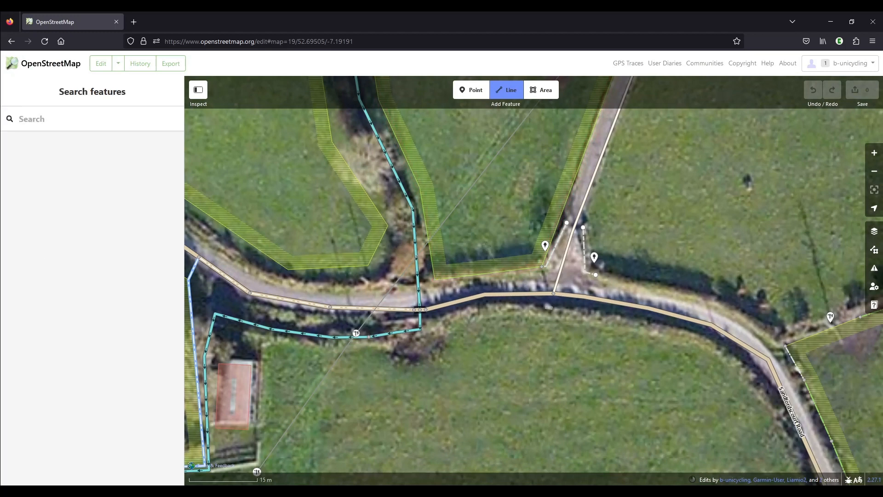
pyautogui.moveTo(502, 237)
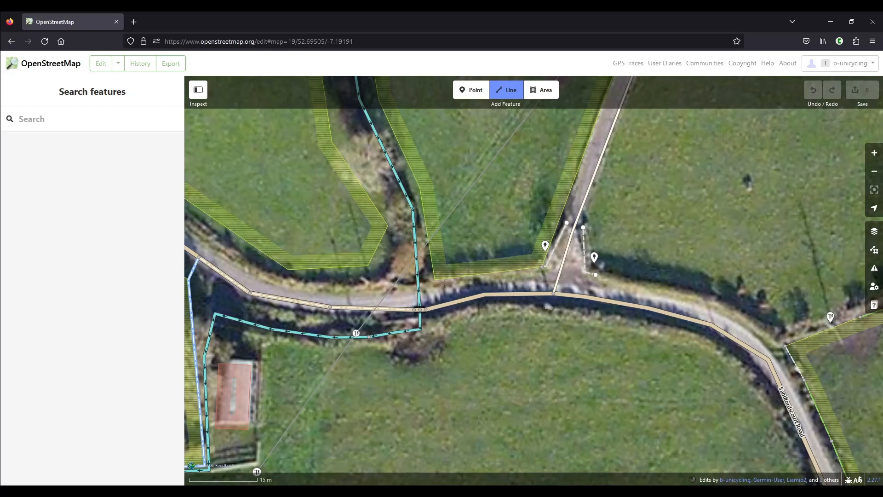
pyautogui.moveTo(501, 204)
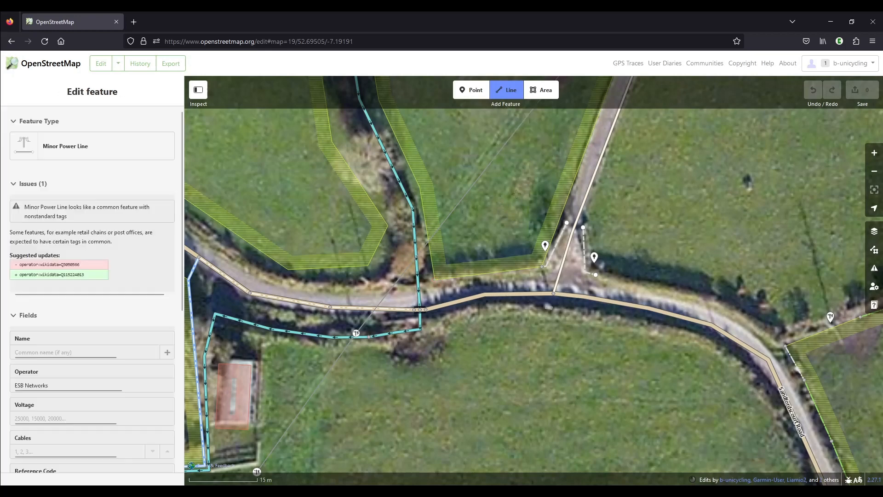
pyautogui.click(506, 90)
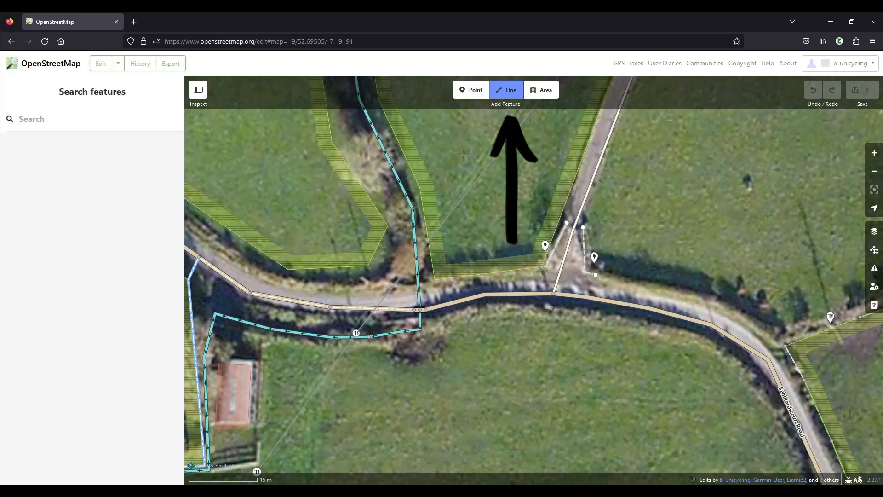
pyautogui.moveTo(451, 259)
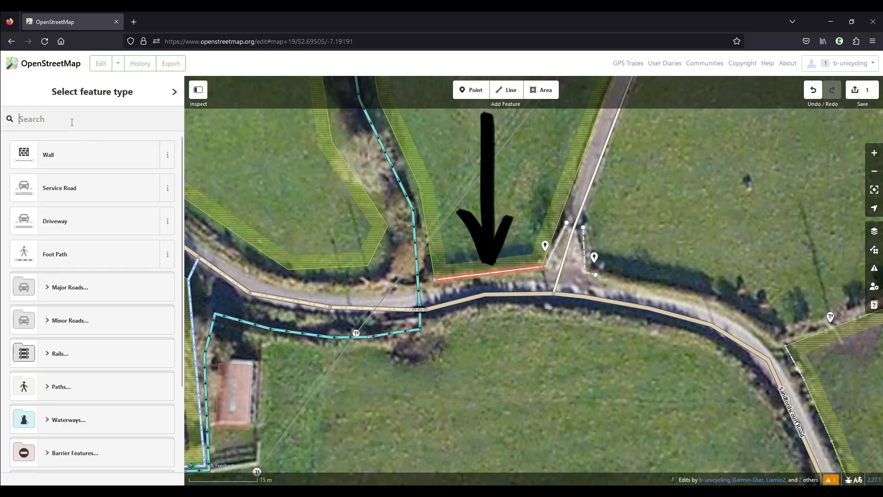
# Classify the drawn line as Hedge (barrier=hedge) by searching 'hed'.
pyautogui.write('hed')
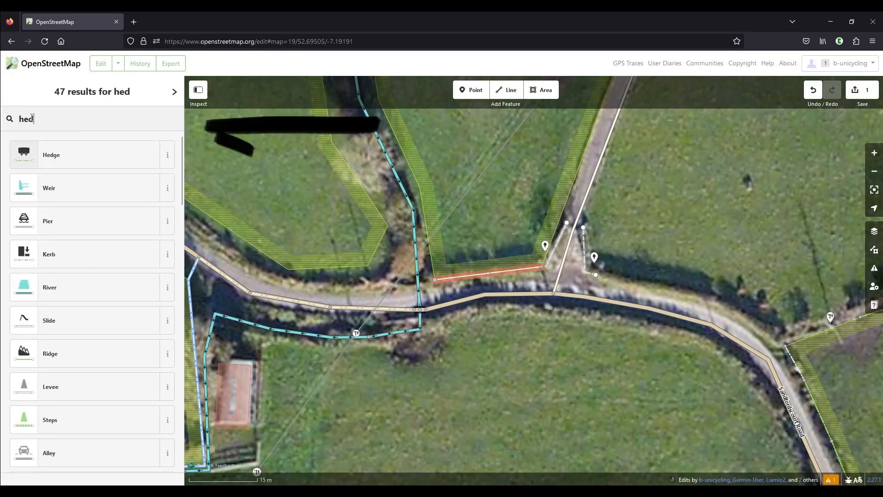
pyautogui.moveTo(69, 156)
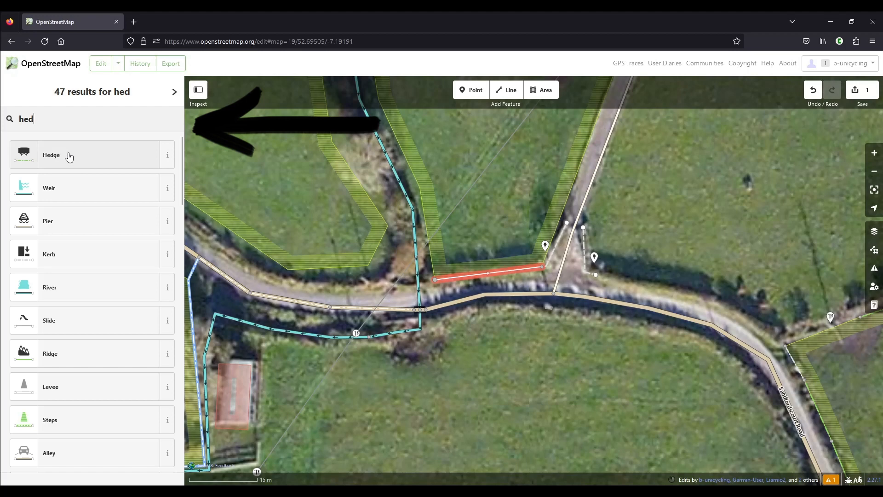
pyautogui.click(51, 155)
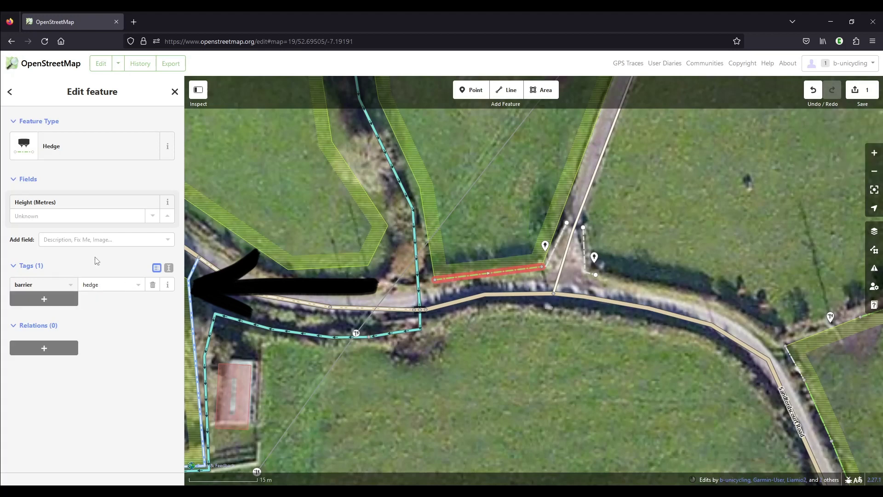
pyautogui.moveTo(43, 298)
pyautogui.write('genus:e')
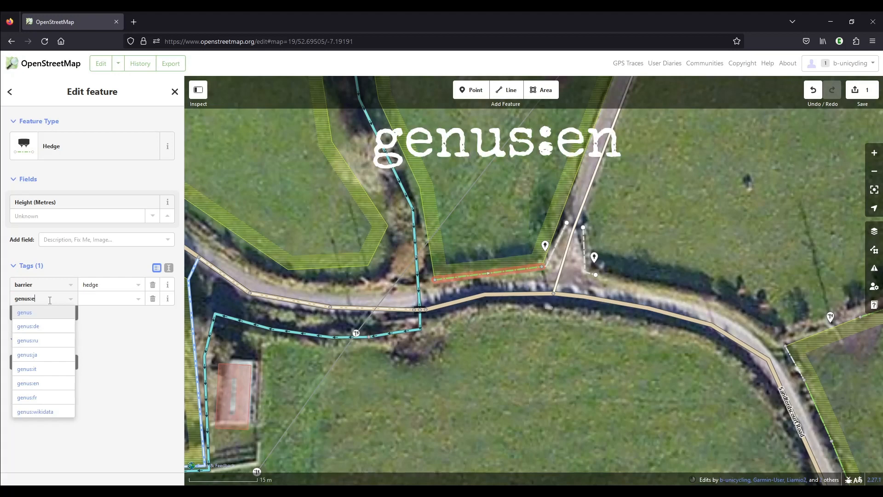
# Add a genus:en tag to the hedge with value Hawthorn;Ivy;Blackberry.
pyautogui.click(28, 382)
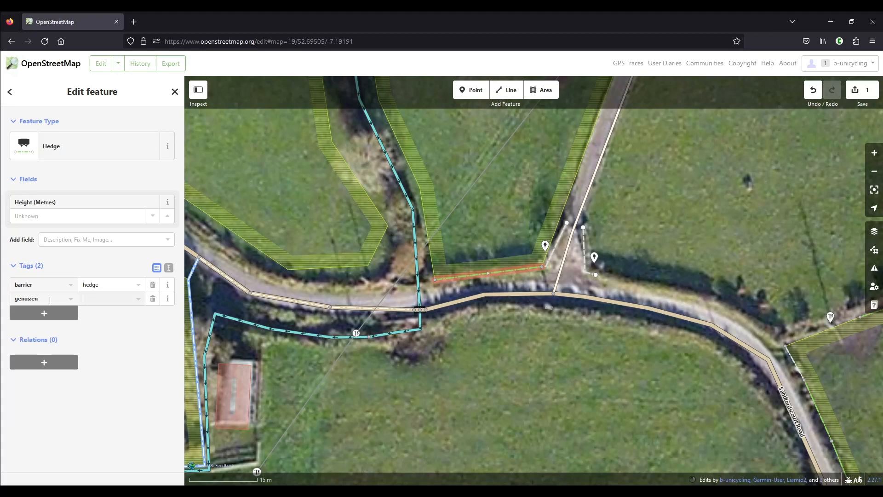
pyautogui.write('Ha')
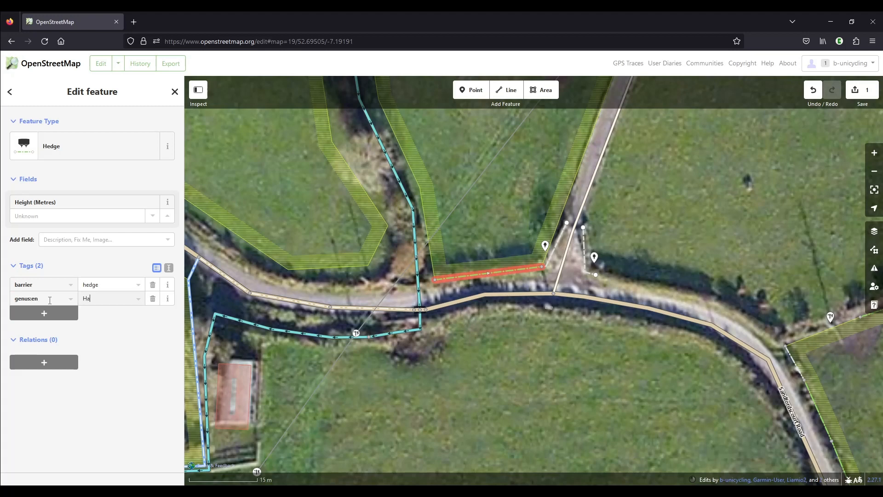
pyautogui.write('wthorn')
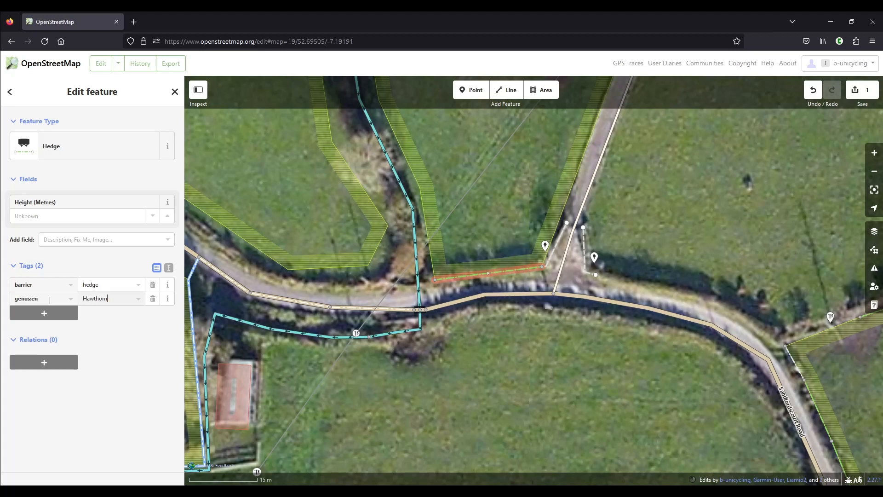
pyautogui.write(';')
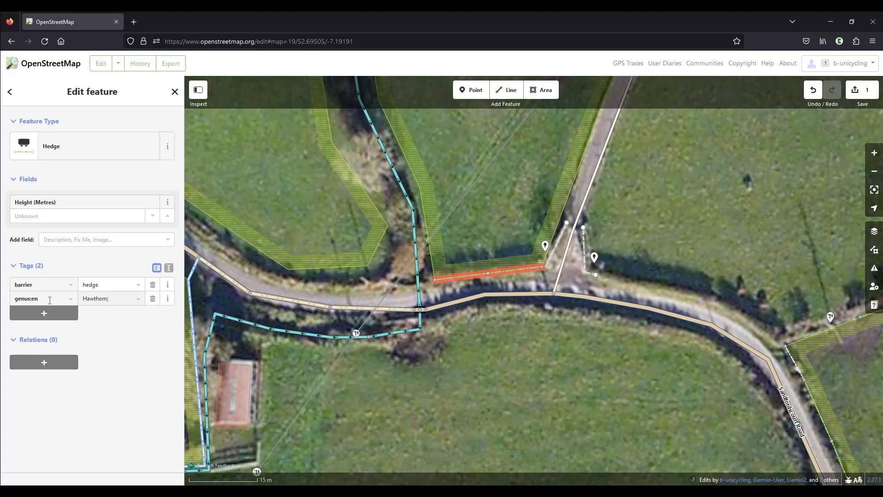
pyautogui.write('Ivy;')
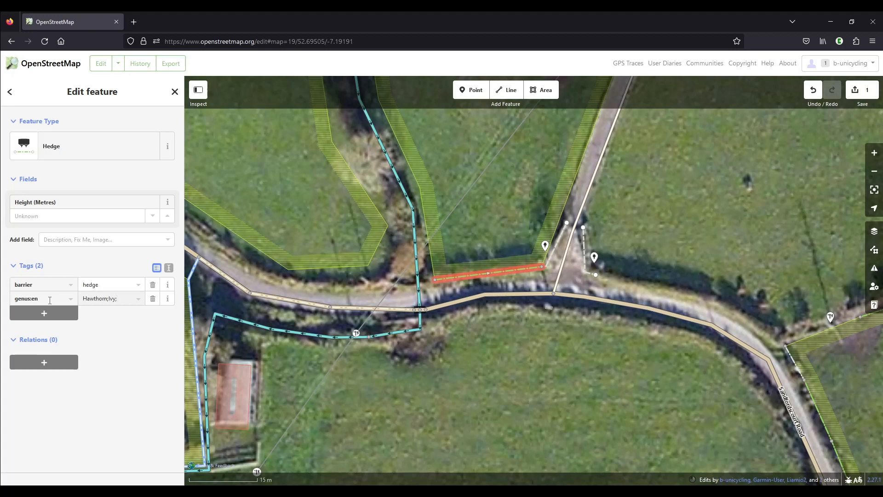
pyautogui.write('Blackberry')
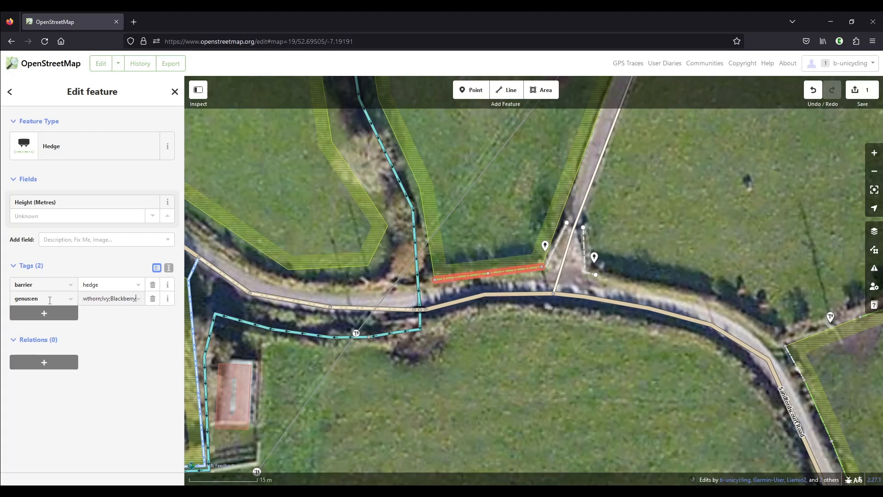
pyautogui.moveTo(219, 286)
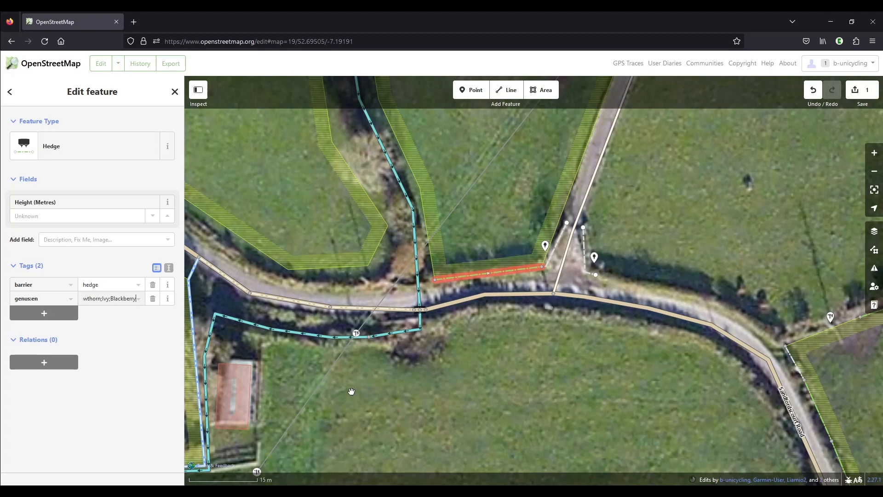
pyautogui.moveTo(134, 21)
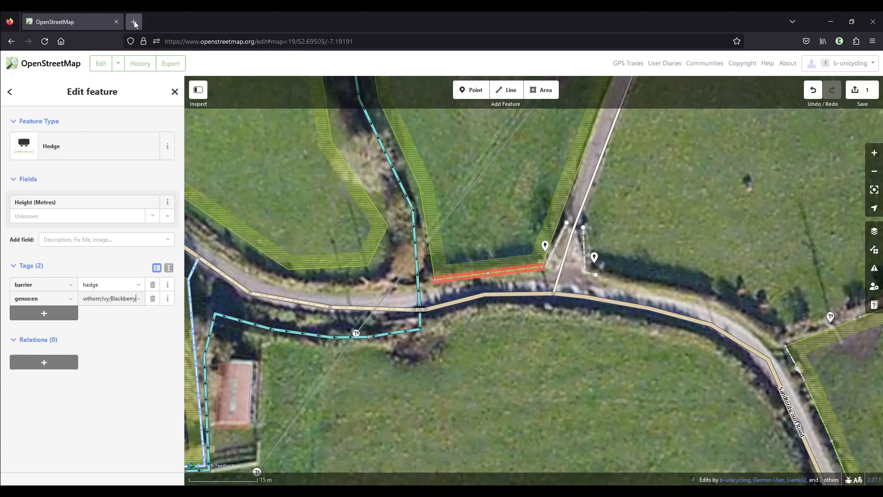
# Look up Hawthorn on Wikidata to find Crataegus (Q132557), then return to the iD tab.
pyautogui.click(134, 21)
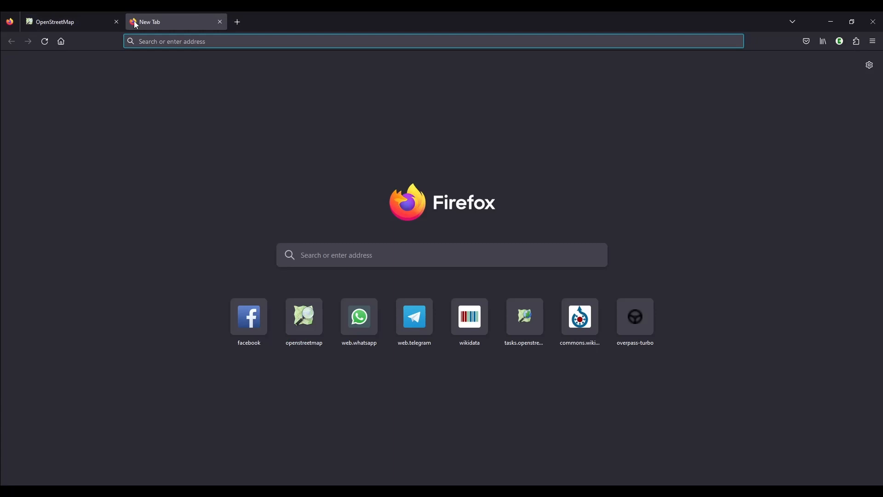
pyautogui.write('wi')
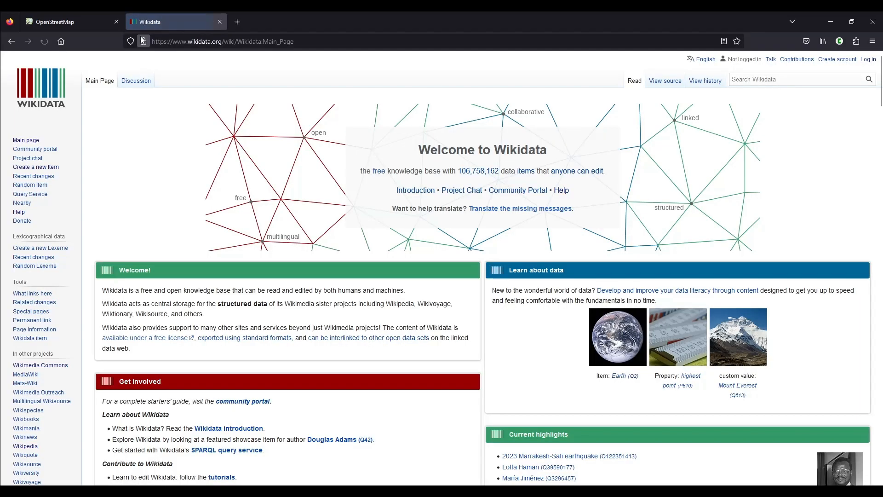
pyautogui.write('H')
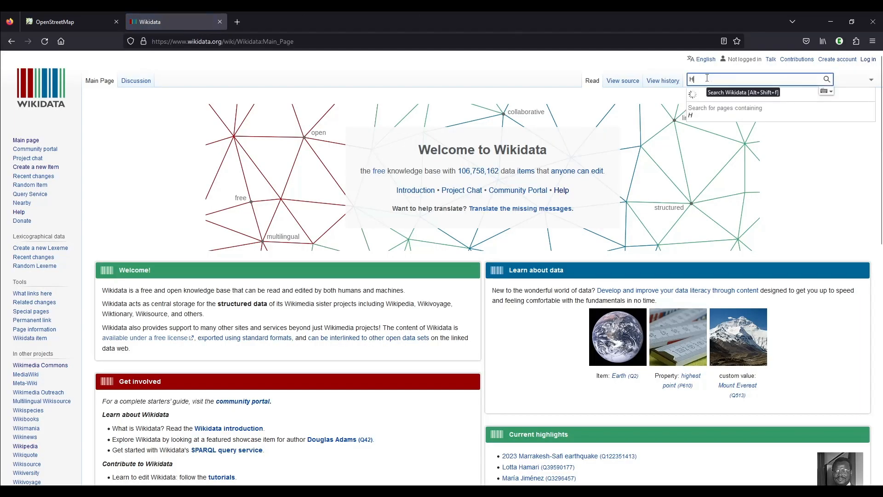
pyautogui.write('awthorn')
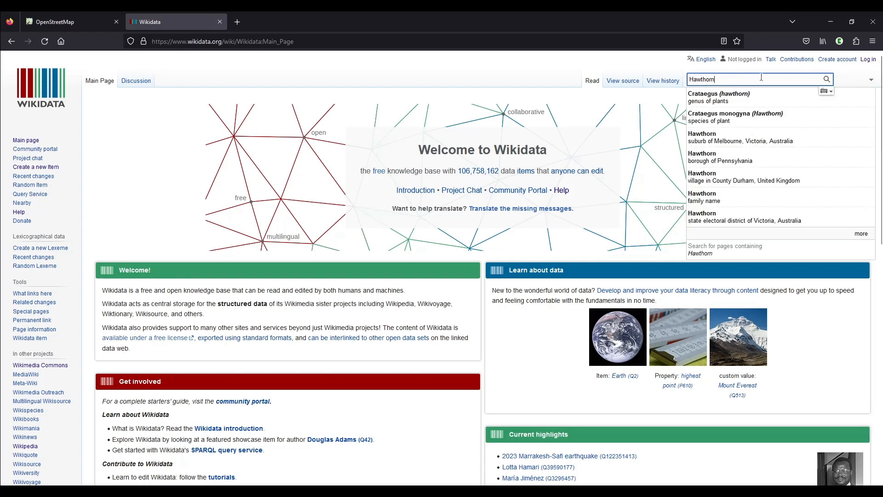
pyautogui.moveTo(755, 97)
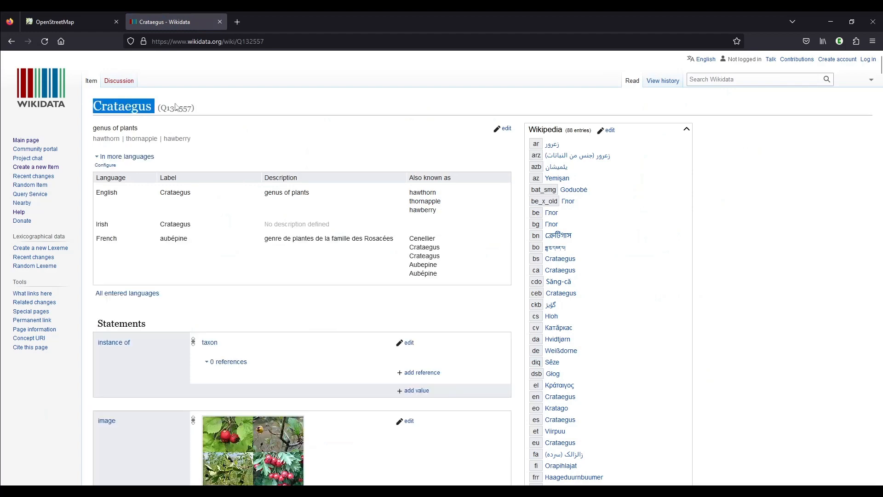
pyautogui.moveTo(302, 118)
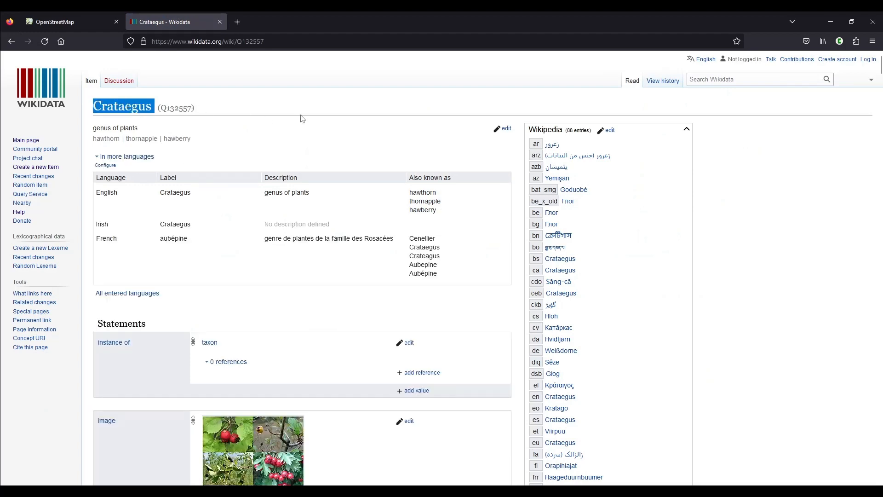
pyautogui.click(67, 22)
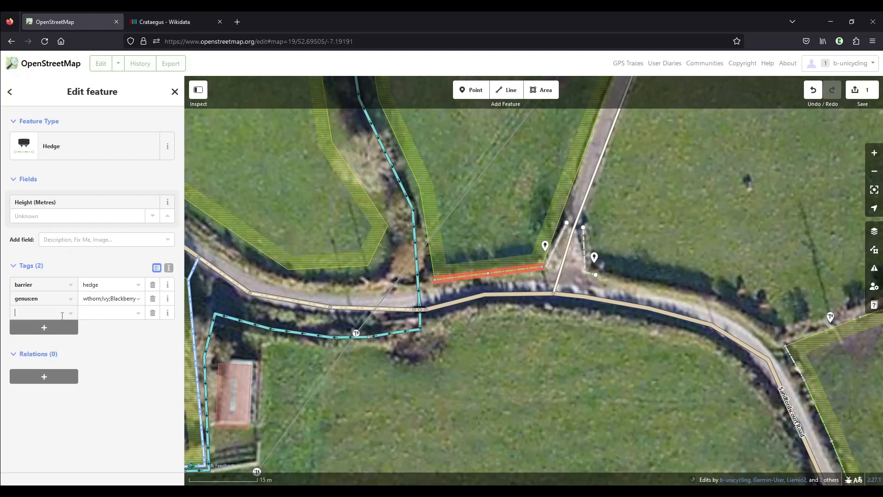
# Add a genus=Crataegus tag to the hedge, then return to the Wikidata tab.
pyautogui.write('genus')
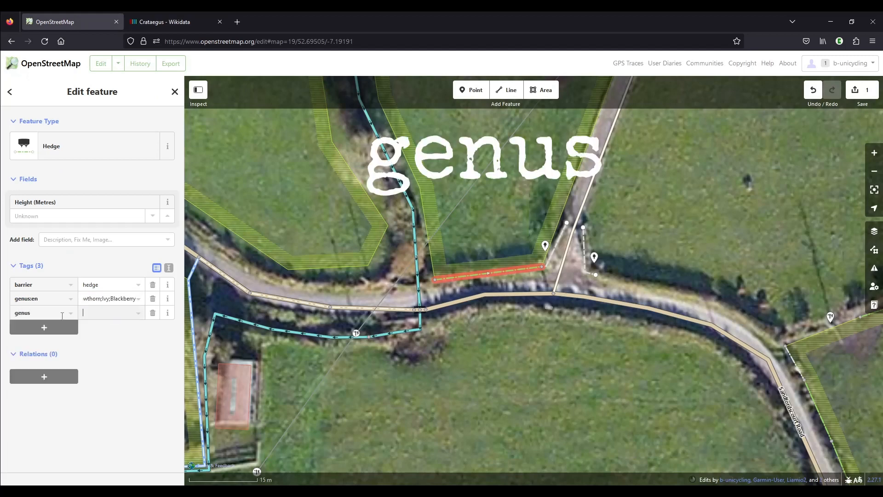
pyautogui.write('Crataegus;')
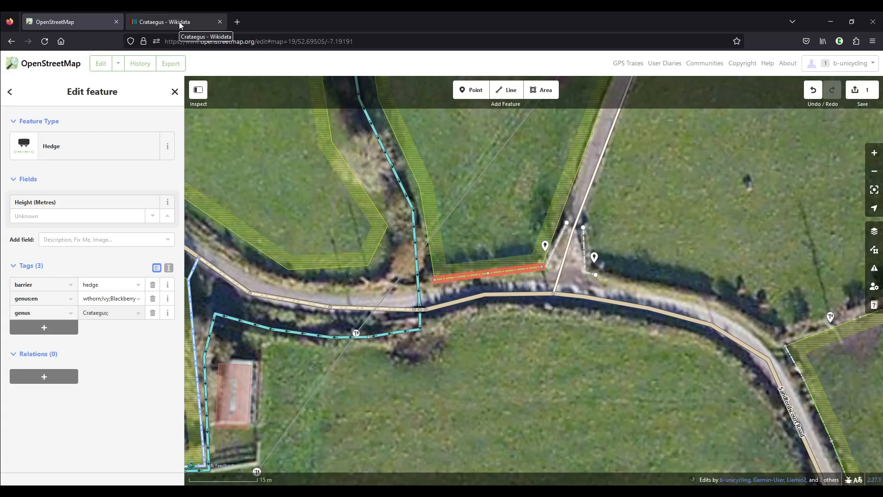
pyautogui.click(176, 22)
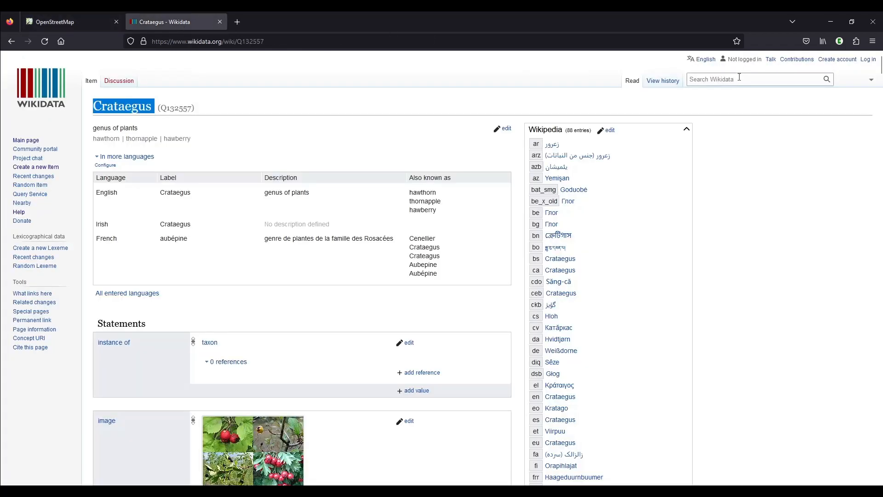
# Search Wikidata for 'ivy' and open Hedera, the ivy genus of plants.
pyautogui.write('ivy')
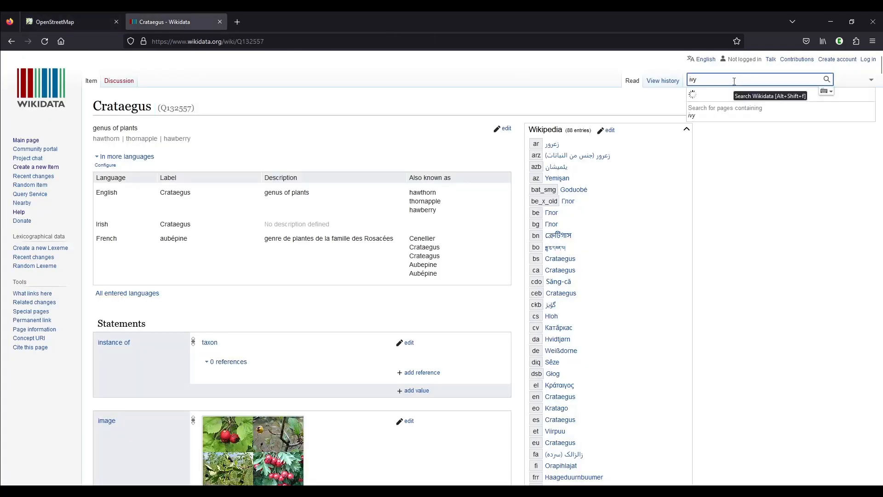
pyautogui.write('ivy')
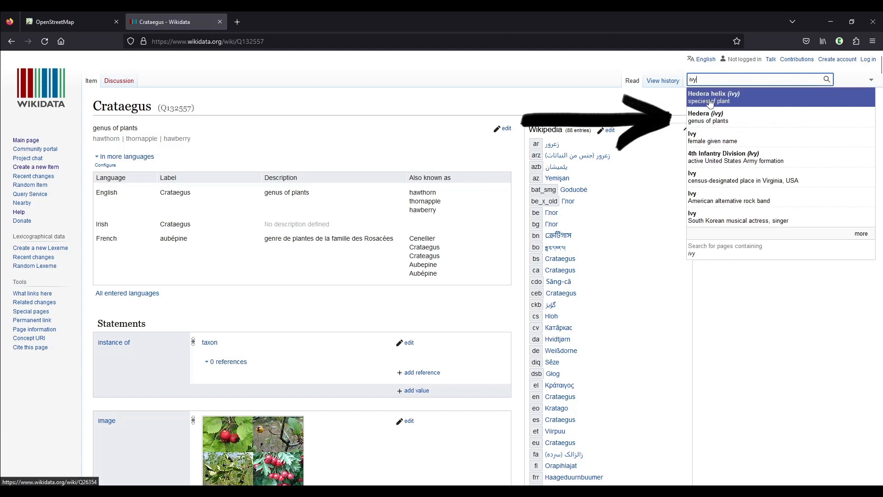
pyautogui.moveTo(723, 117)
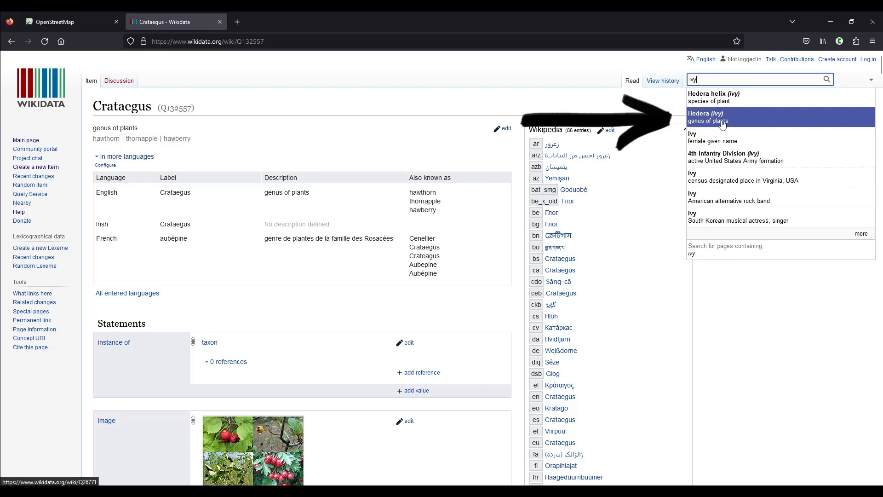
pyautogui.click(726, 117)
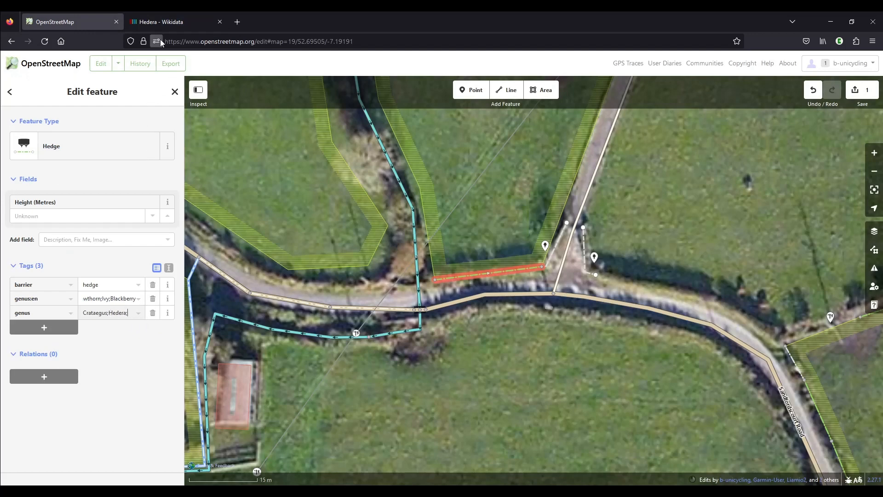
pyautogui.click(175, 21)
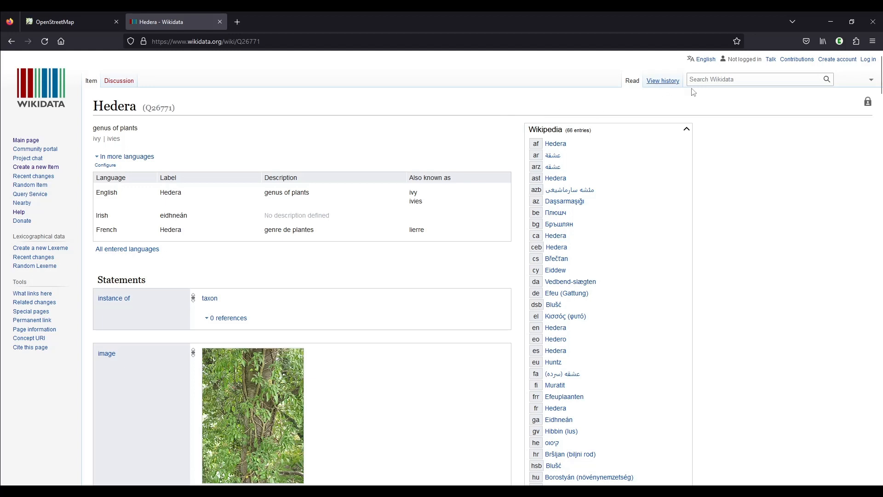
# Search Wikidata for Blackberry and inspect the Morus nigra item (Q161040).
pyautogui.write('Blackberry')
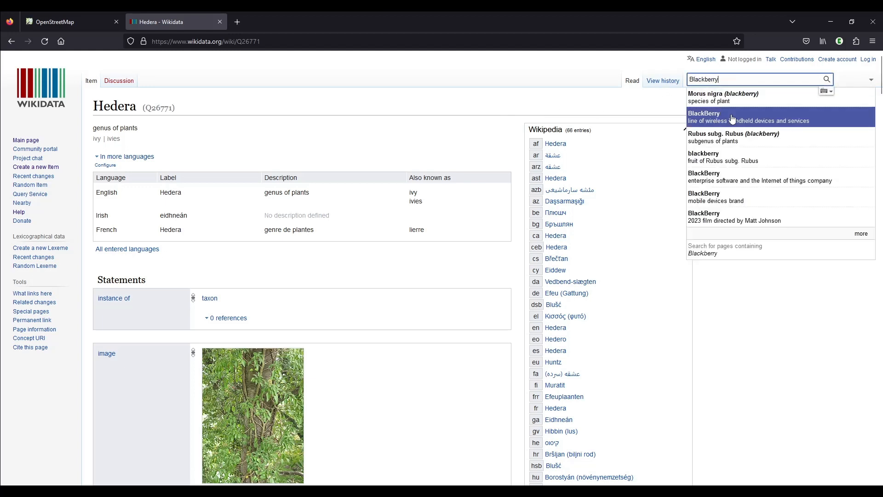
pyautogui.moveTo(760, 137)
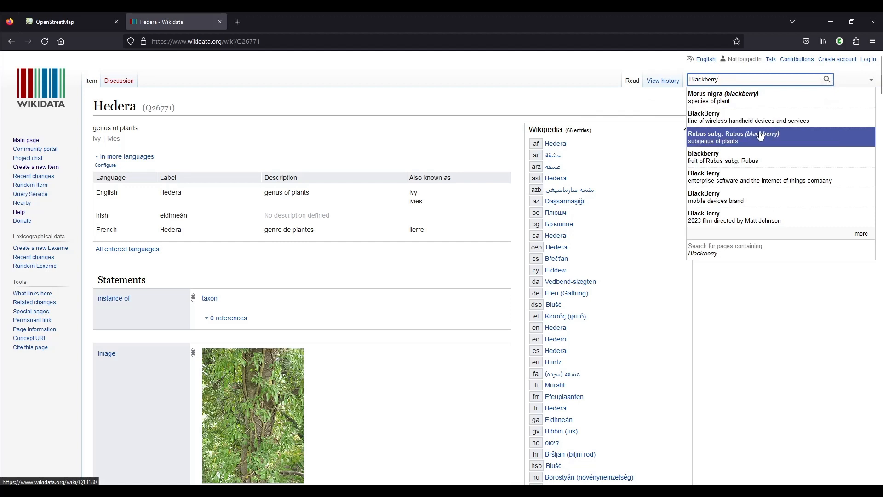
pyautogui.moveTo(725, 97)
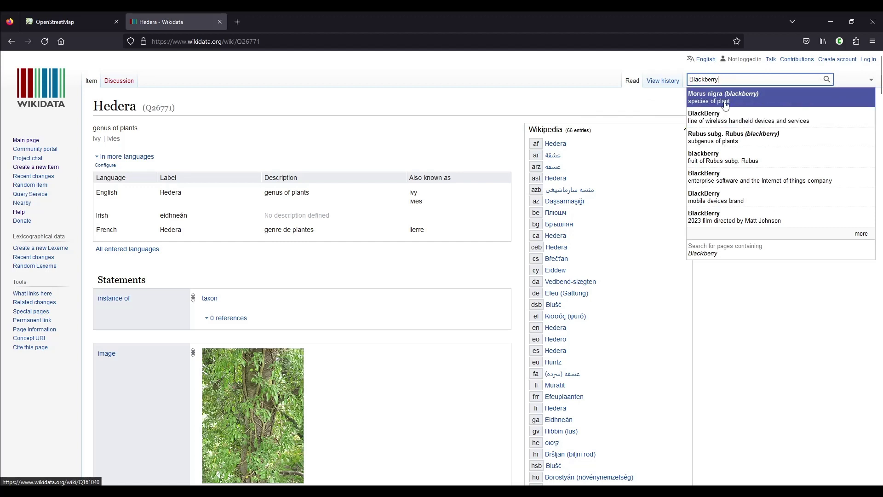
pyautogui.moveTo(740, 103)
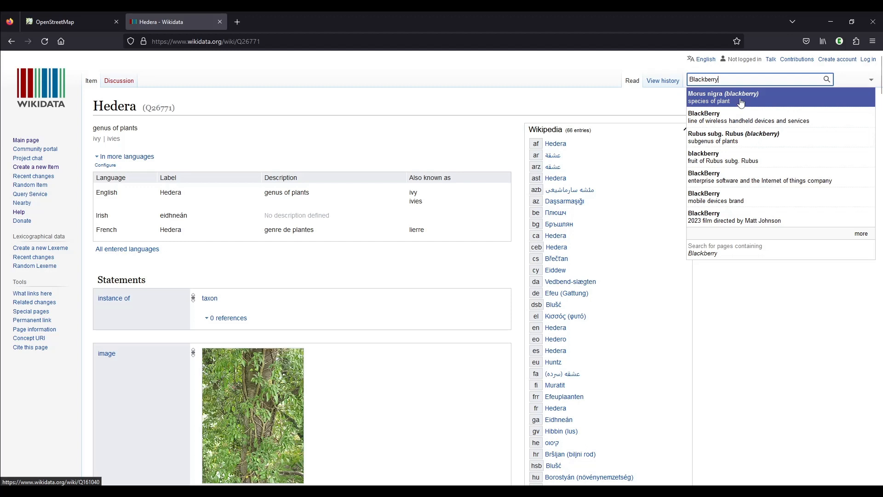
pyautogui.moveTo(732, 108)
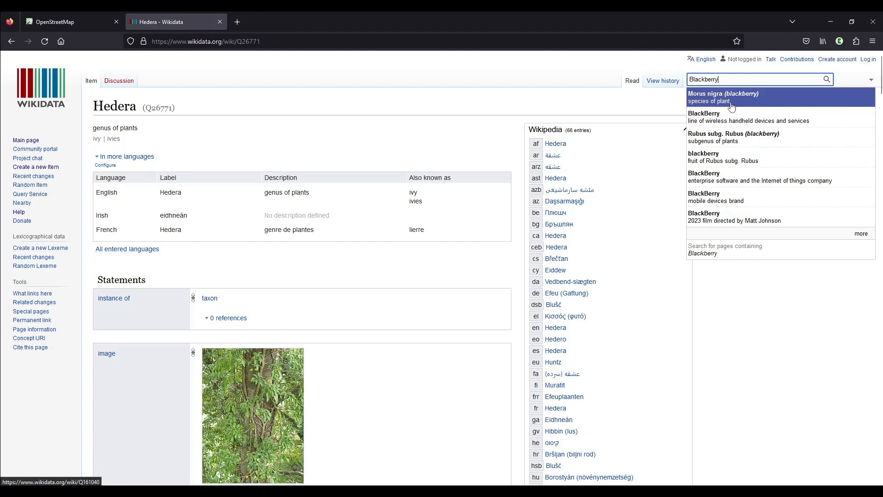
pyautogui.moveTo(723, 141)
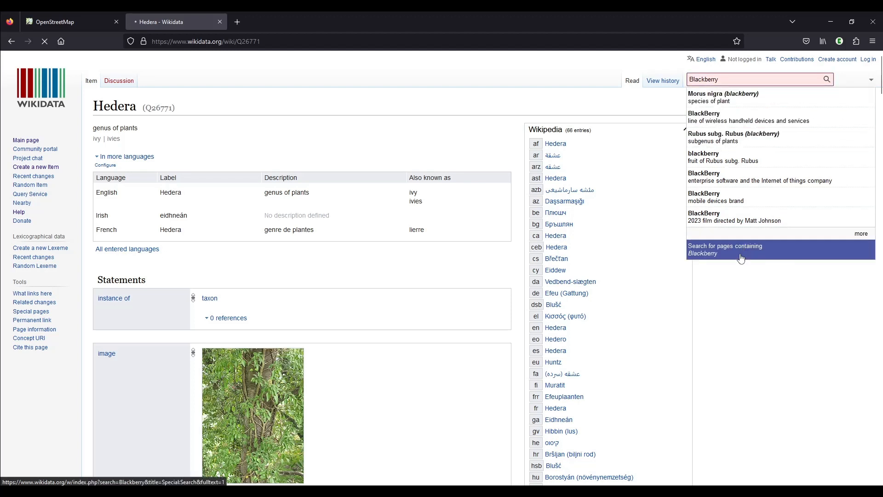
pyautogui.click(725, 250)
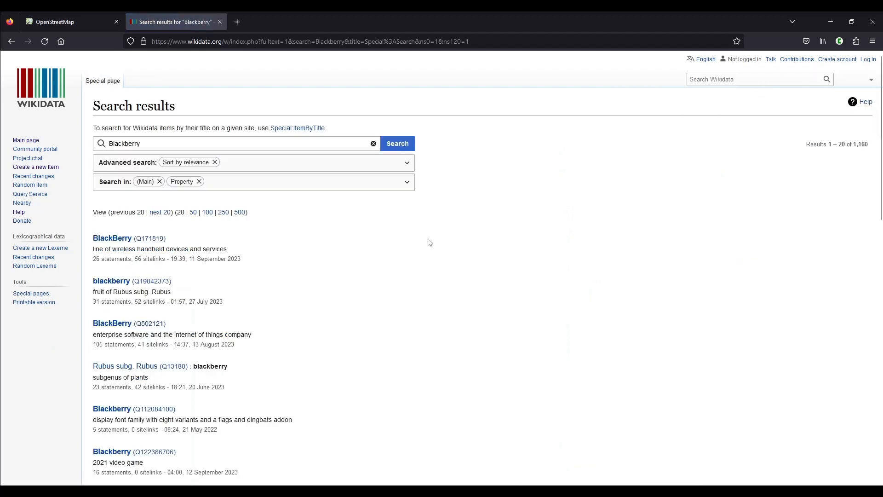
pyautogui.scroll(-3)
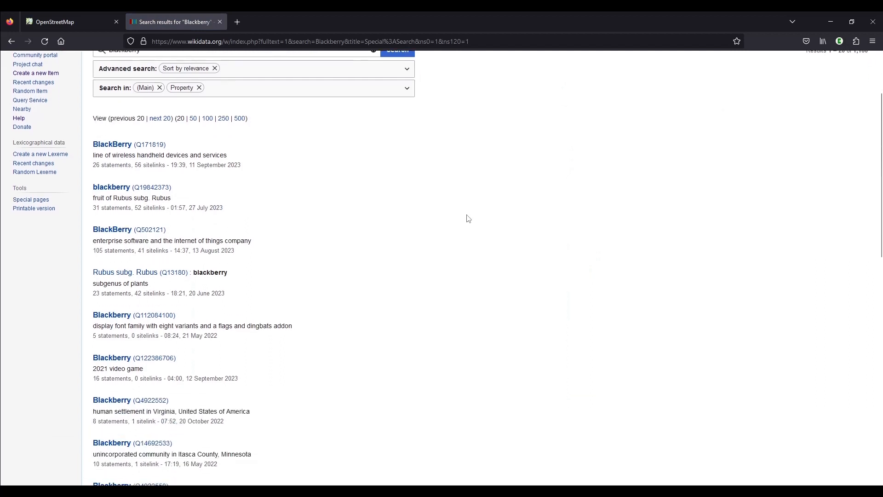
pyautogui.scroll(-3)
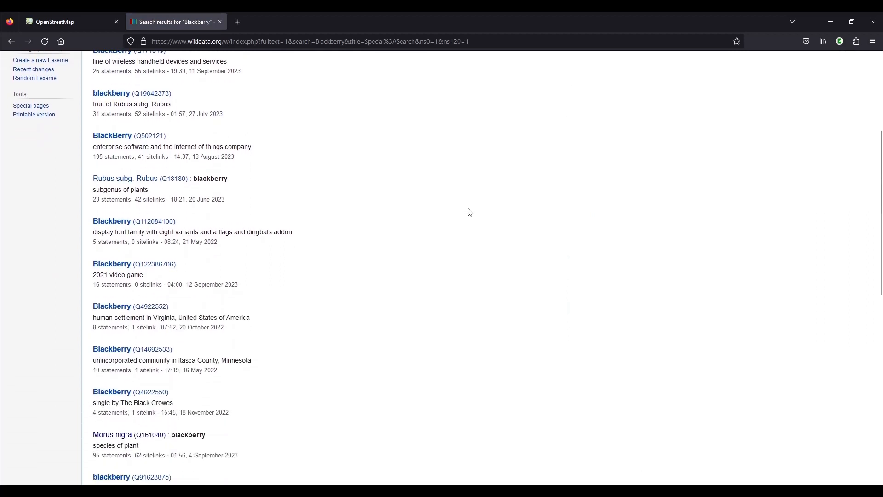
pyautogui.scroll(-3)
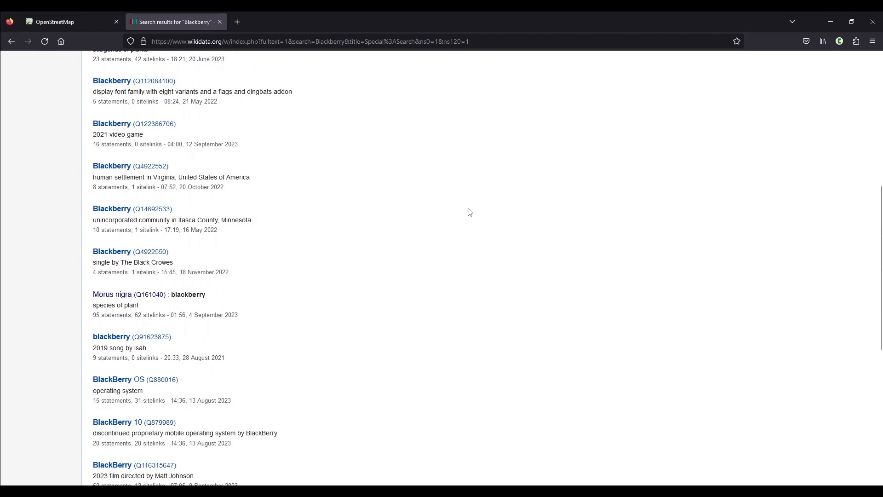
pyautogui.moveTo(113, 294)
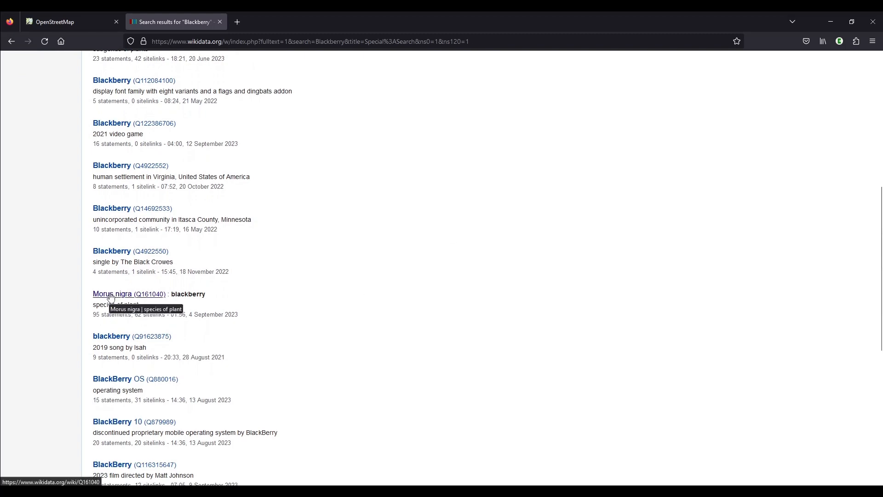
pyautogui.click(129, 294)
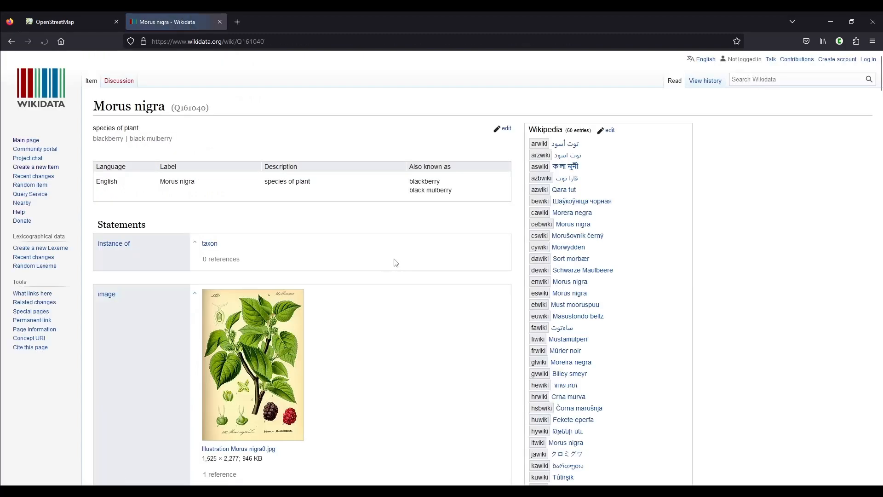
pyautogui.click(126, 156)
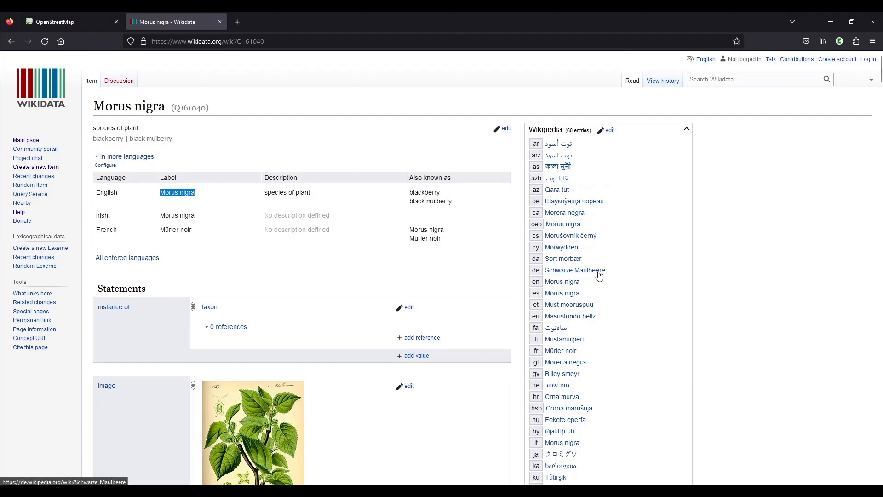
pyautogui.scroll(-3)
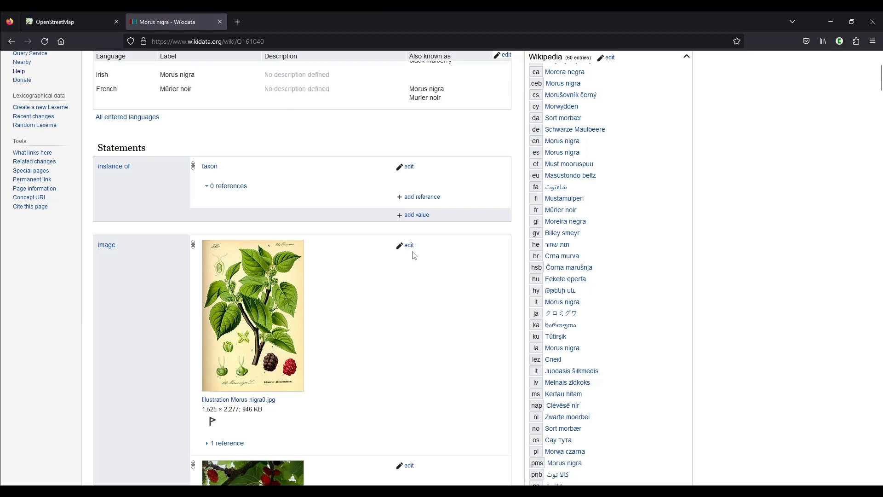
pyautogui.scroll(-3)
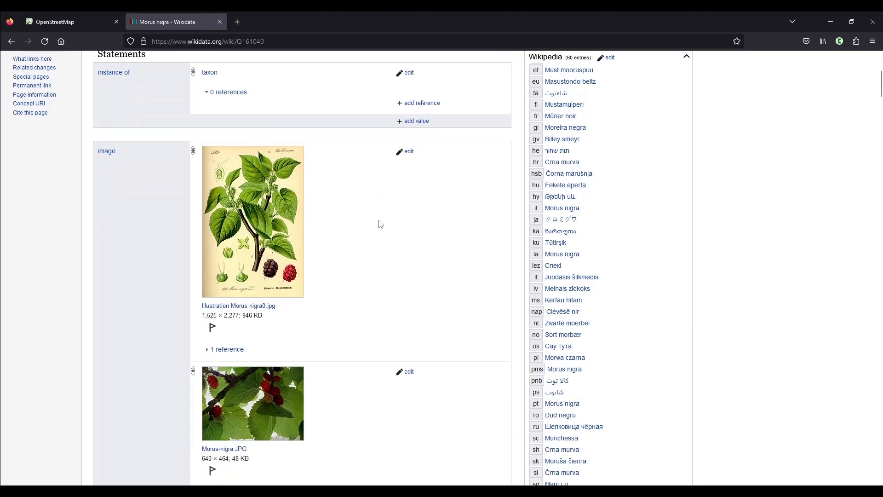
pyautogui.scroll(-3)
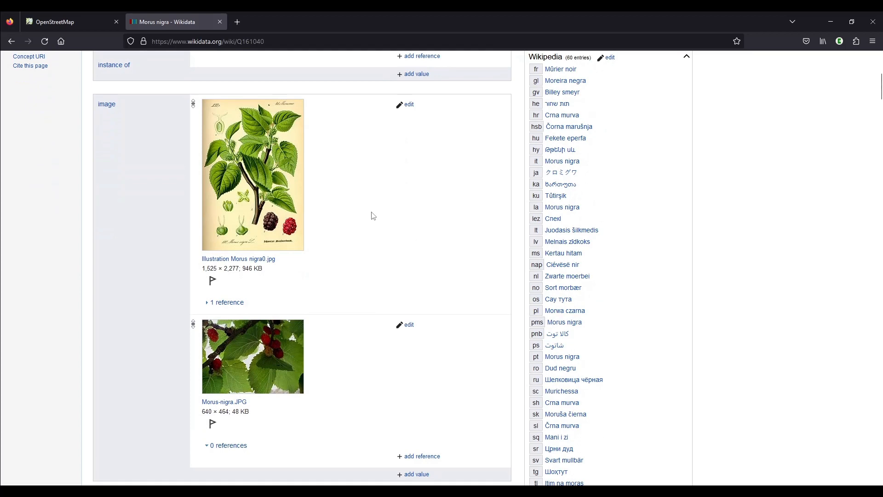
pyautogui.scroll(3)
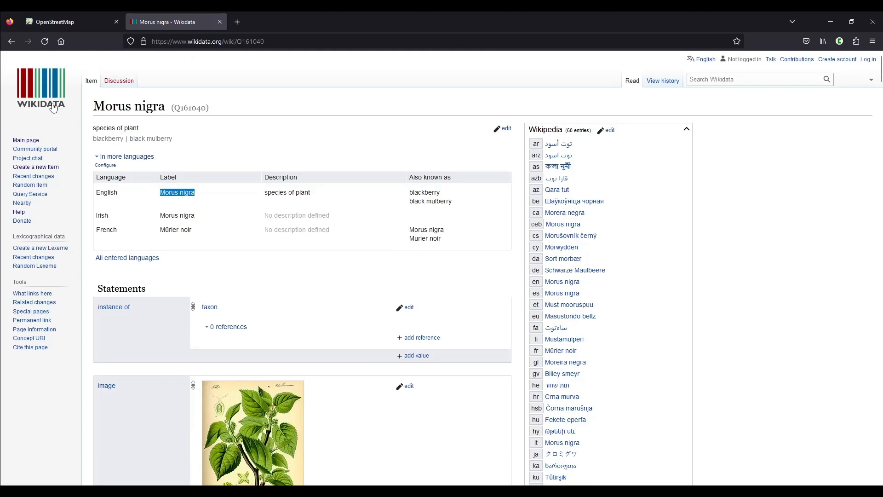
pyautogui.moveTo(316, 180)
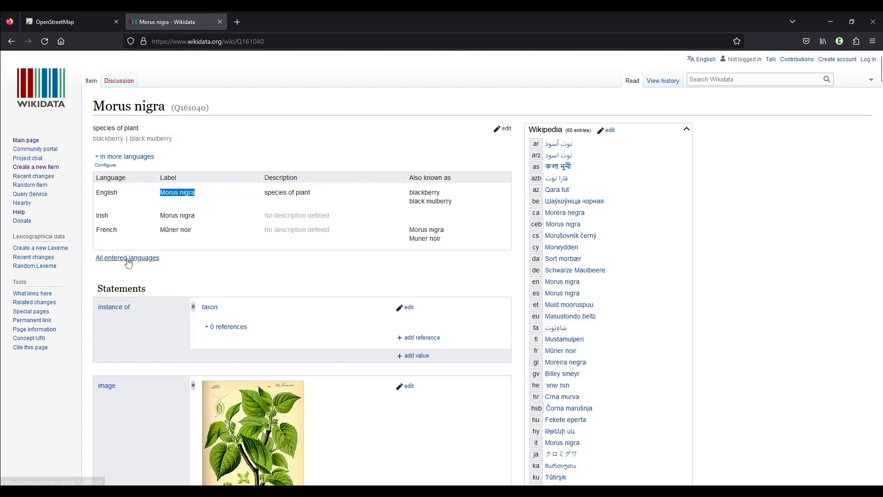
pyautogui.click(128, 257)
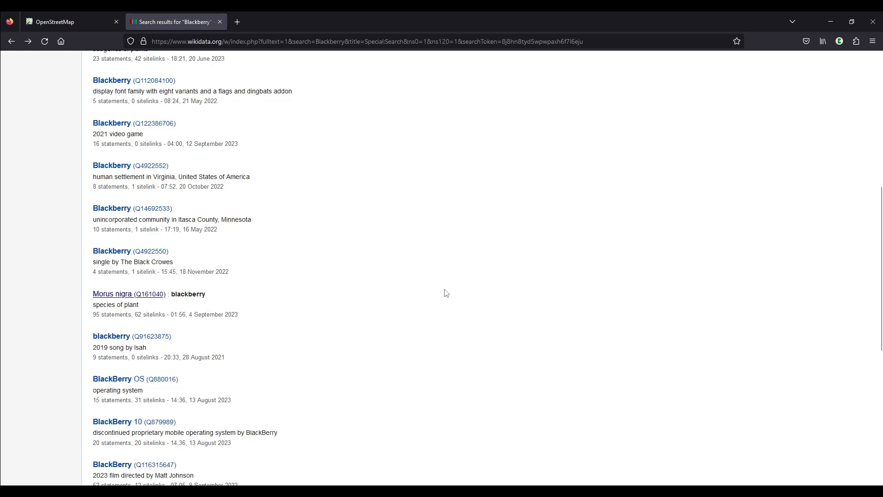
pyautogui.moveTo(291, 284)
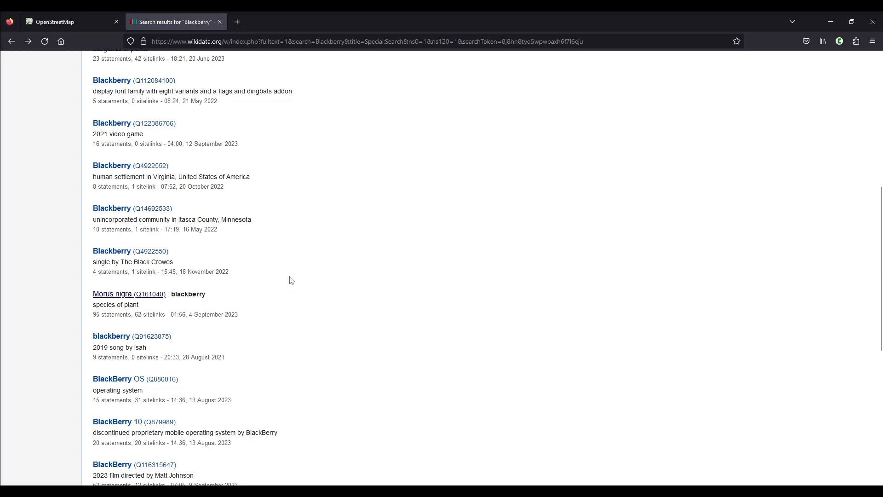
pyautogui.moveTo(330, 281)
pyautogui.write('R')
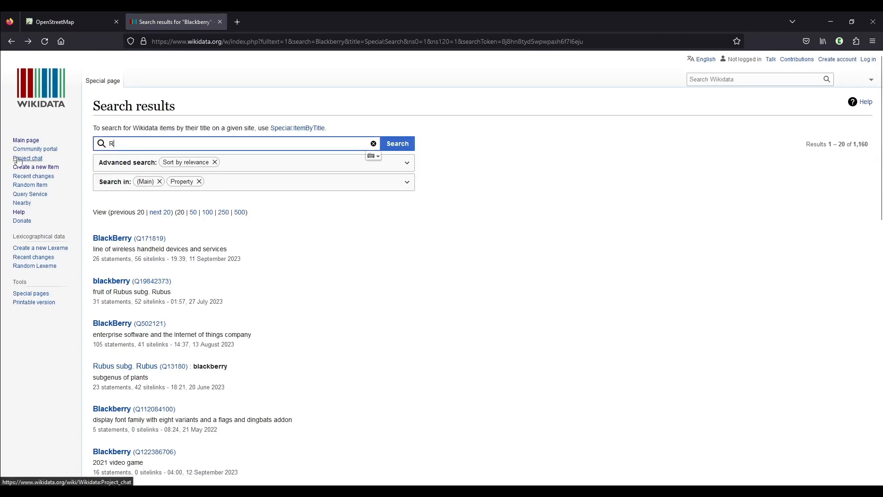
# Search Wikidata for Rubus, open genus item Q602740, and return to the hedge in iD.
pyautogui.write('ubus')
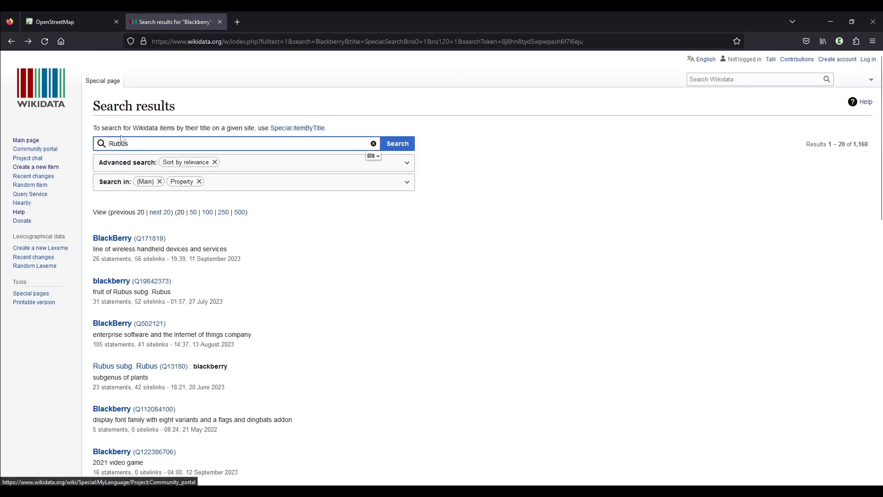
pyautogui.click(397, 143)
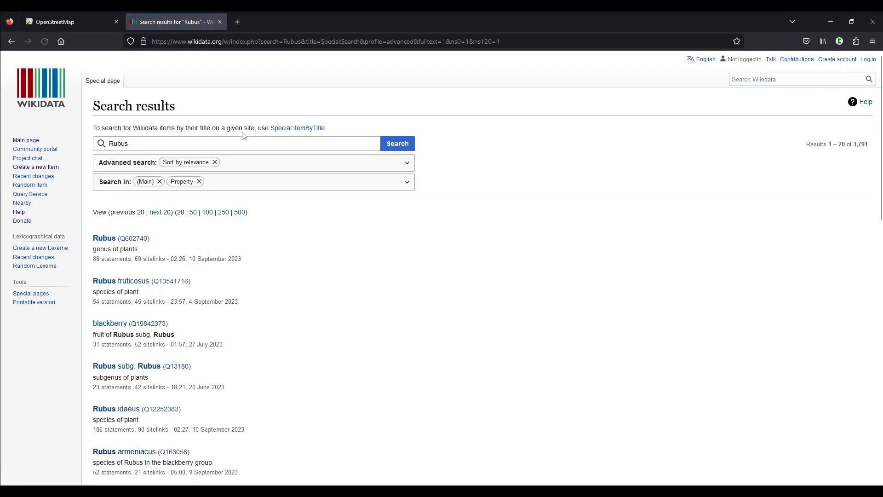
pyautogui.click(103, 238)
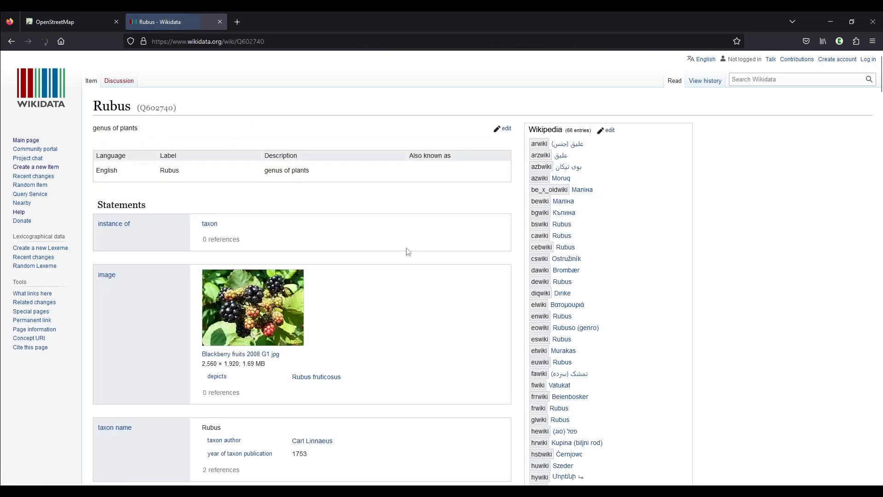
pyautogui.click(125, 145)
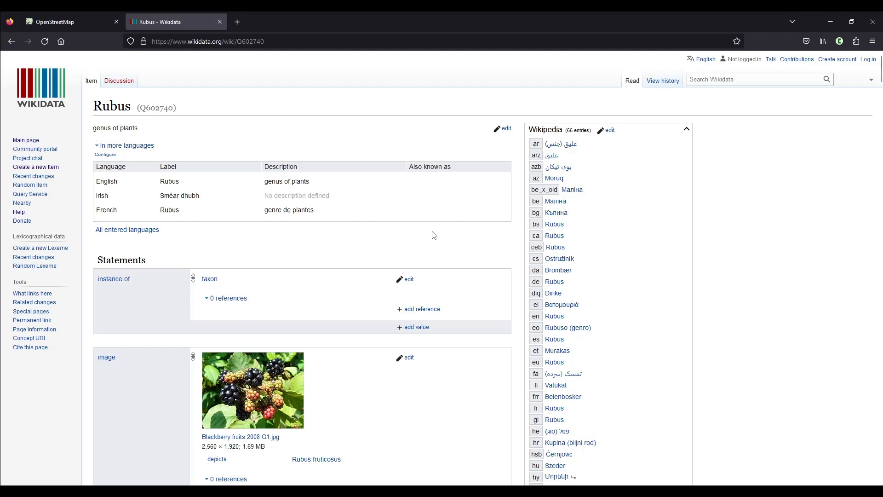
pyautogui.click(66, 22)
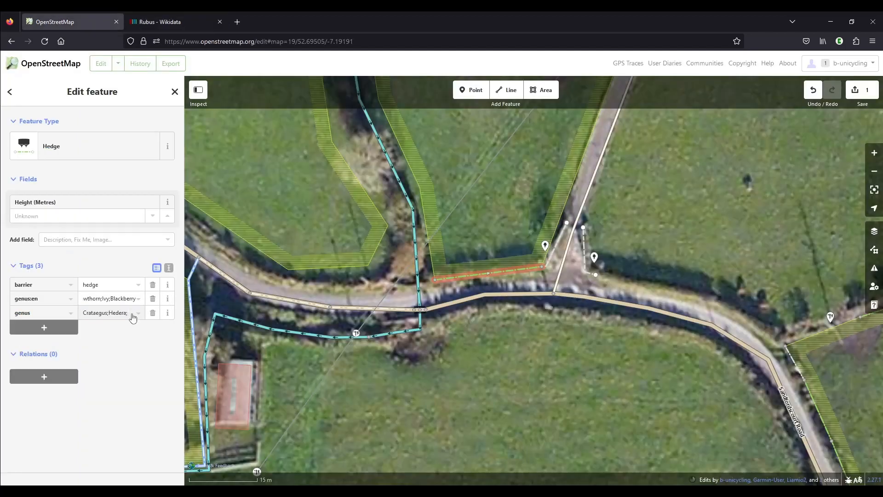
# Append Rubus to the hedge's genus value, making it Crataegus;Hedera;Rubus.
pyautogui.click(107, 313)
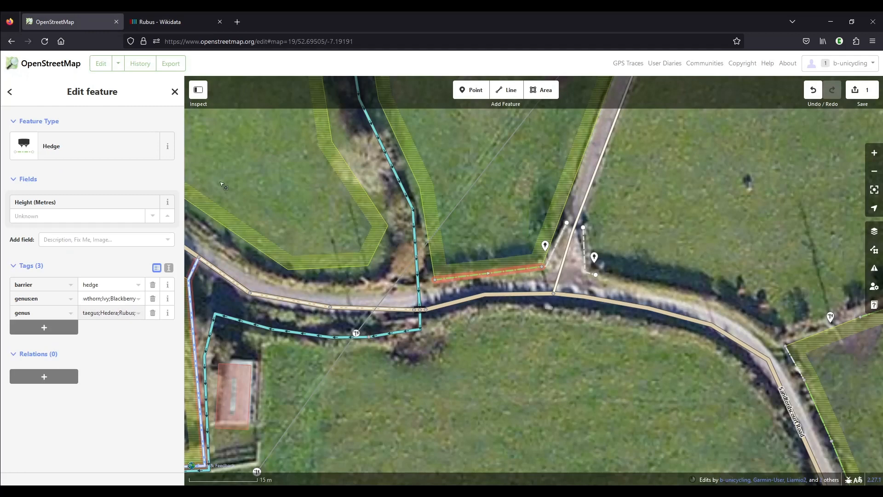
pyautogui.moveTo(176, 21)
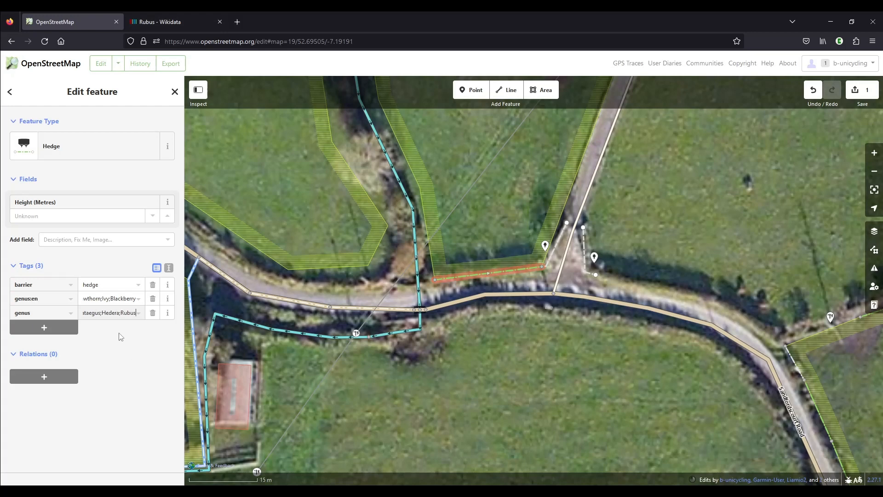
# Add a genus:wikidata tag with value Q602740, checked against the Rubus Wikidata item.
pyautogui.click(43, 326)
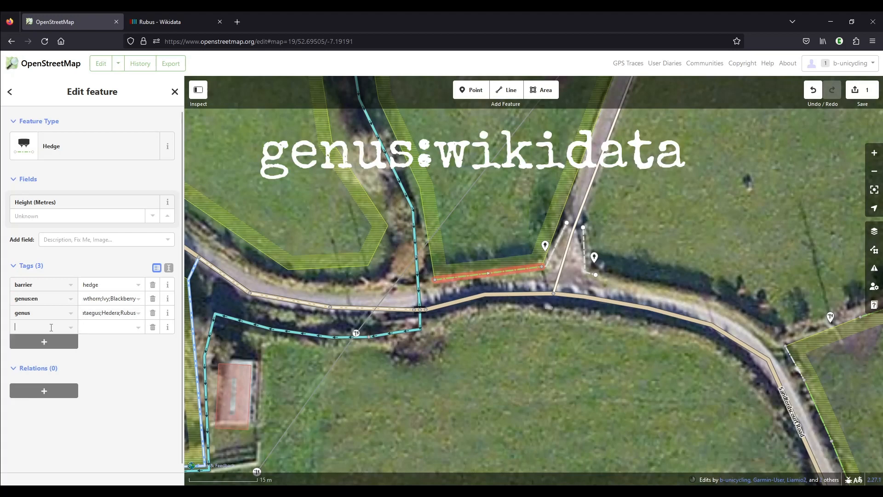
pyautogui.write('genus:wiki')
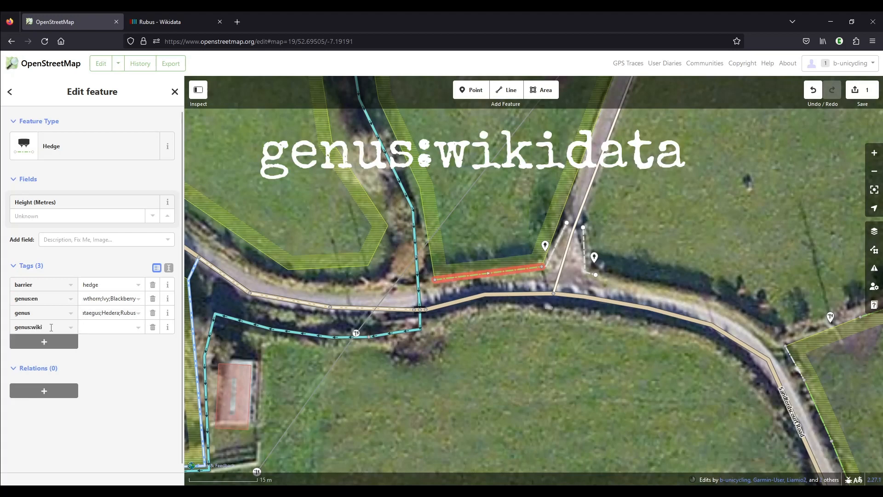
pyautogui.write('data')
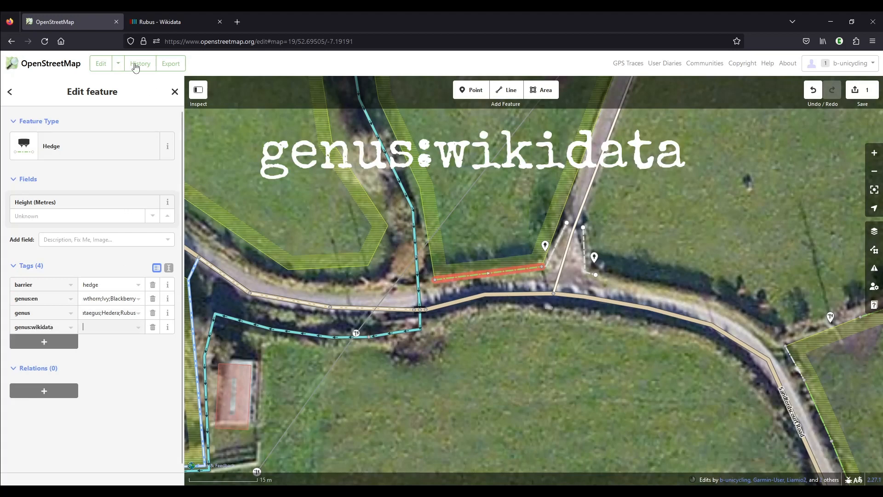
pyautogui.click(175, 22)
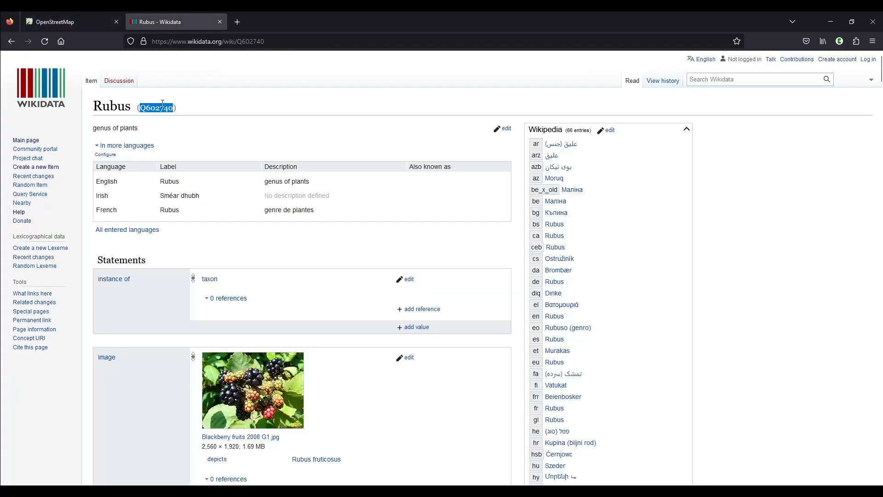
pyautogui.click(62, 22)
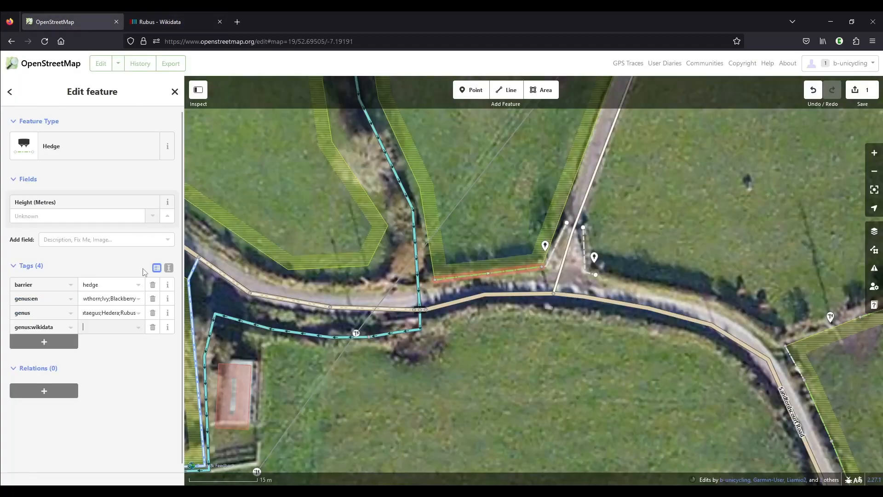
pyautogui.click(174, 21)
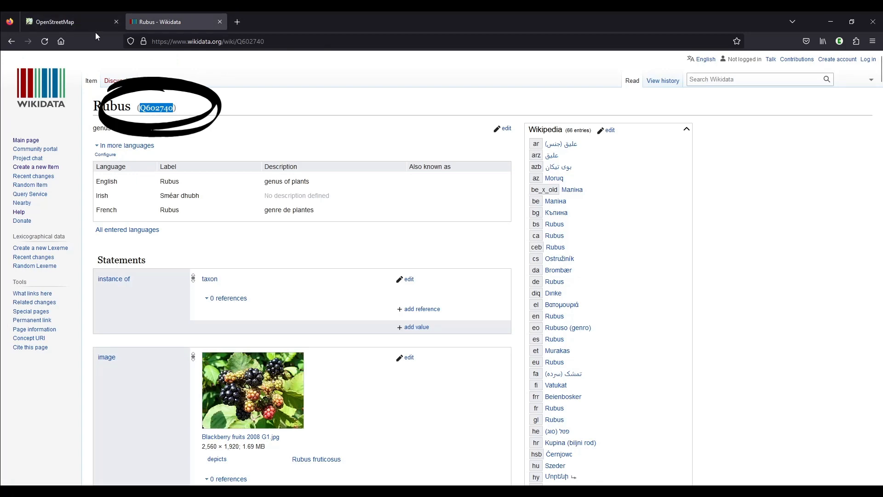
pyautogui.click(65, 22)
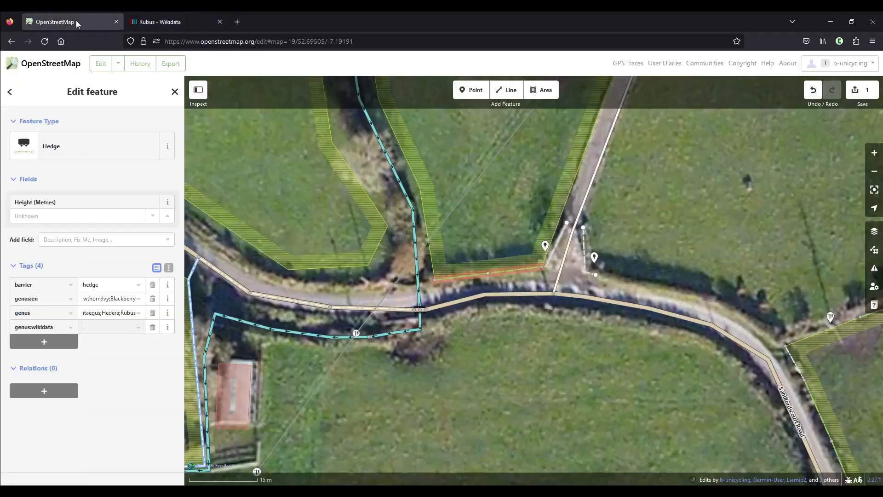
pyautogui.write('Q602740')
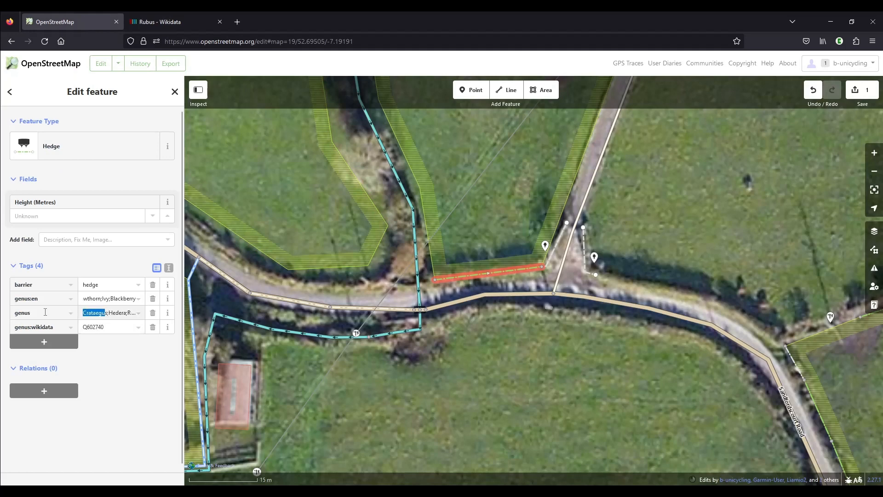
pyautogui.moveTo(160, 28)
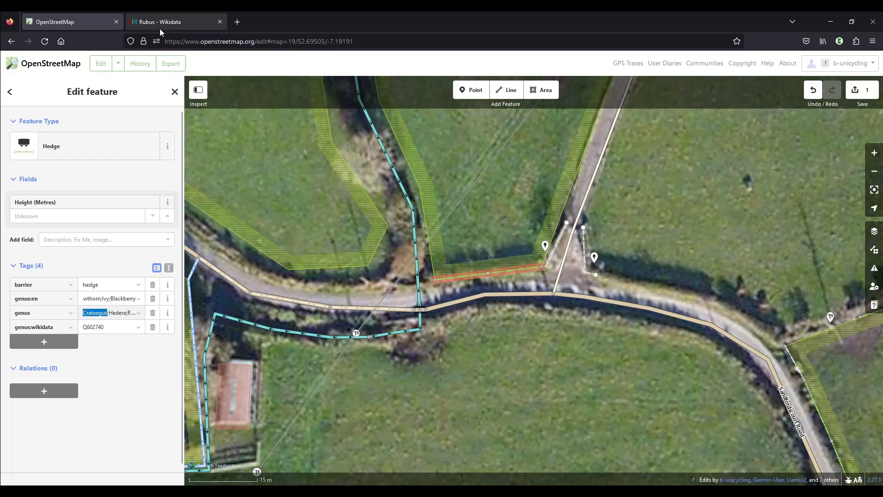
# Look up Crataegus on Wikidata and put Q132557 before Q602740 in genus:wikidata.
pyautogui.click(175, 22)
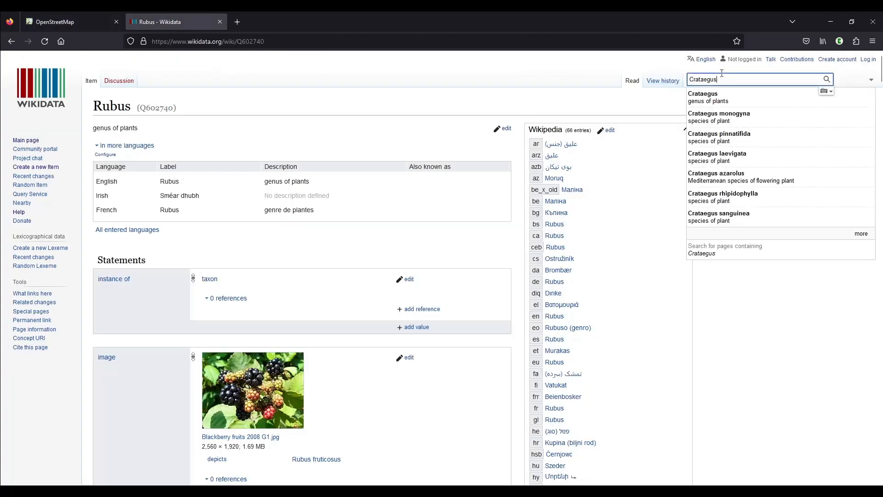
pyautogui.click(703, 93)
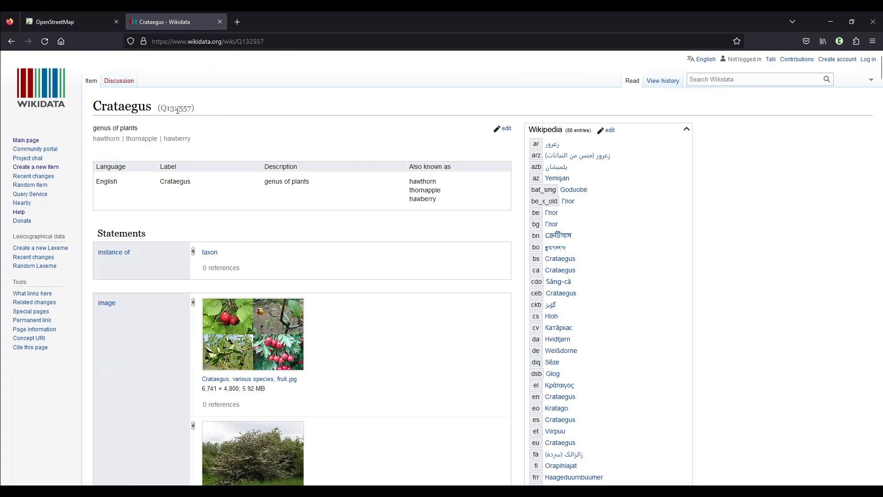
pyautogui.click(62, 21)
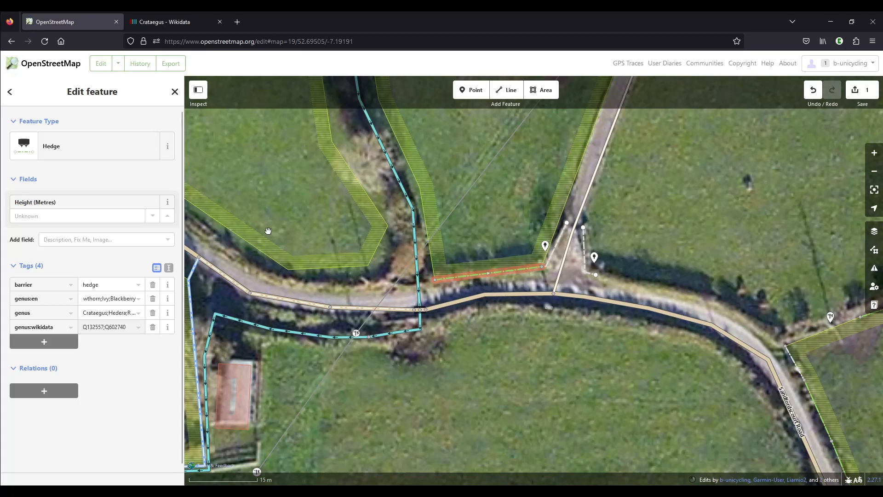
# Browse the Crataegus item's languages and check the hedge's genus:wikidata value.
pyautogui.click(174, 22)
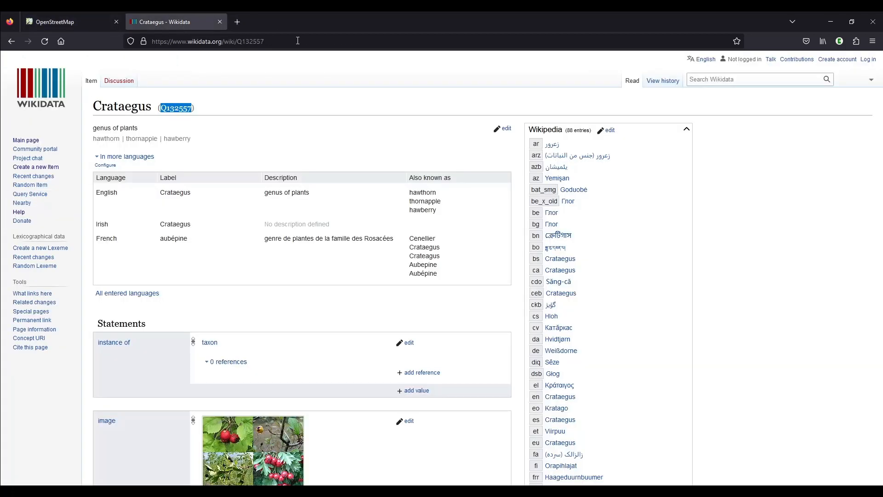
pyautogui.moveTo(220, 211)
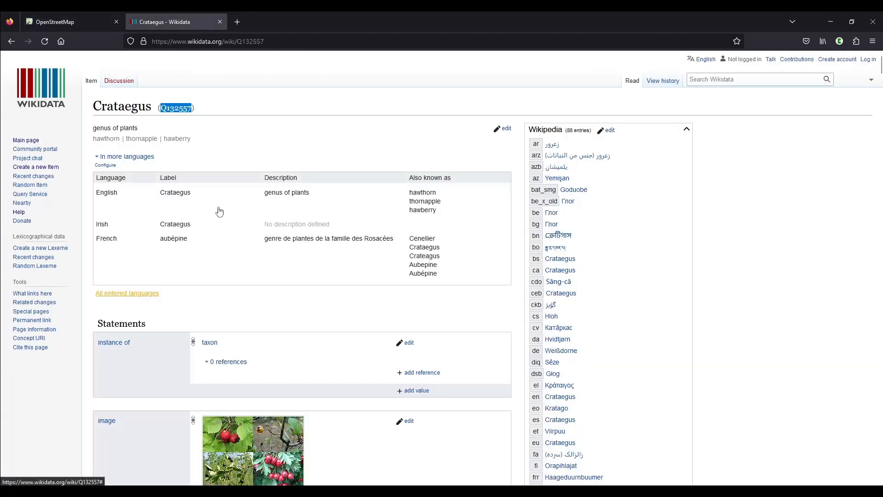
pyautogui.scroll(-3)
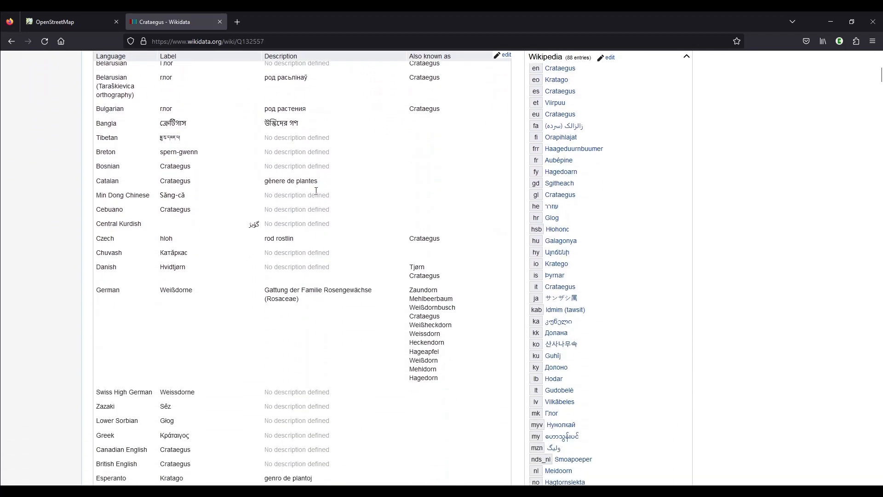
pyautogui.scroll(3)
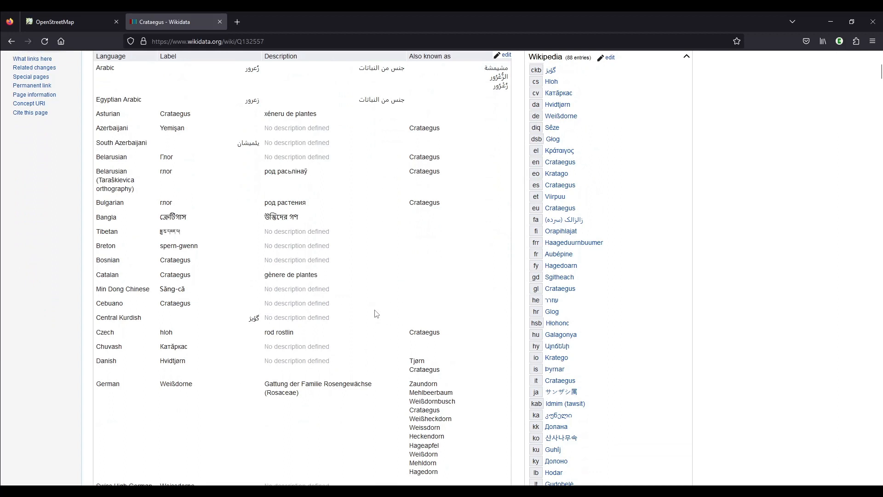
pyautogui.moveTo(379, 282)
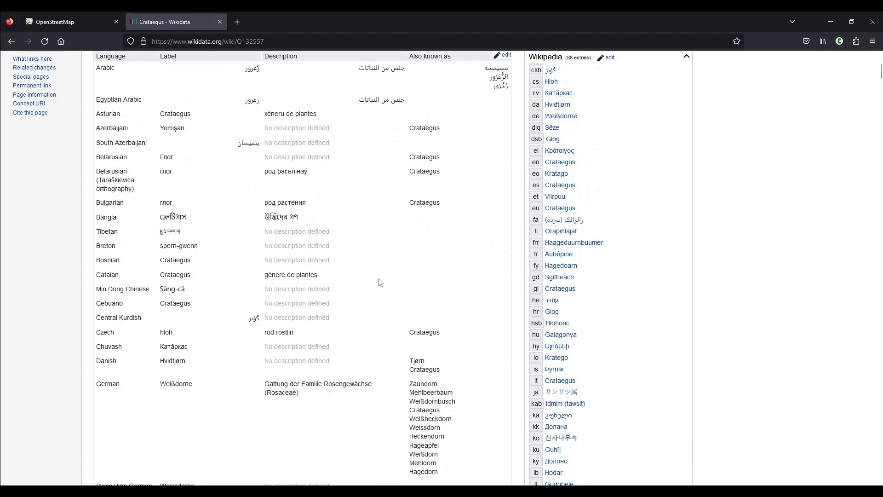
pyautogui.moveTo(386, 294)
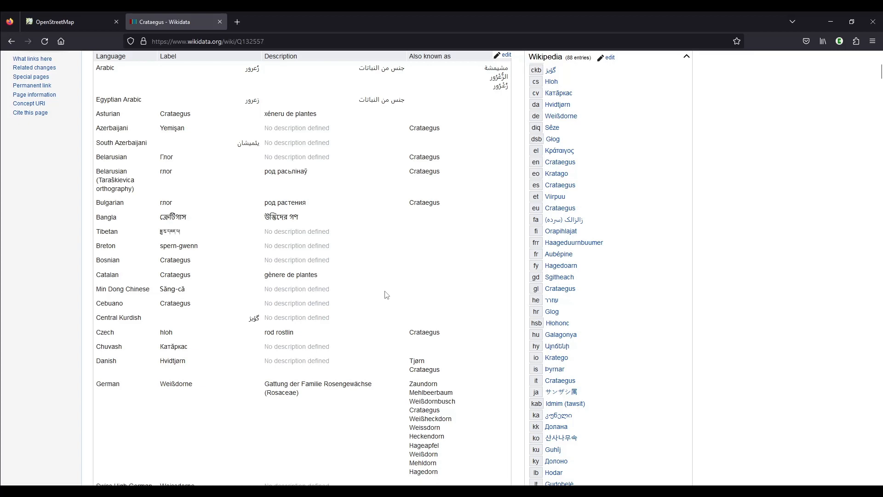
pyautogui.scroll(3)
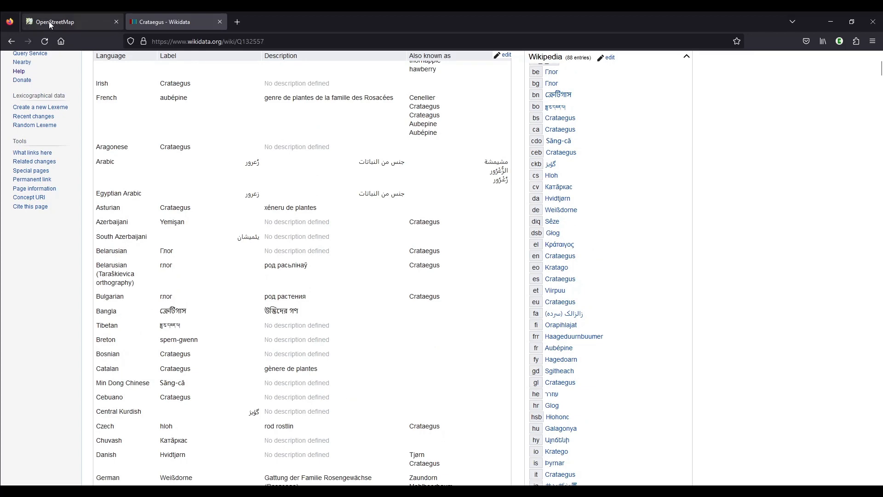
pyautogui.click(56, 22)
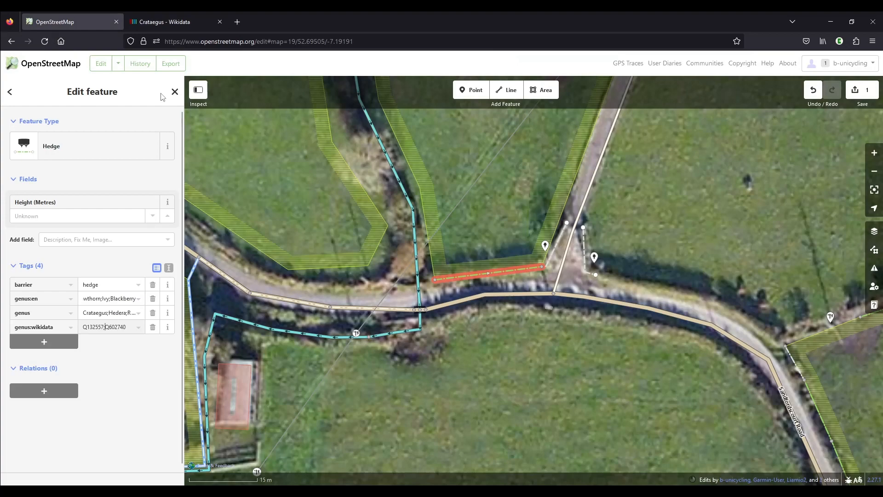
# Search Wikidata for Hedera to find its identifier Q26771.
pyautogui.click(169, 21)
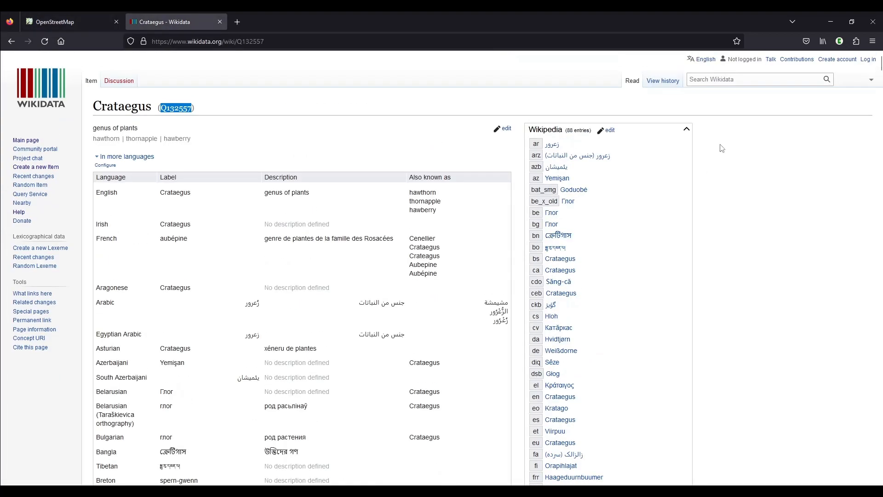
pyautogui.write('hedera')
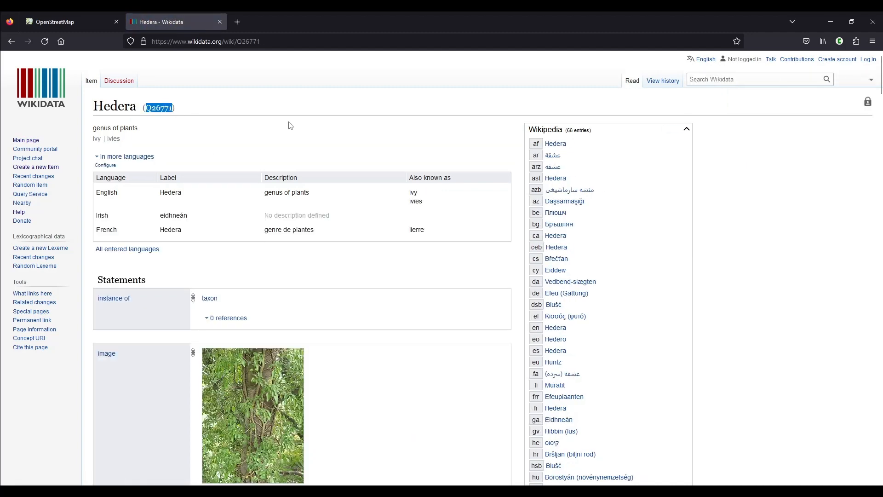
pyautogui.click(65, 22)
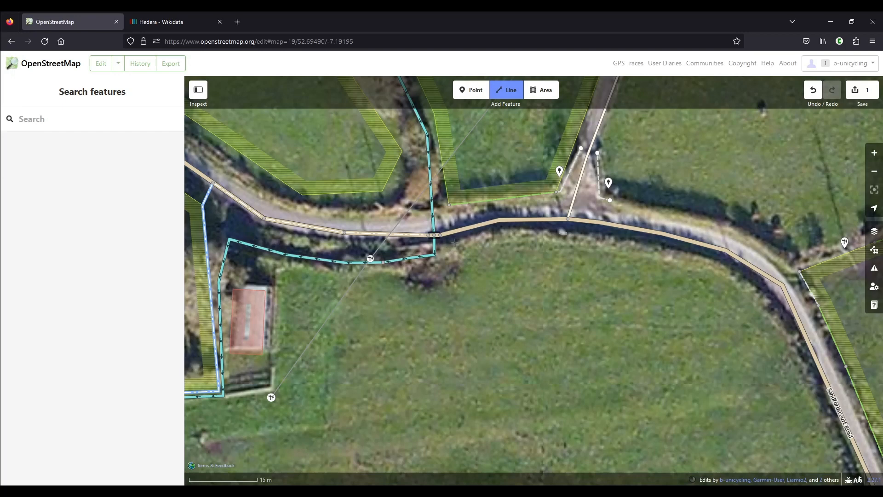
# Set the roadside hedge's genus:en to Hawthorn;Blackberry;Elder;Ivy;Hazel, then deselect it.
pyautogui.click(541, 232)
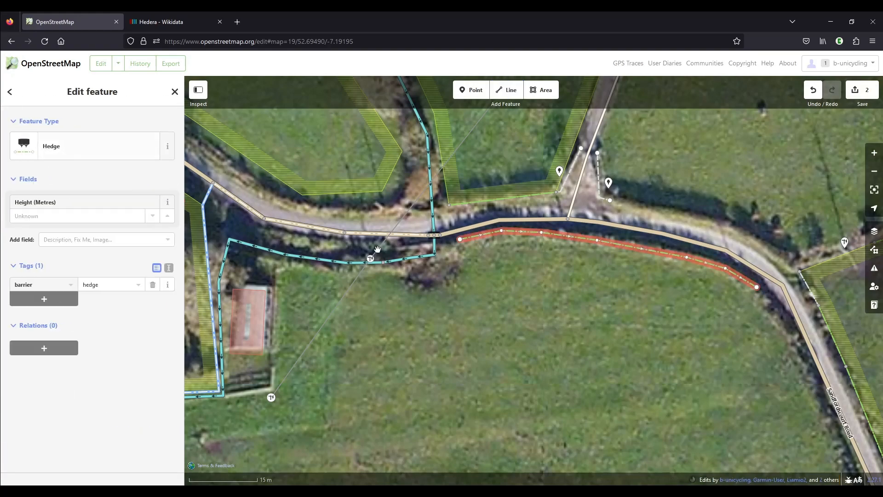
pyautogui.scroll(-3)
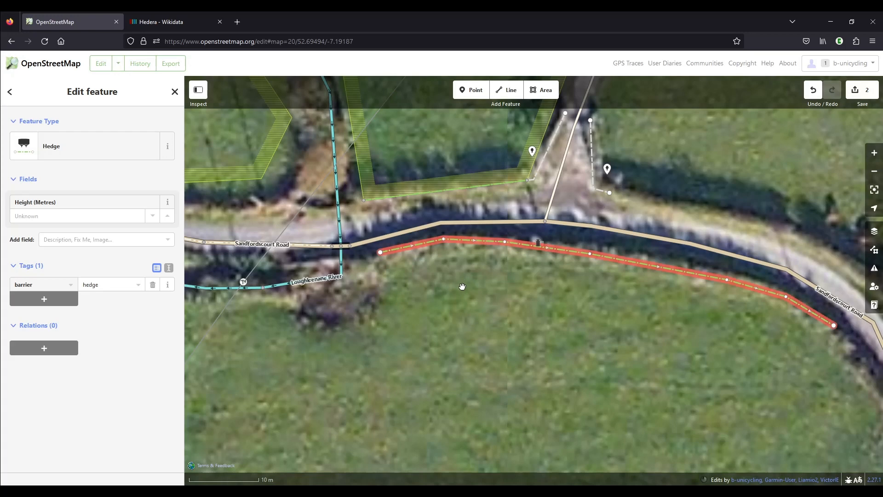
pyautogui.moveTo(472, 282)
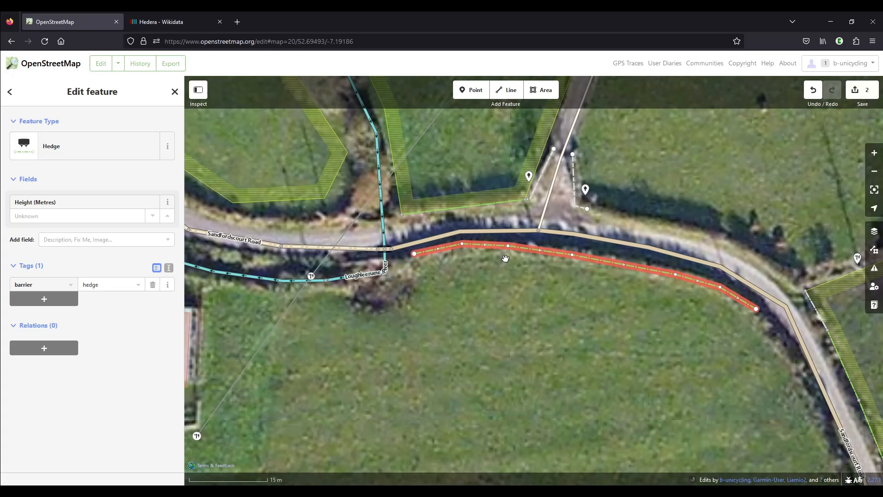
pyautogui.moveTo(43, 298)
pyautogui.write('Hawthorn')
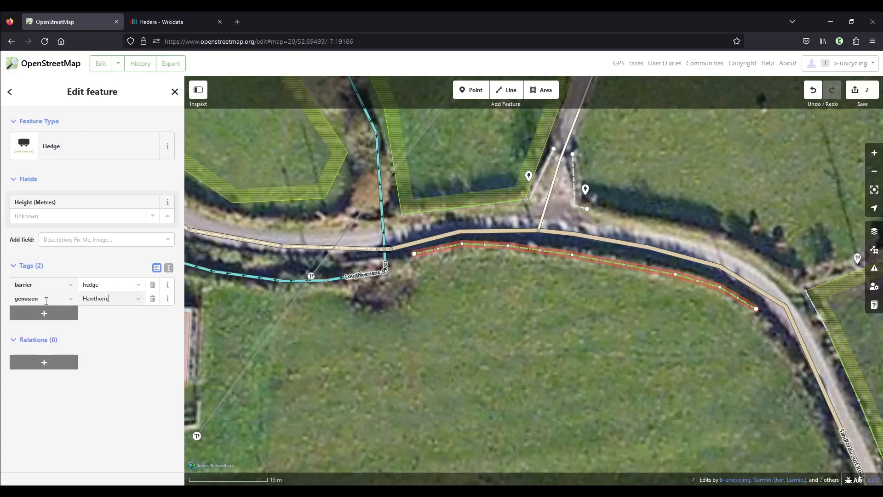
pyautogui.write(';Blackberry')
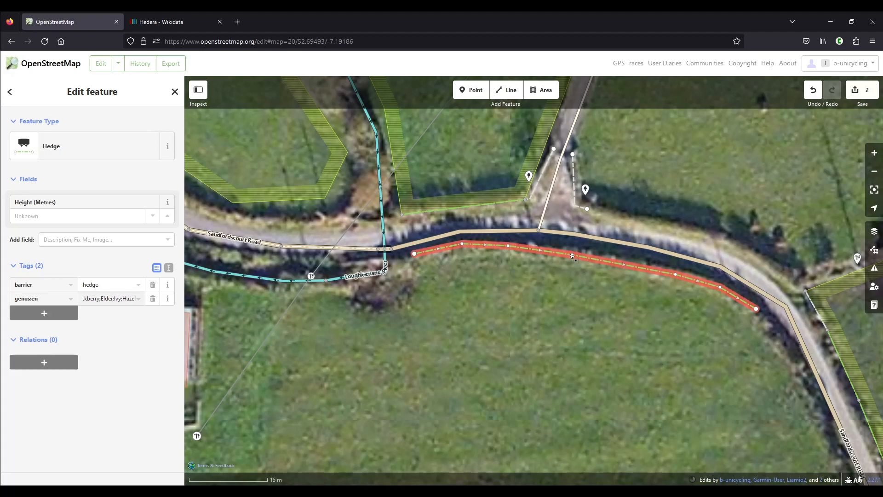
pyautogui.moveTo(504, 301)
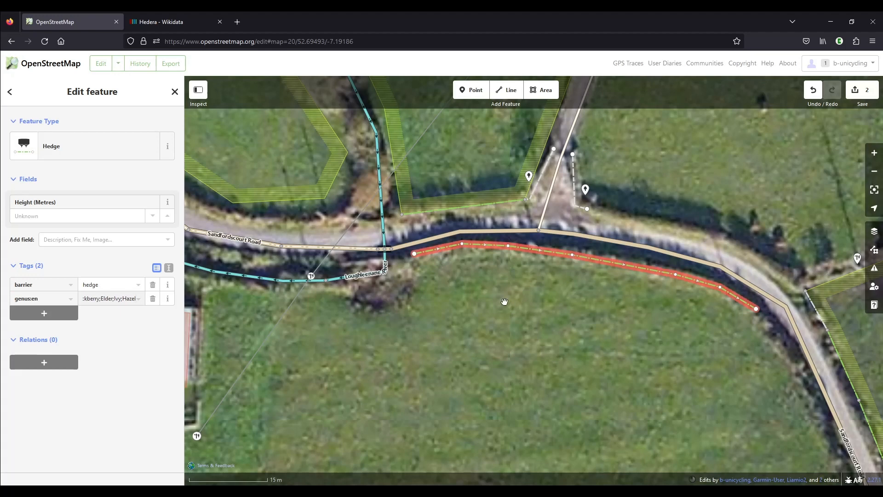
pyautogui.click(174, 91)
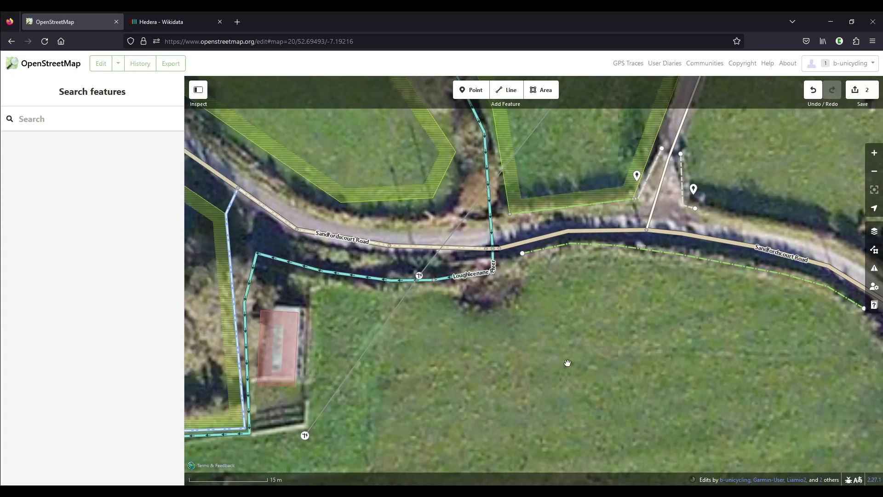
pyautogui.moveTo(553, 149)
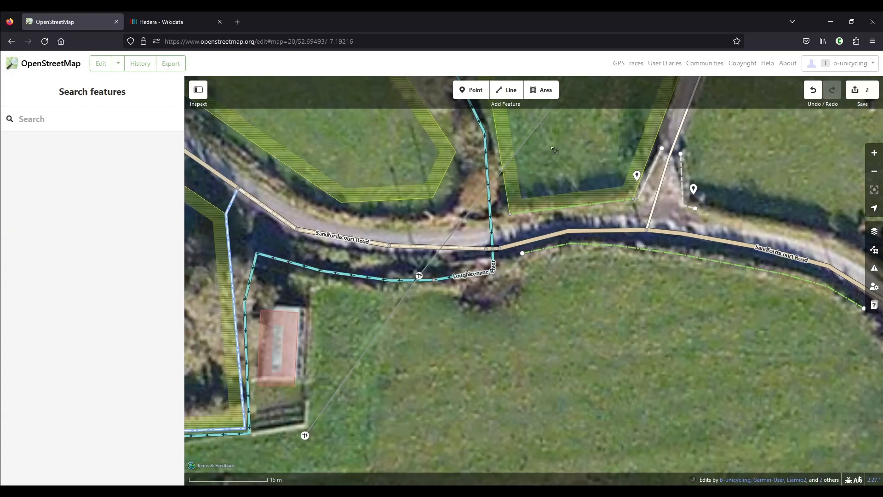
pyautogui.moveTo(495, 101)
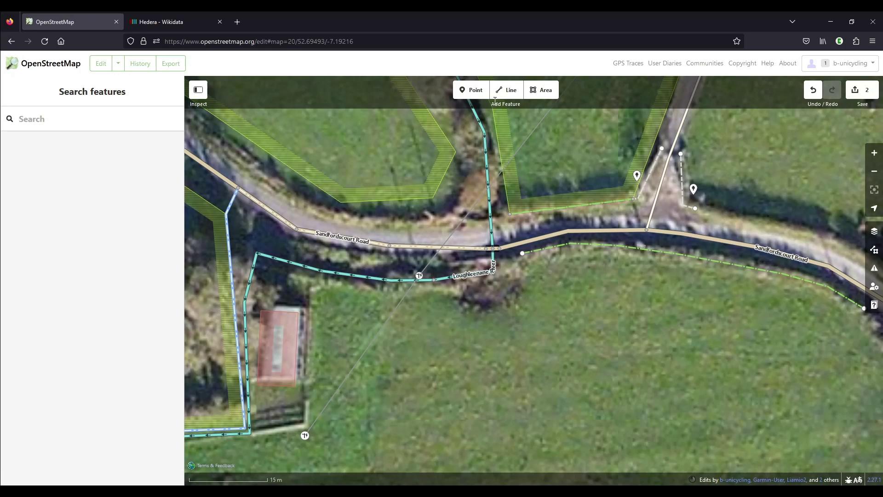
# Draw a Hedge line along the path with genus:en set to Blackberry;Elder;Rose.
pyautogui.click(506, 89)
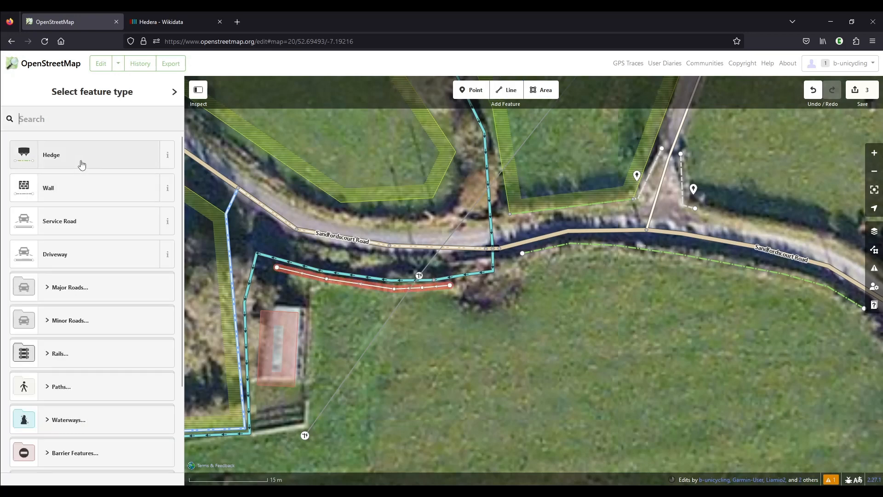
pyautogui.click(82, 155)
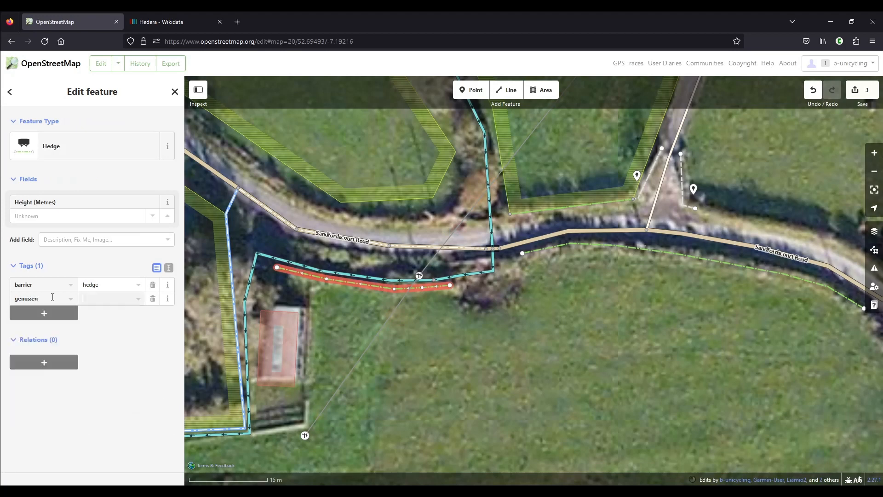
pyautogui.write('Blackberry;Elder;')
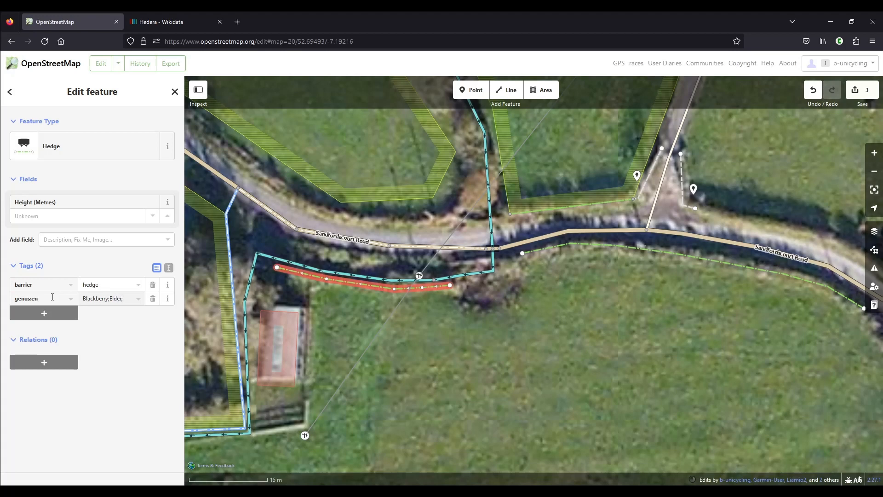
pyautogui.click(111, 298)
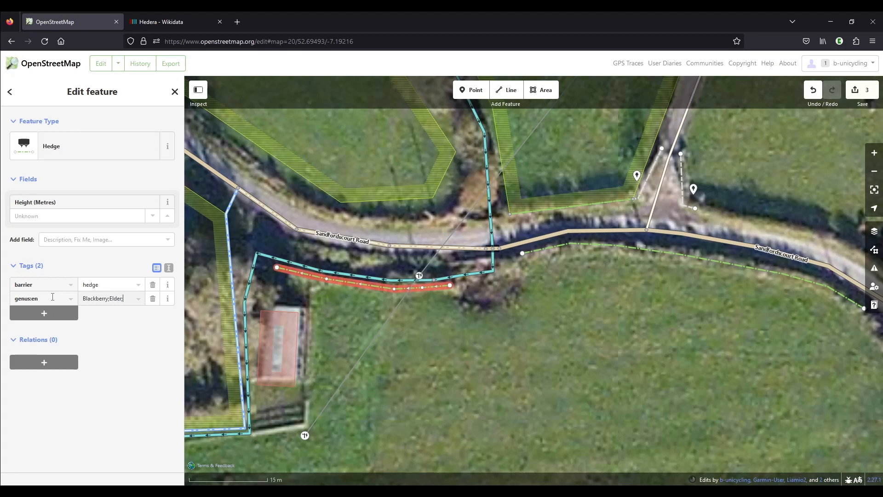
pyautogui.write('Rose')
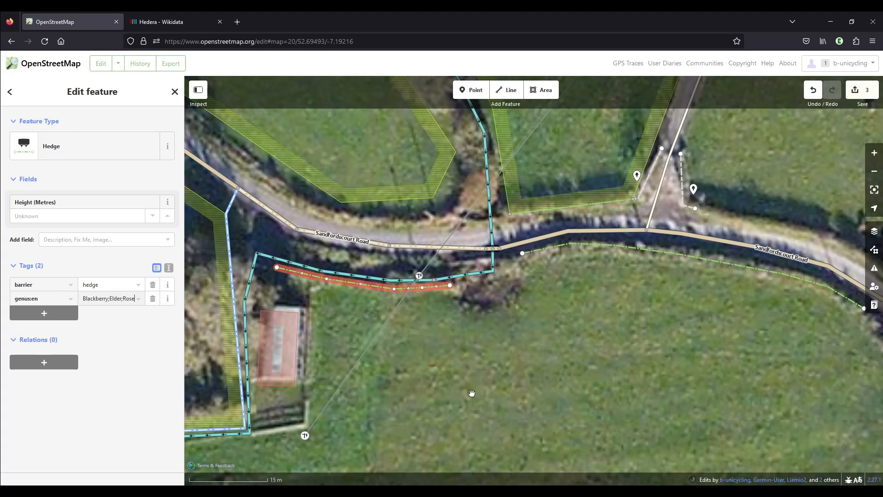
pyautogui.moveTo(505, 90)
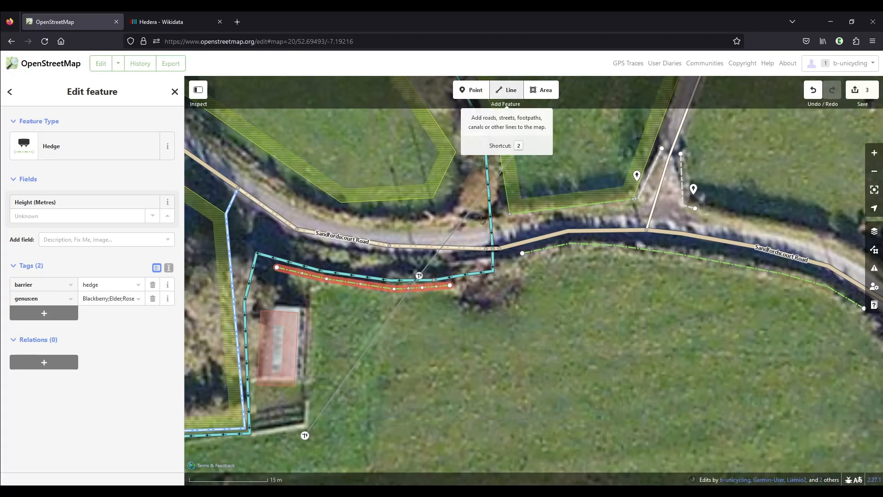
# Draw a curved Hedge west of the small building with genus:en Hawthorn;Elder;Ivy.
pyautogui.click(506, 90)
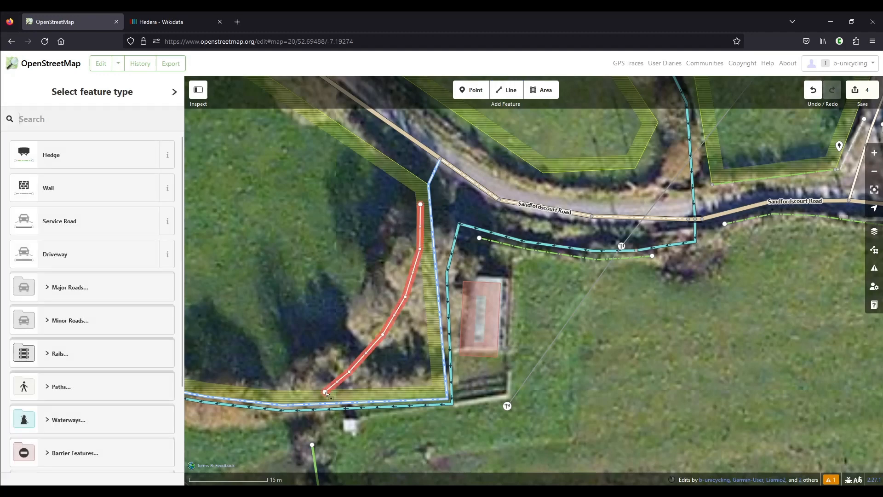
pyautogui.click(91, 155)
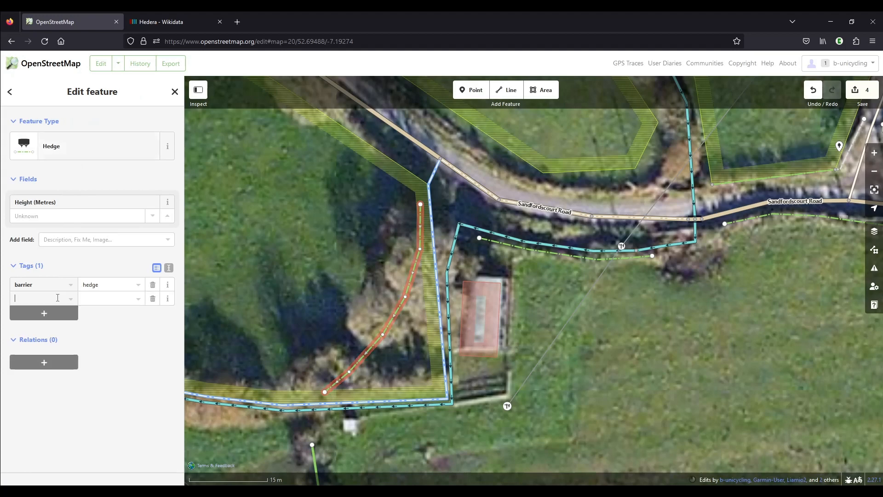
pyautogui.write('genus:e')
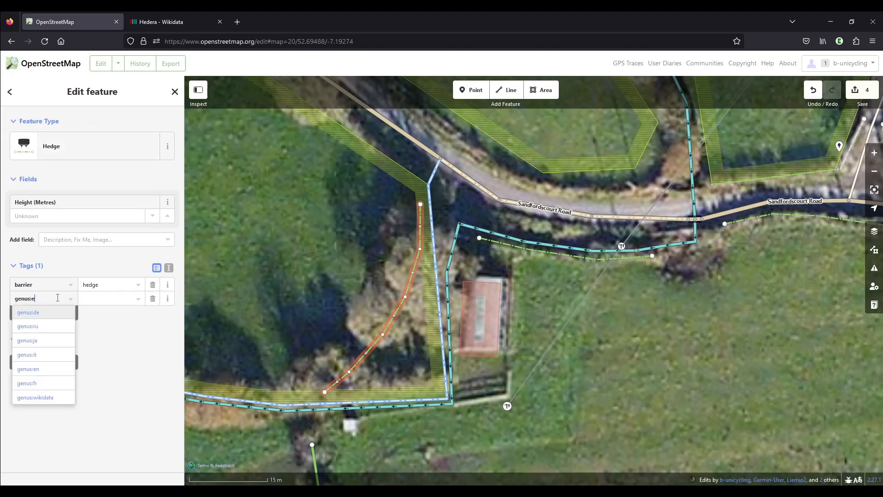
pyautogui.click(28, 369)
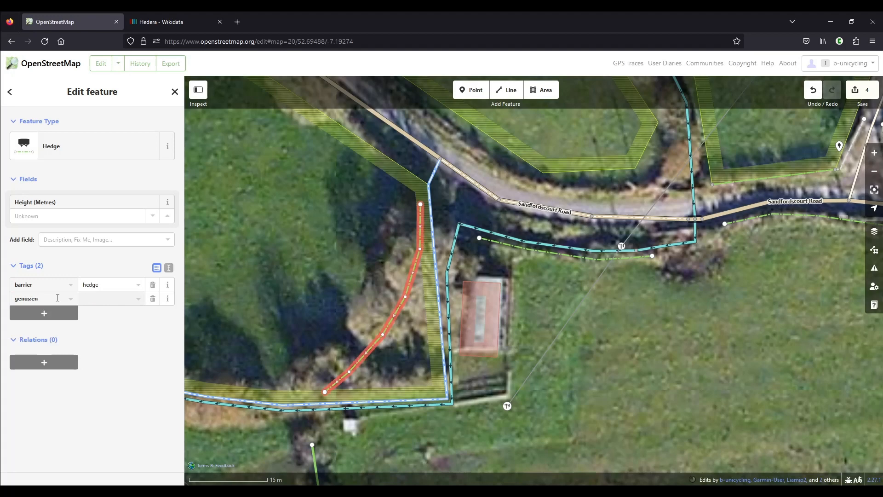
pyautogui.write('Hawthorn;')
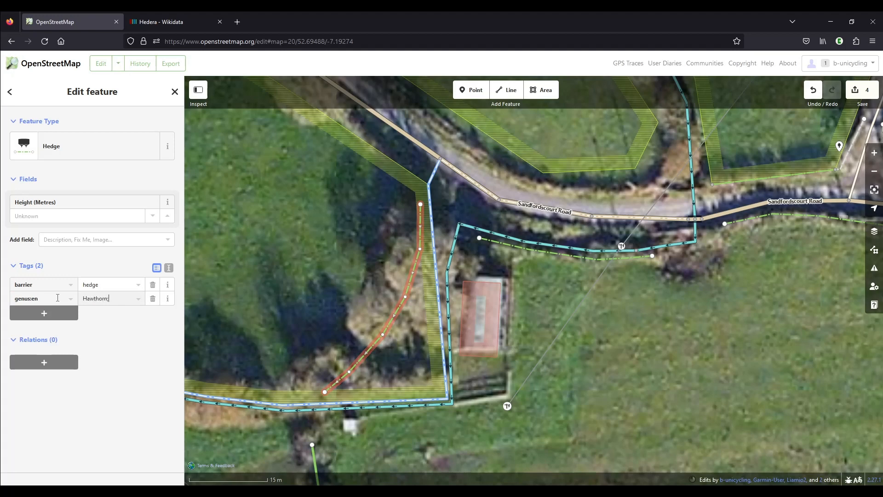
pyautogui.write('Elder')
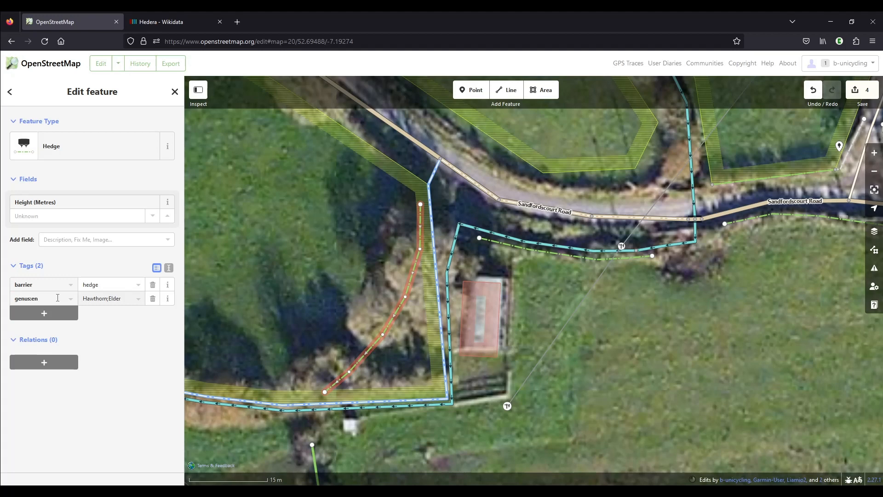
pyautogui.write(';Ivy')
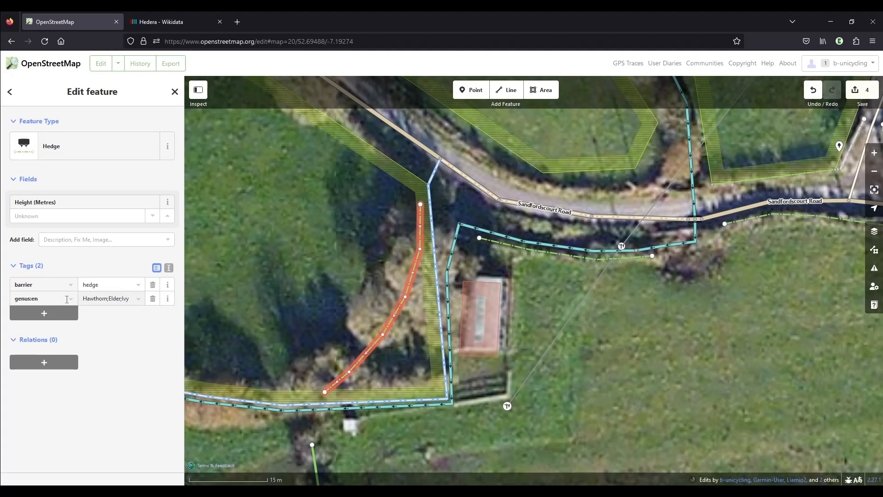
pyautogui.moveTo(338, 228)
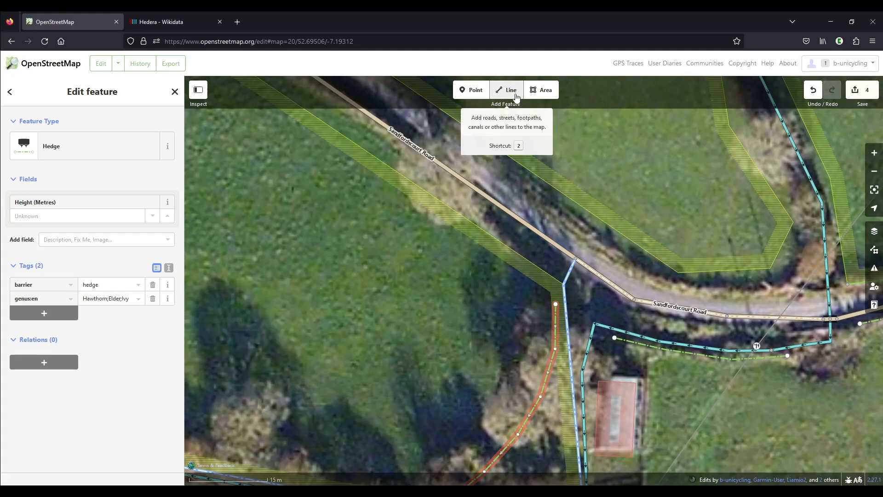
# Draw a roadside field-edge Hedge tagged genus:en=Blackberry;Ivy;Rose;Hawthorn.
pyautogui.click(505, 90)
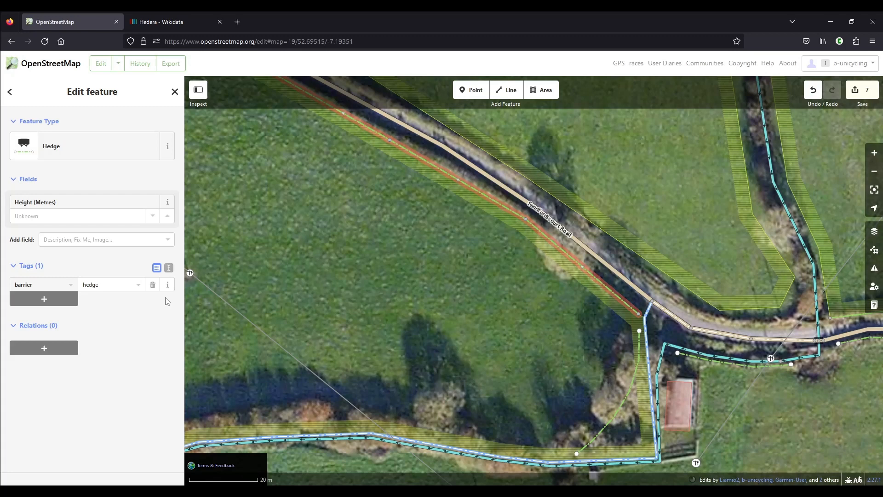
pyautogui.click(43, 299)
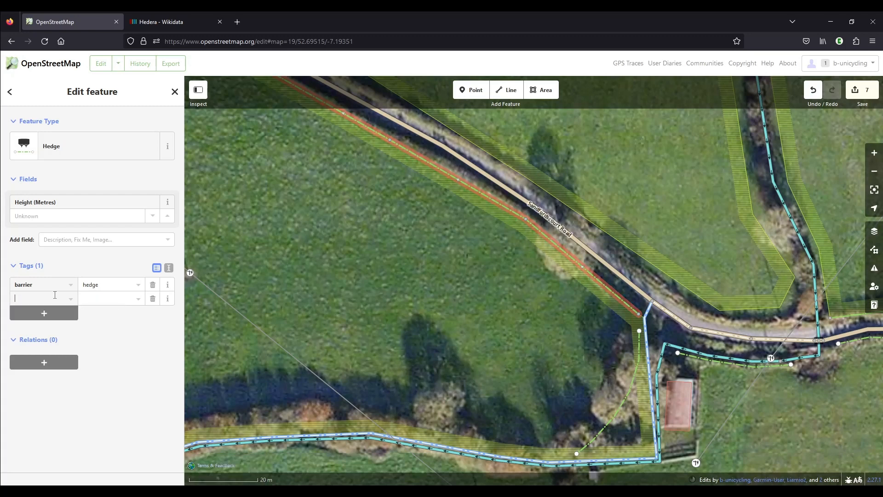
pyautogui.write('genus:en')
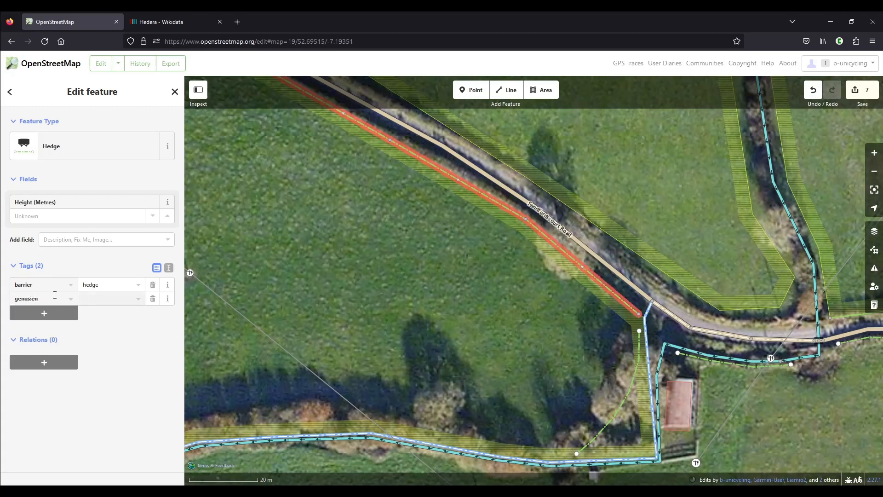
pyautogui.click(110, 298)
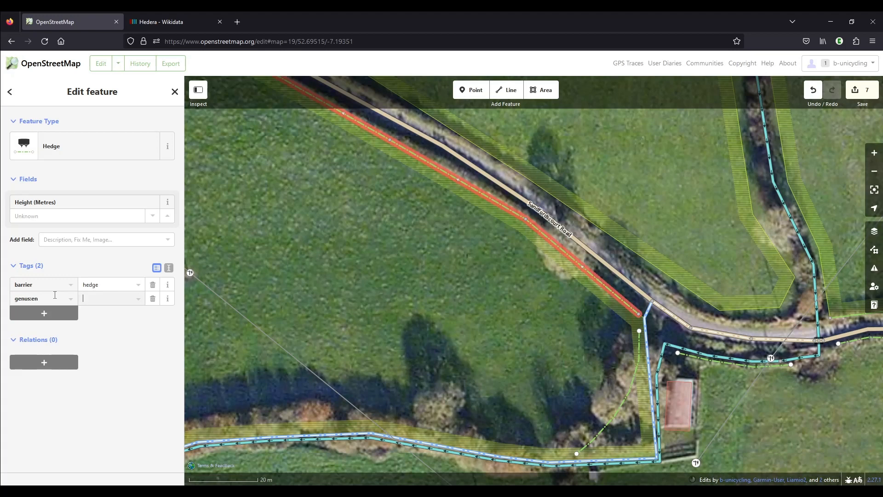
pyautogui.write('Blackberry;')
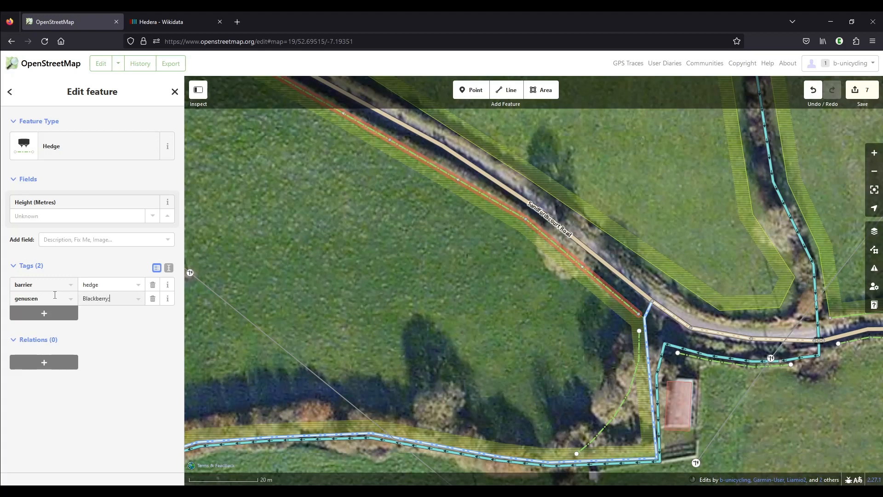
pyautogui.write('Ivy;')
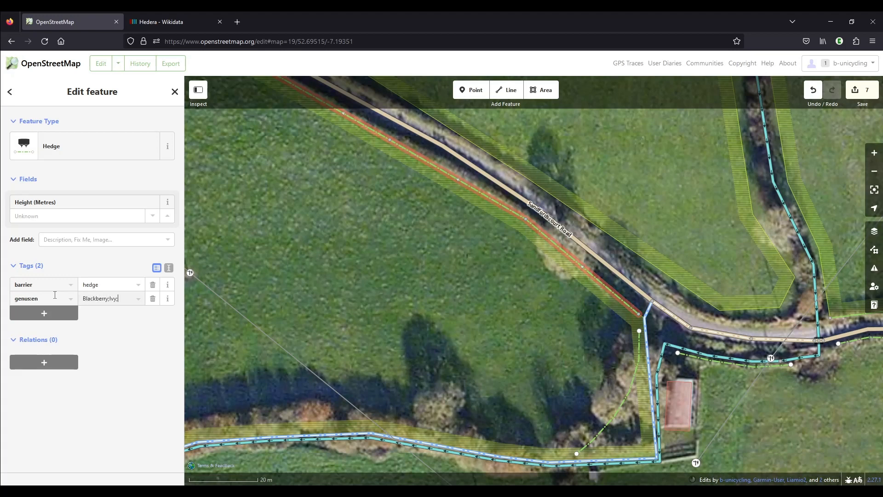
pyautogui.write('Rose;')
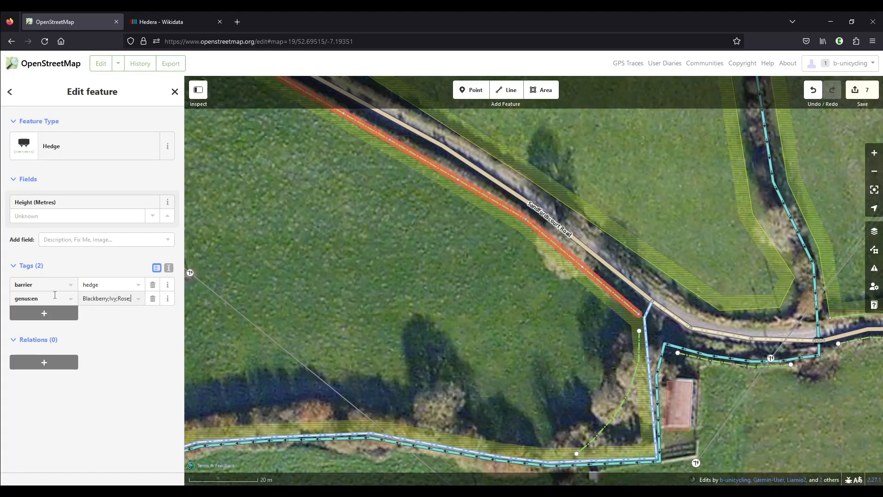
pyautogui.write('Hawthorn')
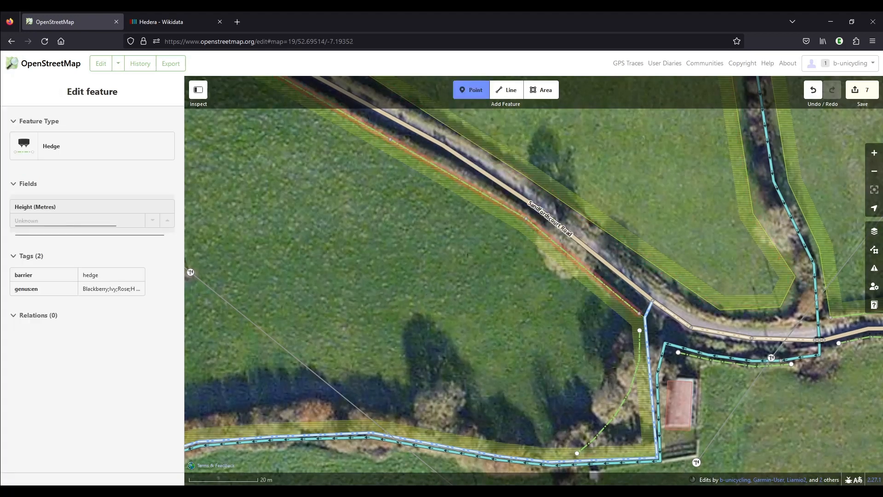
# Place a tree point beside Sandfordscourt Road, begin a genus:en tag, then deselect it.
pyautogui.click(470, 90)
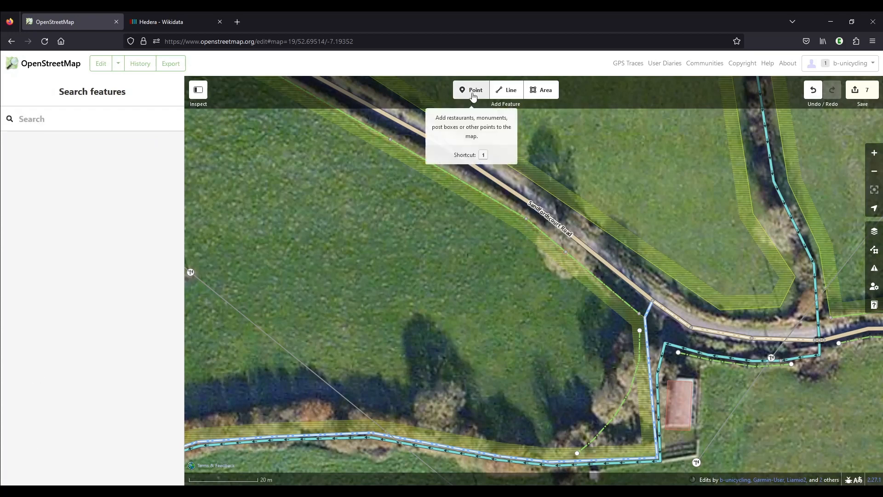
pyautogui.click(475, 90)
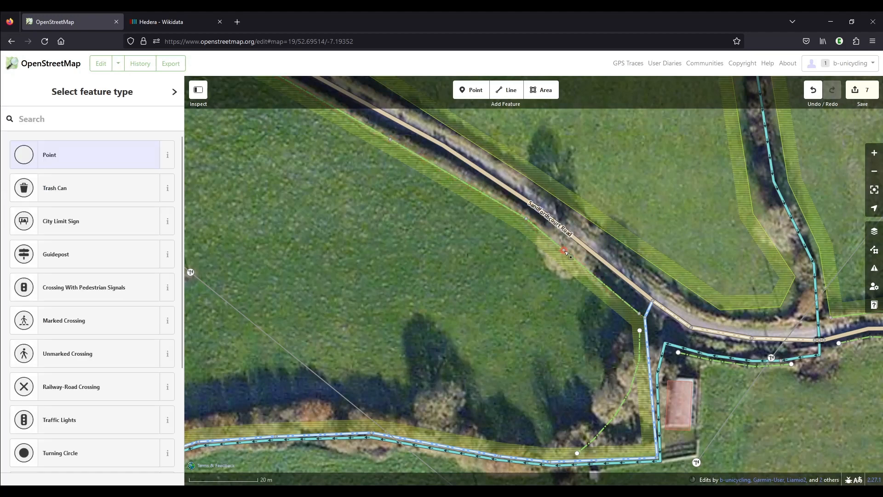
pyautogui.write('tre')
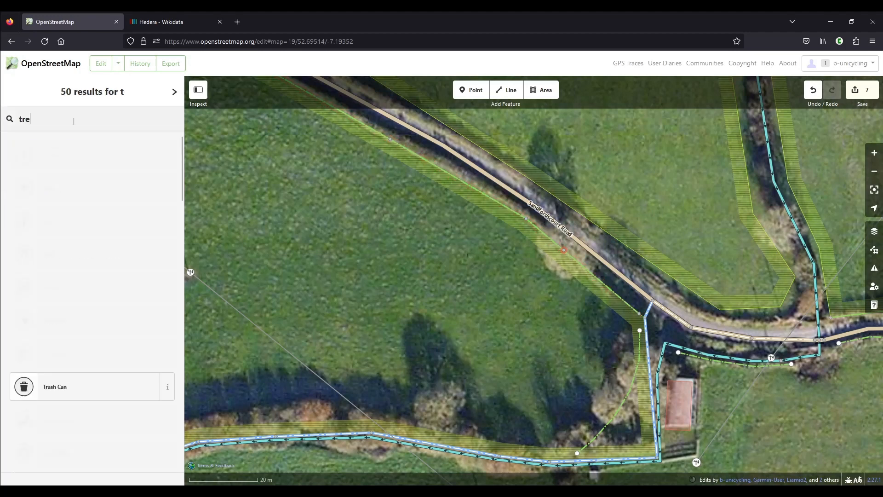
pyautogui.click(563, 250)
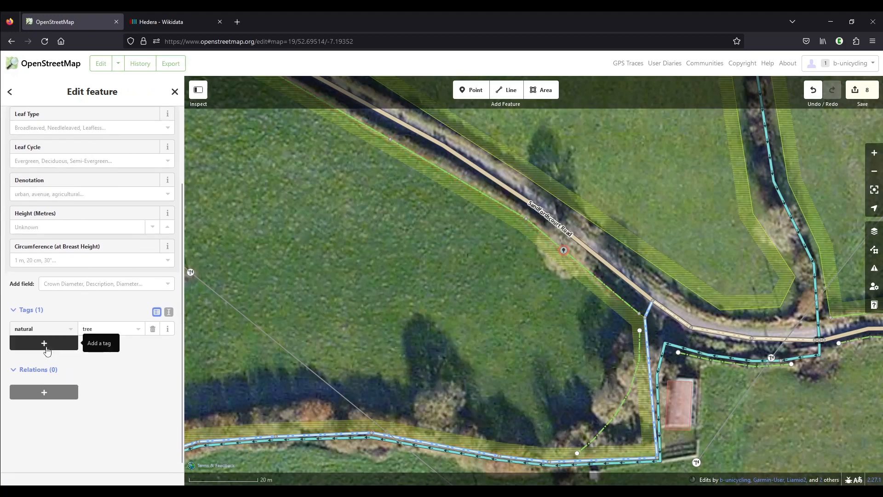
pyautogui.click(43, 343)
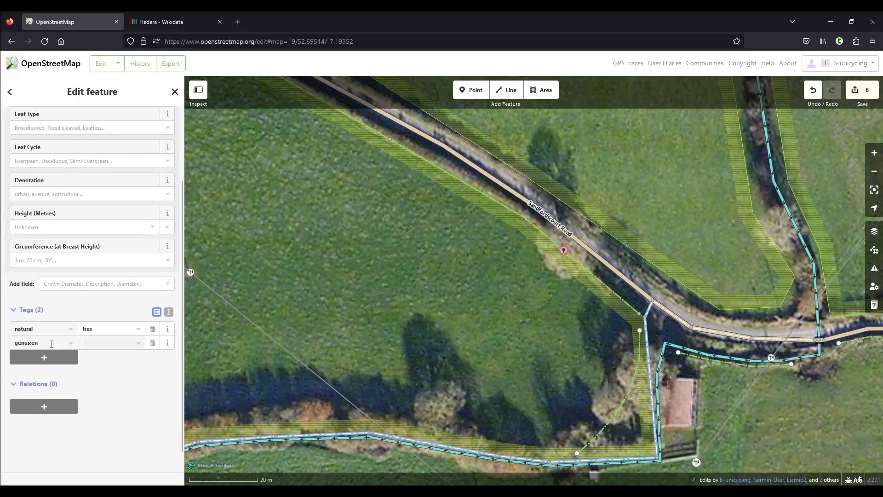
pyautogui.click(176, 91)
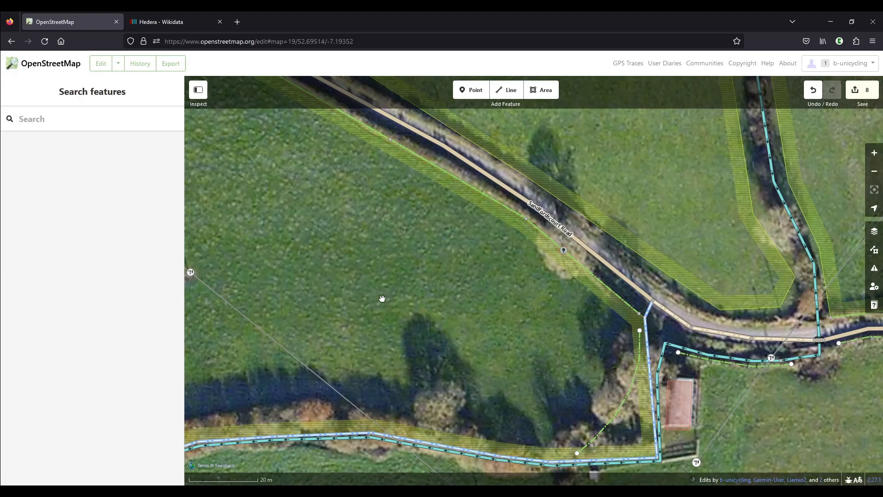
pyautogui.moveTo(562, 303)
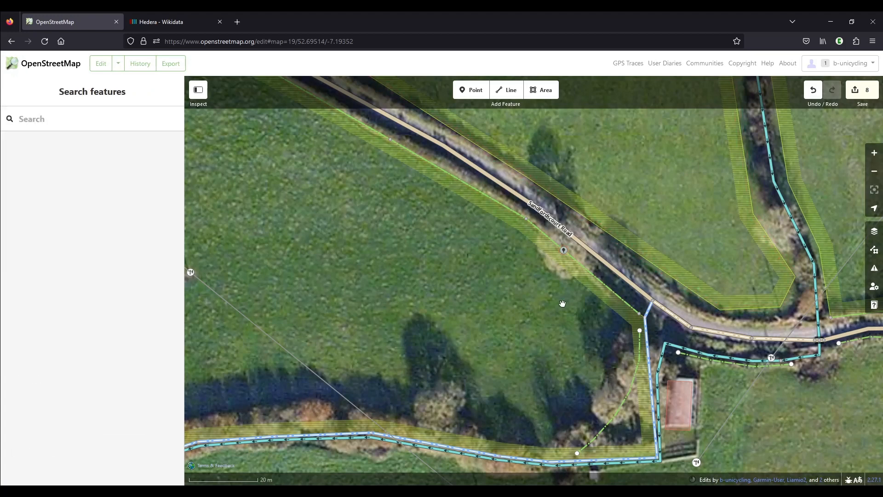
pyautogui.moveTo(507, 288)
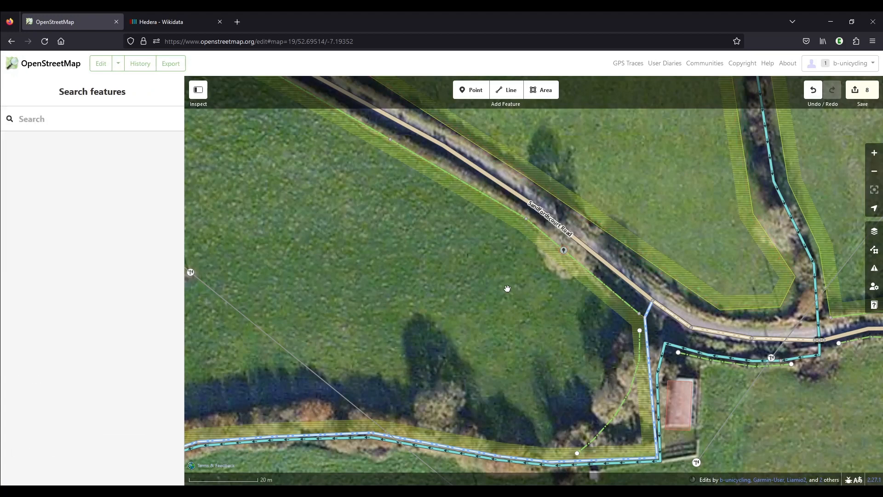
pyautogui.moveTo(771, 322)
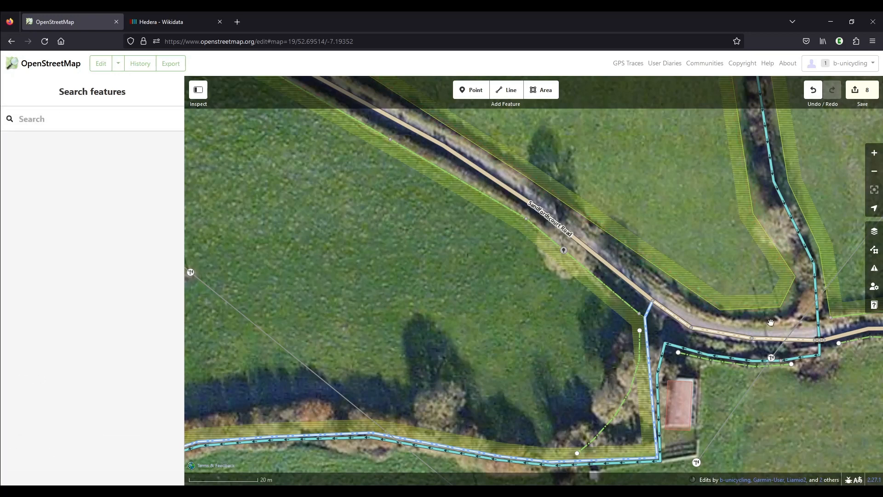
# Draw a line along the road's north edge as a Fence and set its fence type.
pyautogui.click(505, 90)
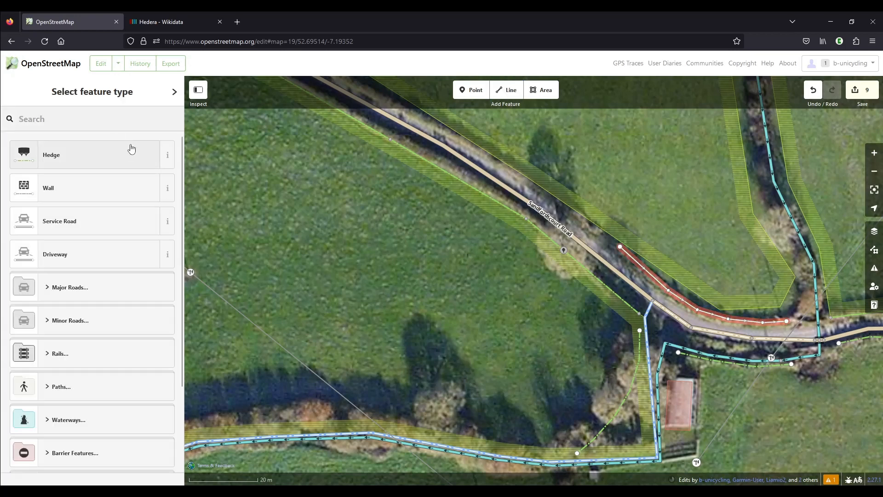
pyautogui.moveTo(32, 110)
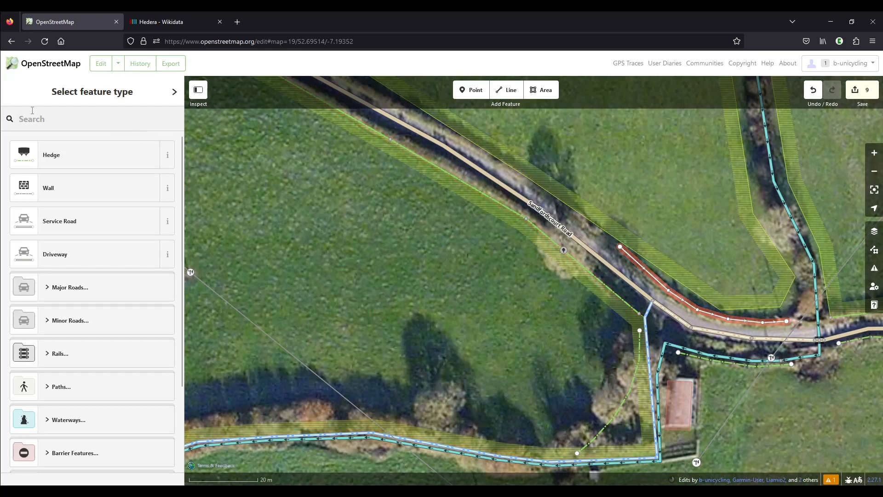
pyautogui.write('fen')
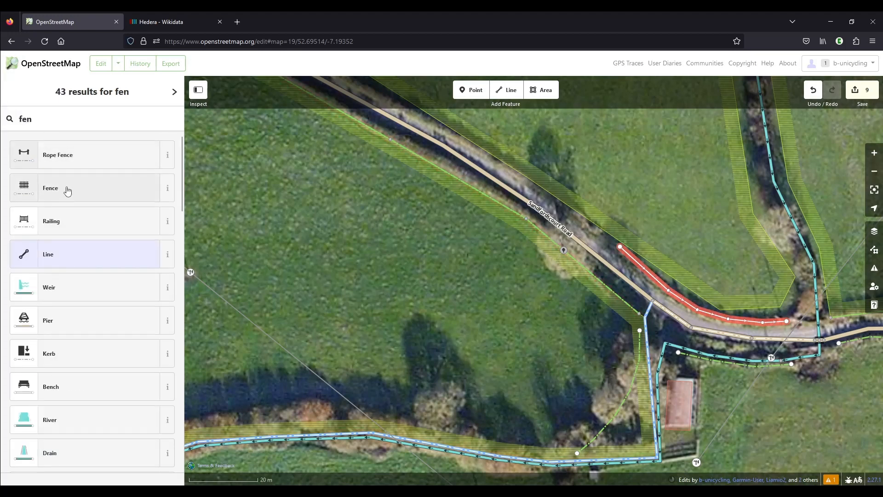
pyautogui.click(50, 188)
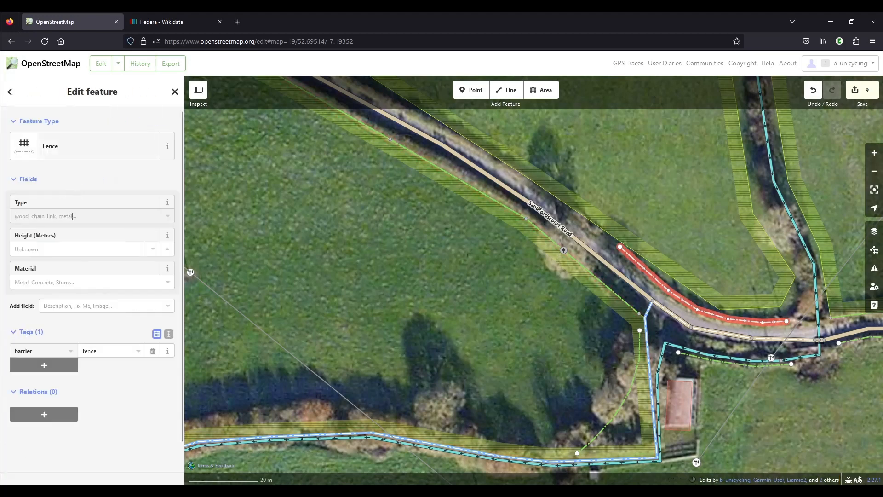
pyautogui.click(90, 215)
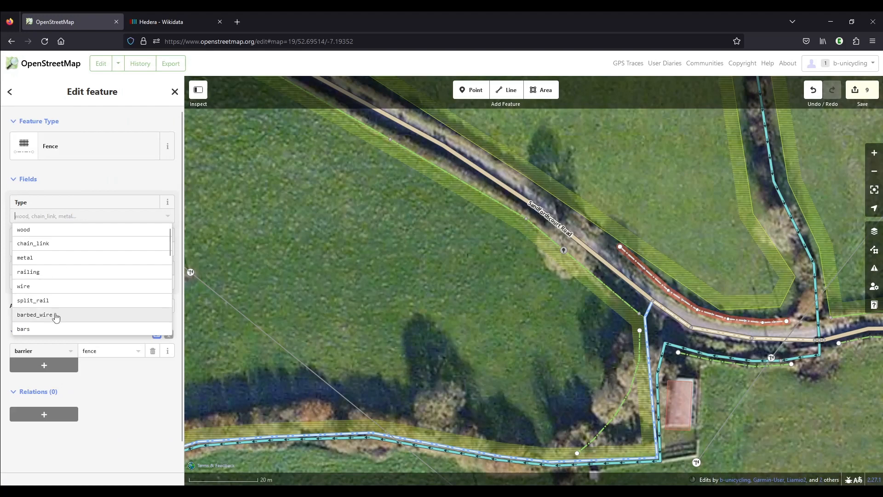
pyautogui.click(38, 314)
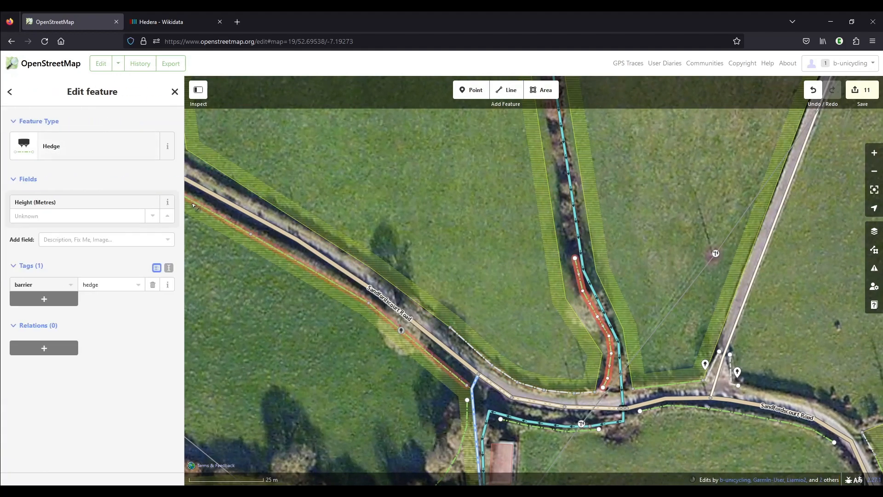
# Add genus:en with value Hazel;Hawthon;Ash to the stream-side hedge.
pyautogui.write('genus')
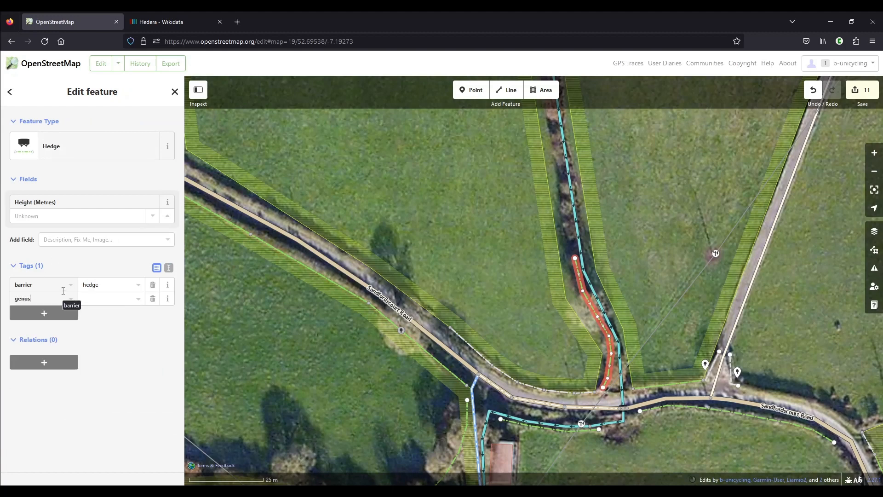
pyautogui.write(':en')
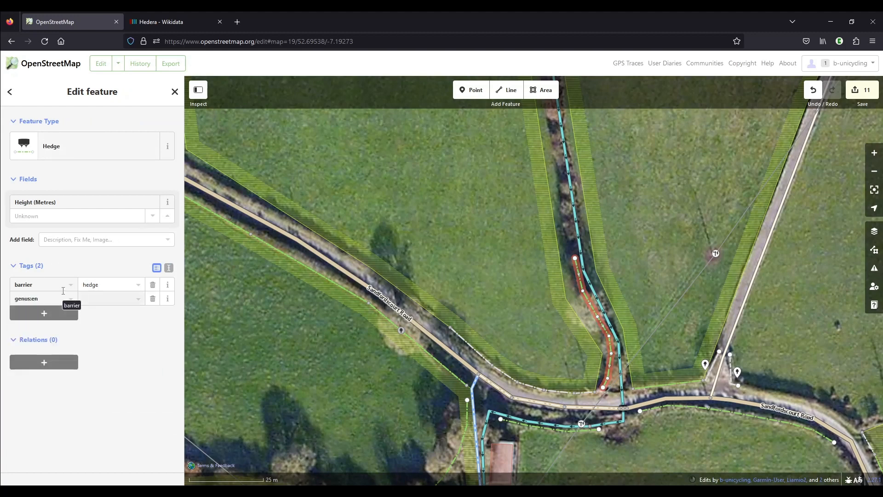
pyautogui.write('Hazel')
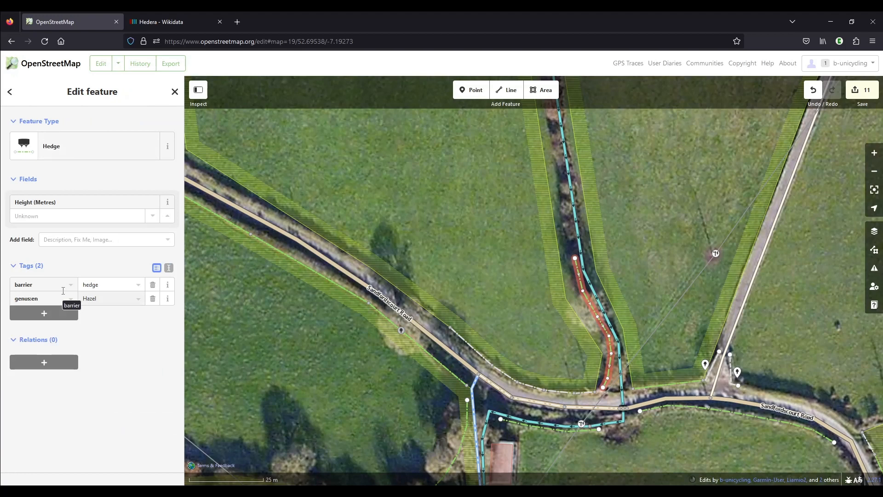
pyautogui.click(107, 298)
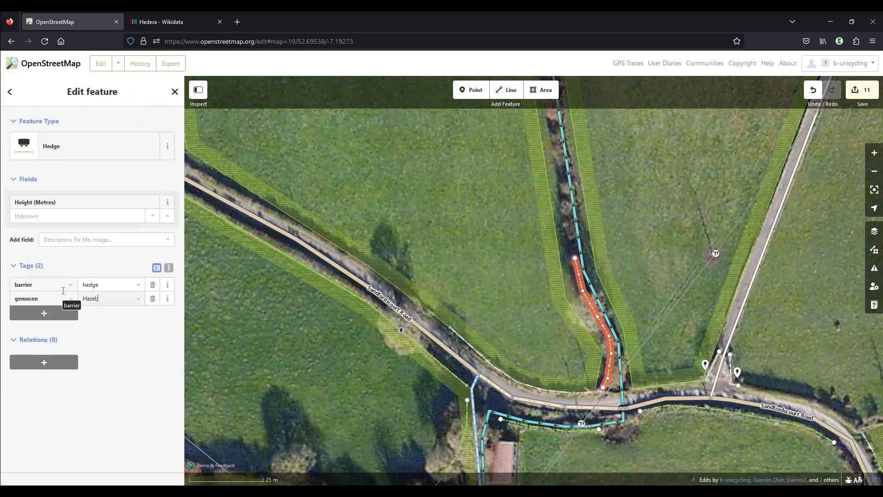
pyautogui.write(';Hawthon')
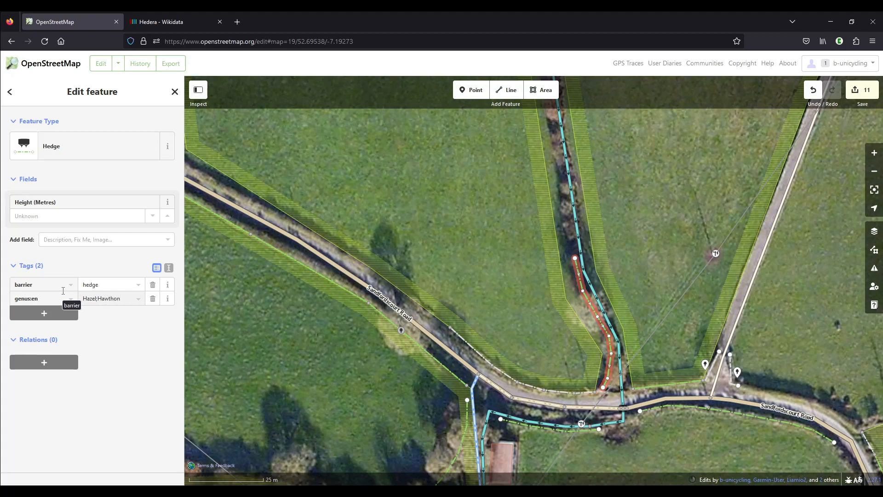
pyautogui.write(';Ash')
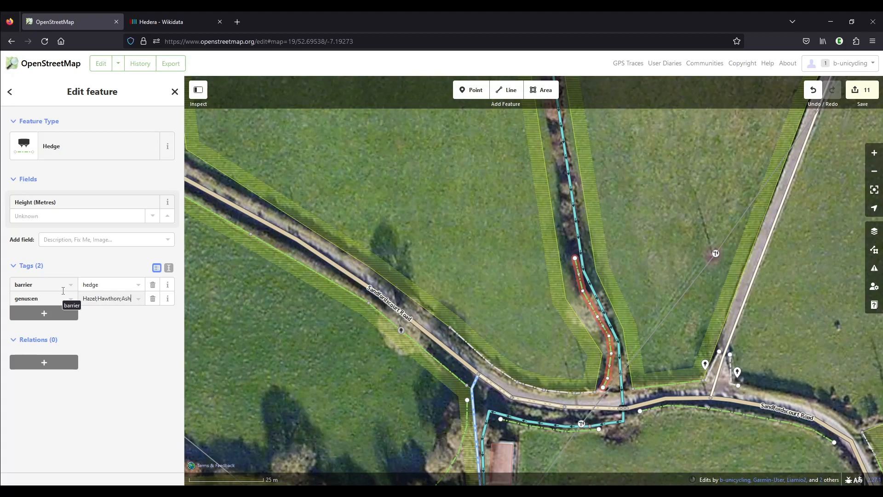
pyautogui.moveTo(620, 313)
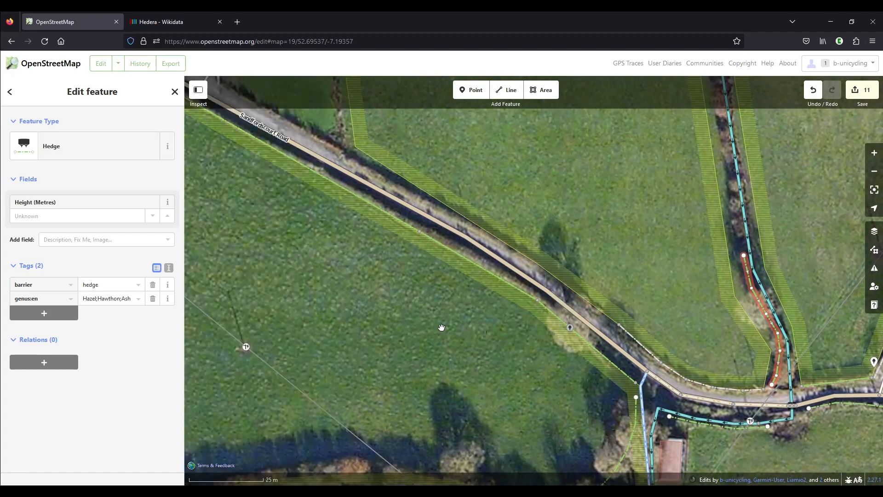
# Draw a north roadside Hedge with genus:en Hawthorn;Ivy;Willow;Blackthorn;Elder;Ash;Honey Suckle.
pyautogui.click(505, 89)
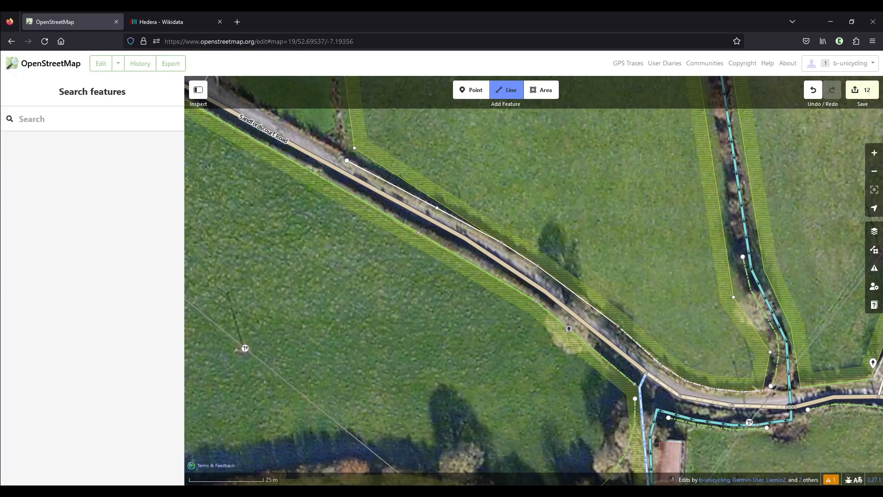
pyautogui.click(450, 220)
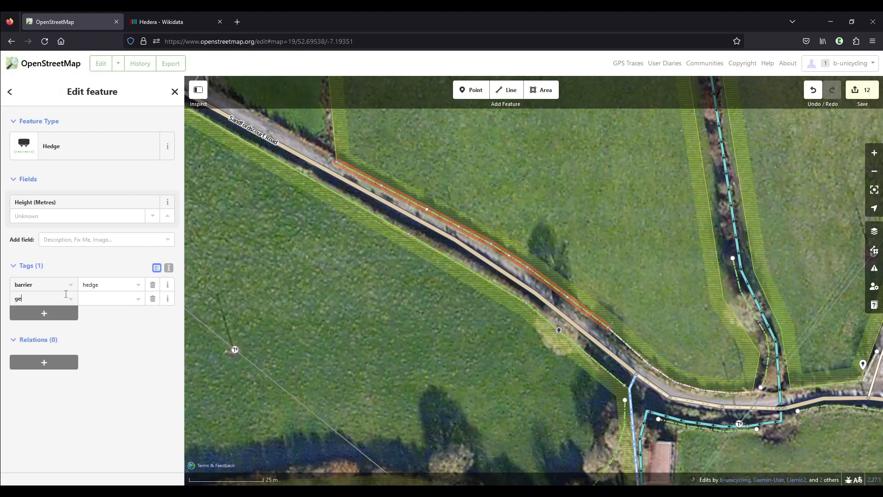
pyautogui.write('genus:en')
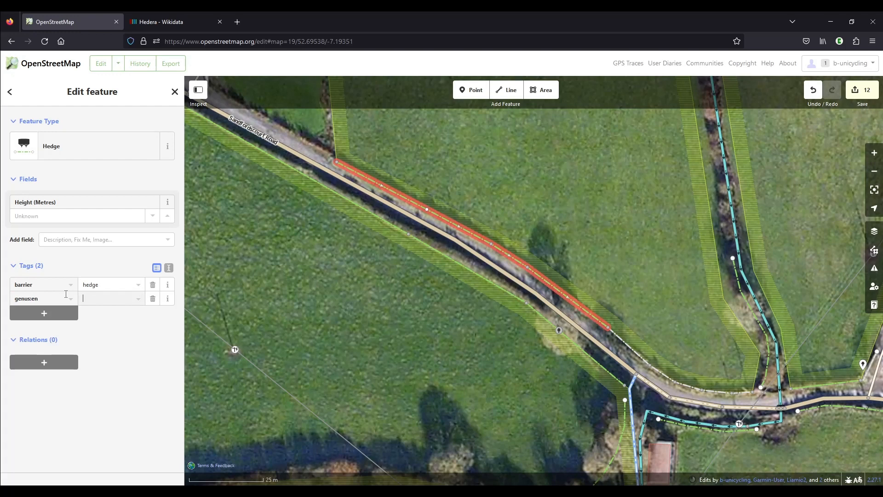
pyautogui.write('Ha')
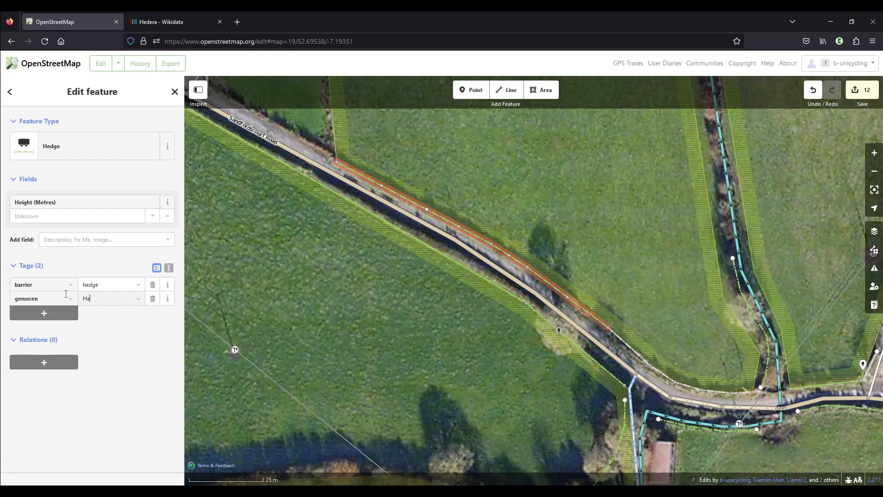
pyautogui.write('wthorn')
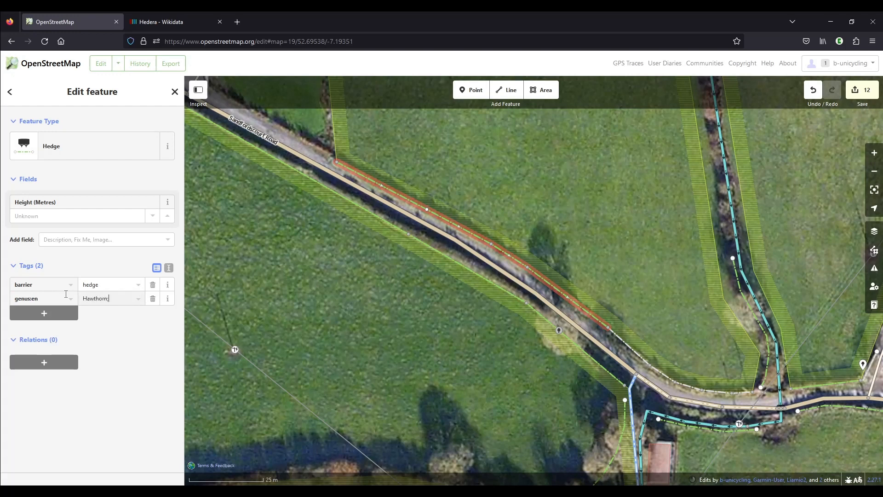
pyautogui.write(';Ivy;')
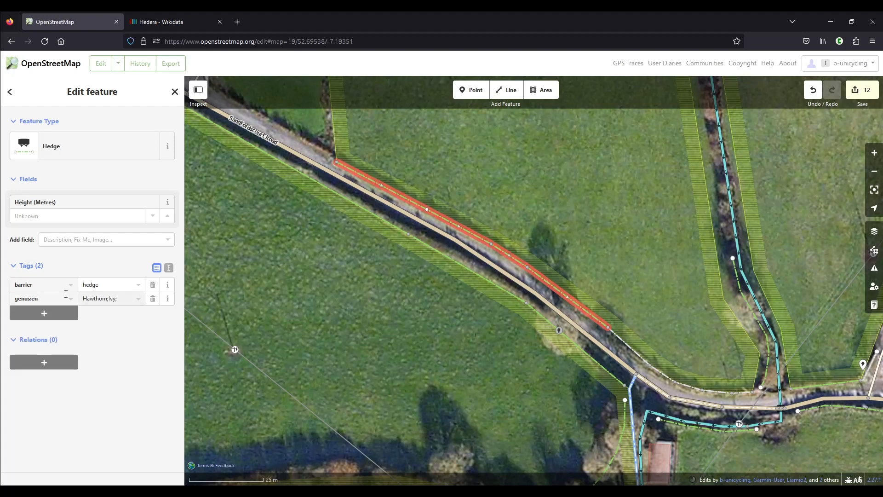
pyautogui.write('Willow;')
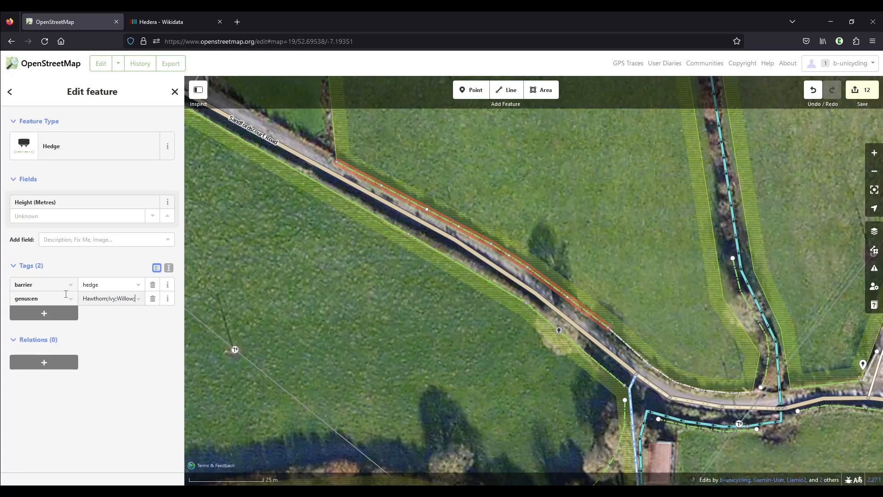
pyautogui.write('Blackbbe')
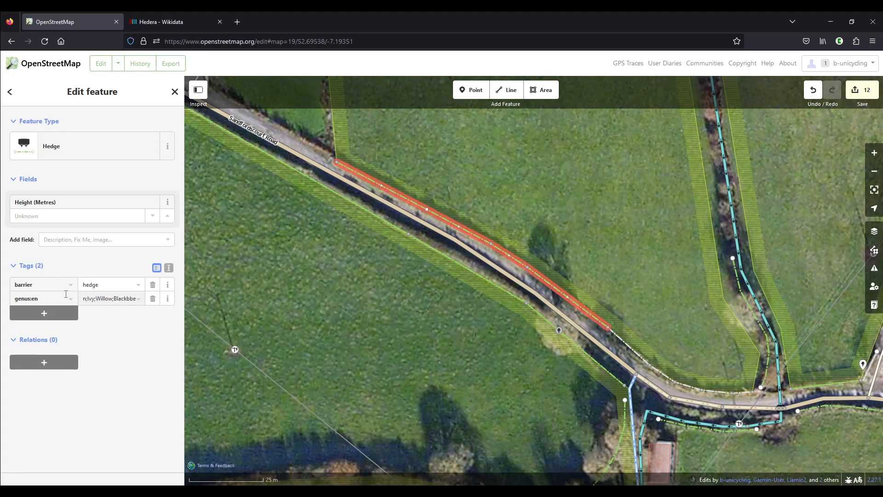
pyautogui.click(110, 298)
pyautogui.write(';Blackthorn;Elder;Ash')
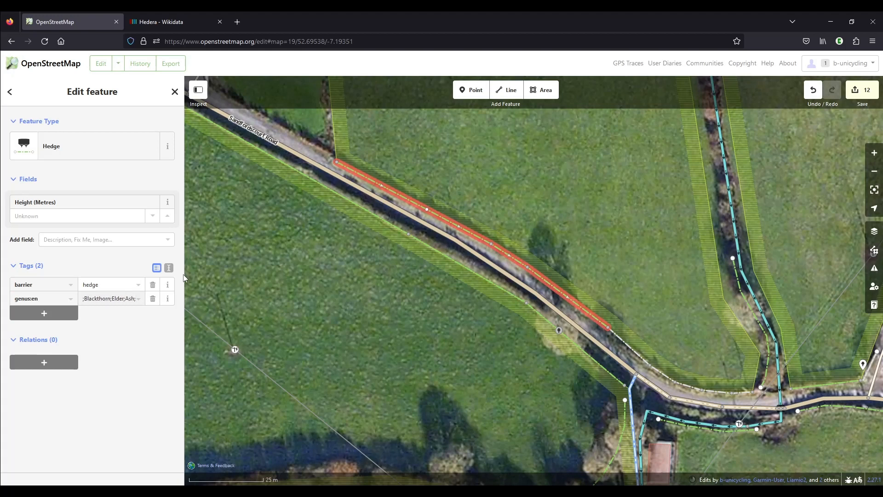
pyautogui.write(';Honey Suckle')
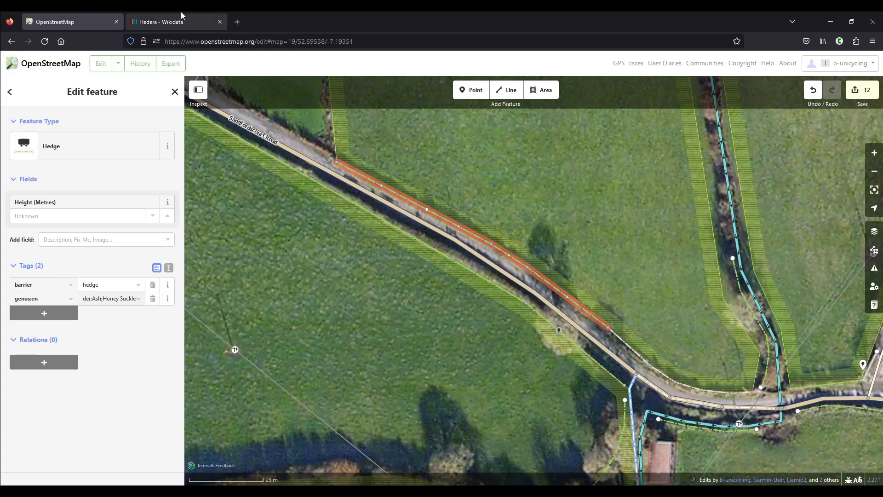
# Search Wikidata for 'Honey suckle' and select the genus name on Dendrophthoe falcata.
pyautogui.click(175, 21)
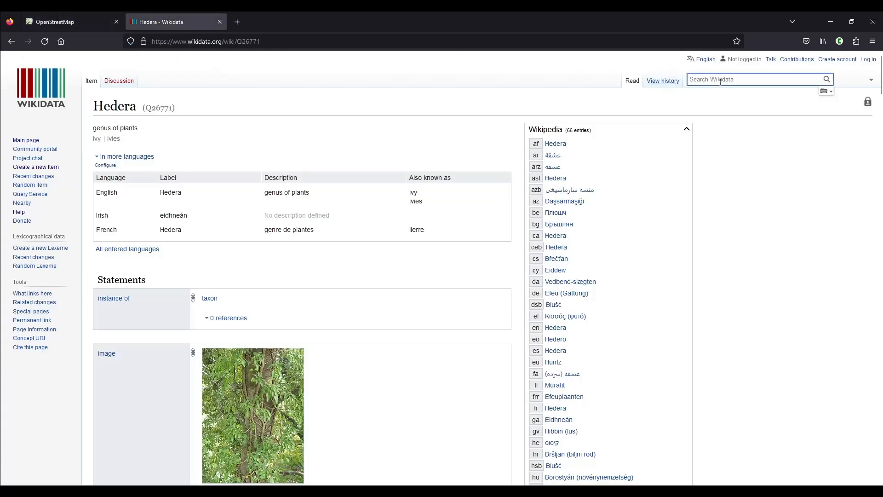
pyautogui.write('Honey suckl')
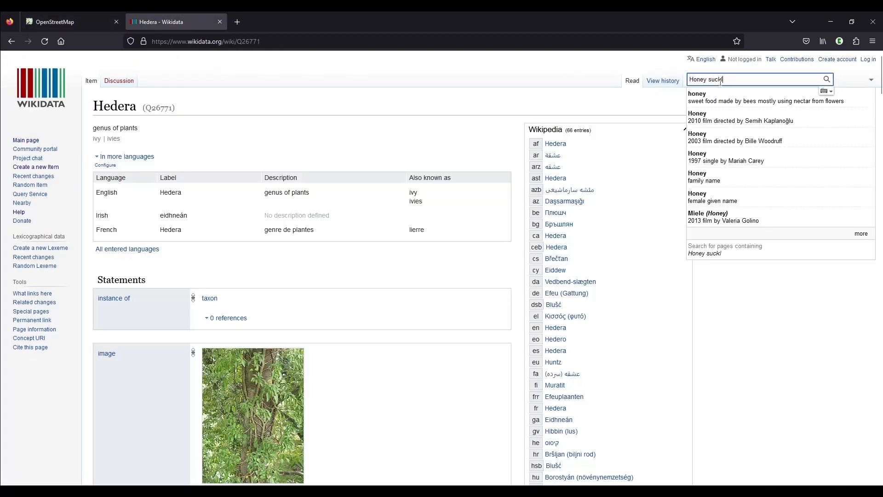
pyautogui.write('e')
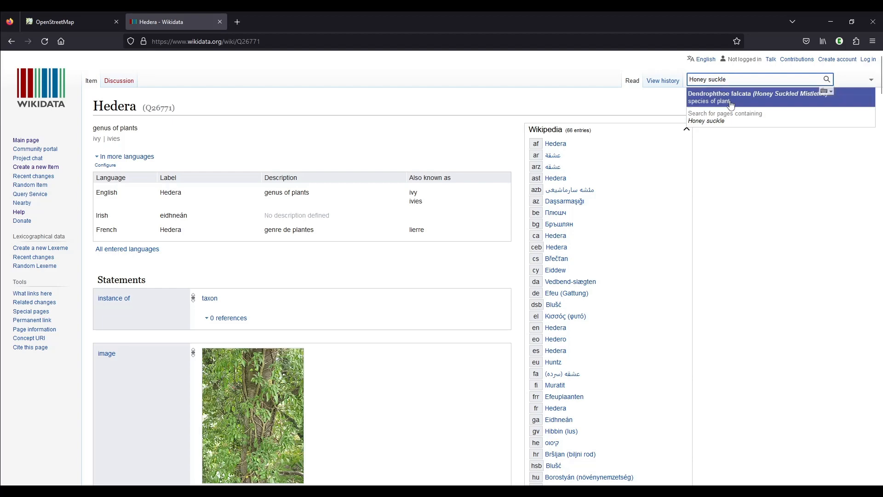
pyautogui.click(739, 93)
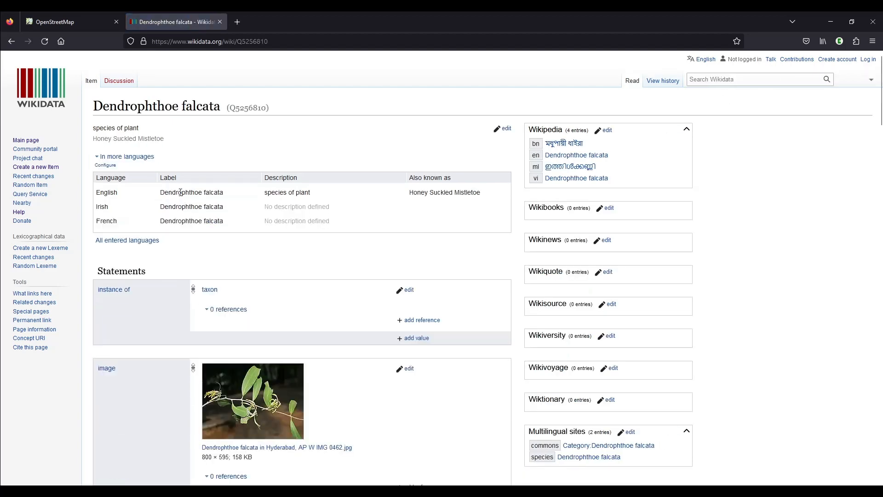
pyautogui.doubleClick(180, 192)
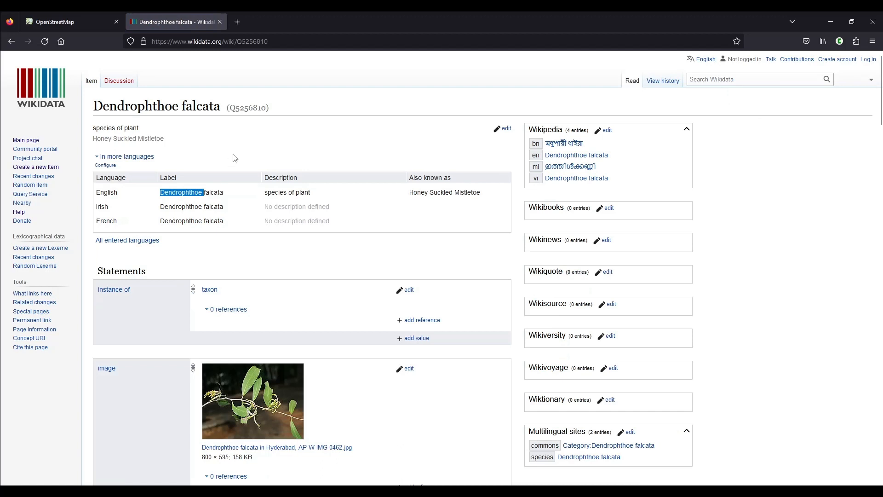
pyautogui.moveTo(347, 145)
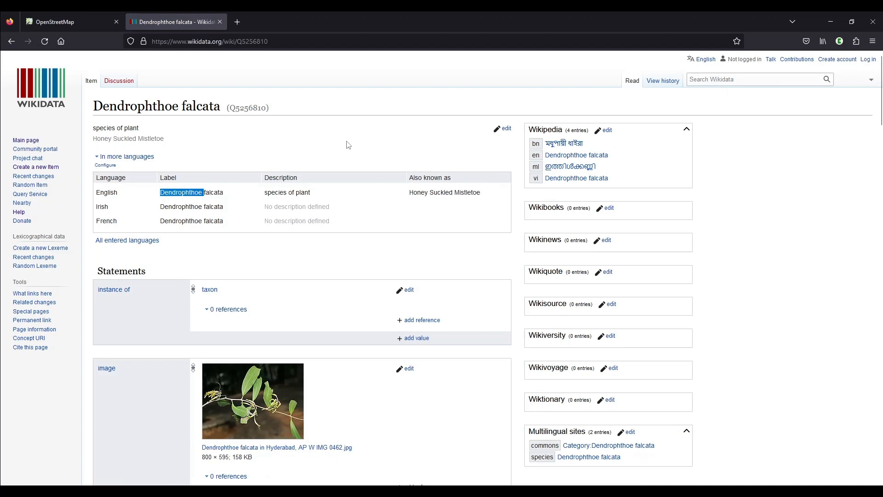
pyautogui.moveTo(341, 150)
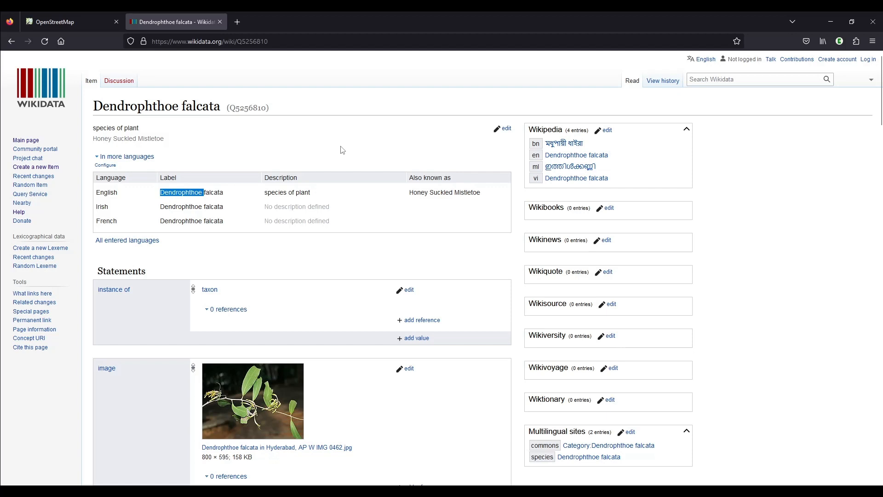
pyautogui.moveTo(248, 166)
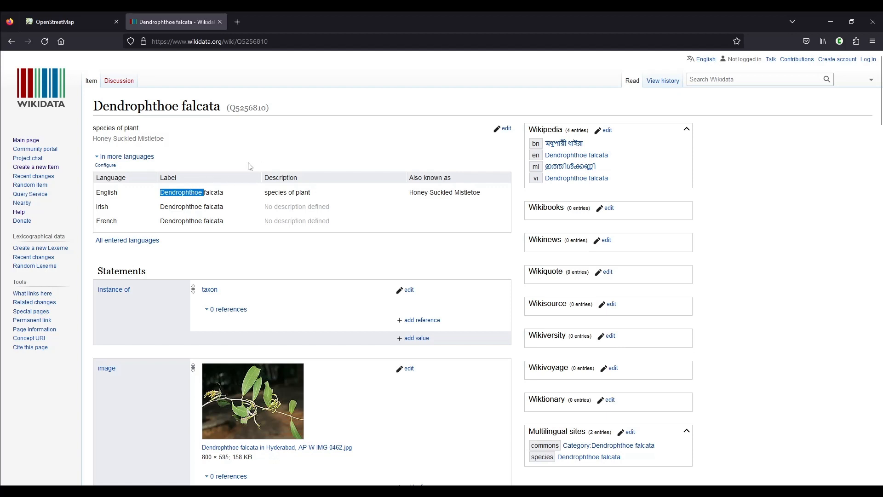
# Open the Dendrophthoe genus item (Q4918737), copy its name, and return to the map.
pyautogui.click(755, 79)
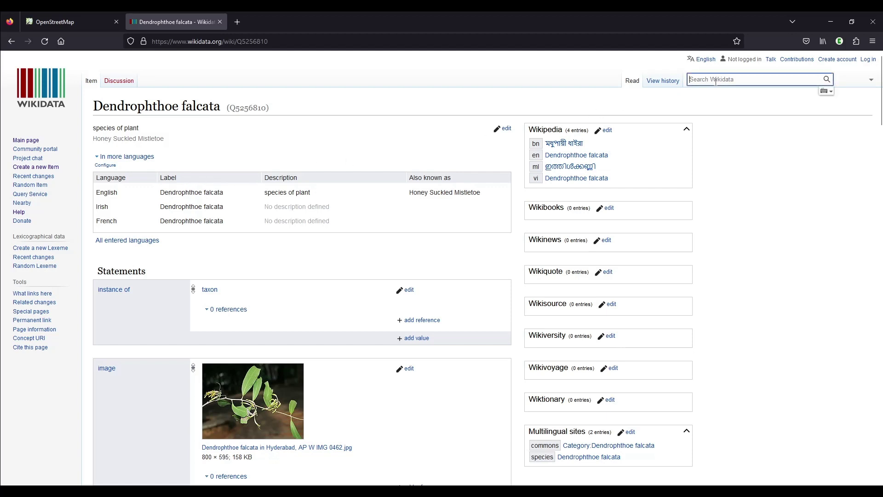
pyautogui.write('Dendrophthoe')
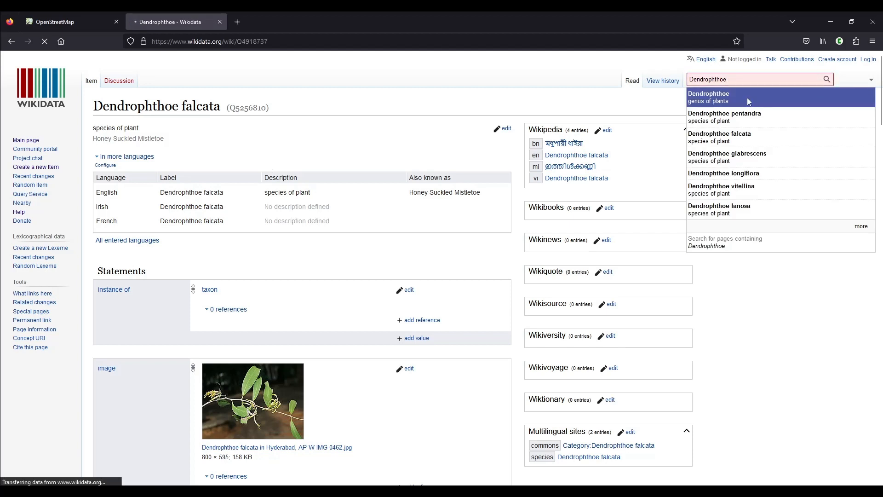
pyautogui.click(708, 97)
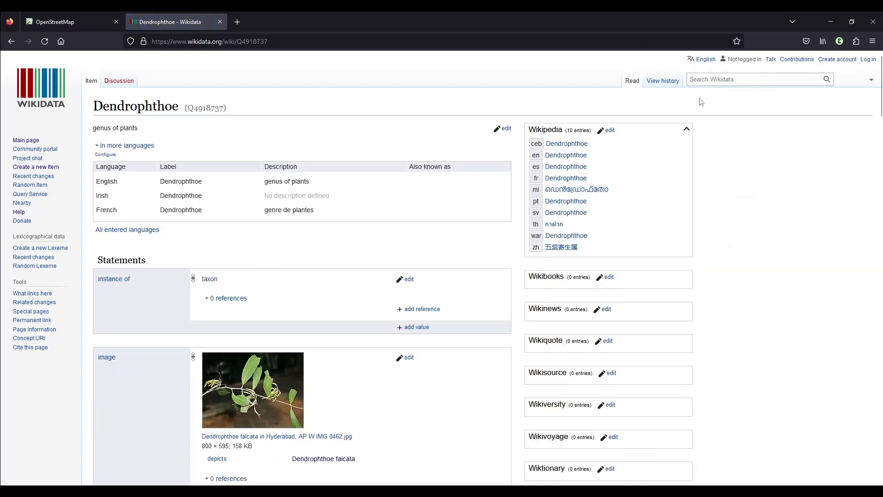
pyautogui.doubleClick(181, 181)
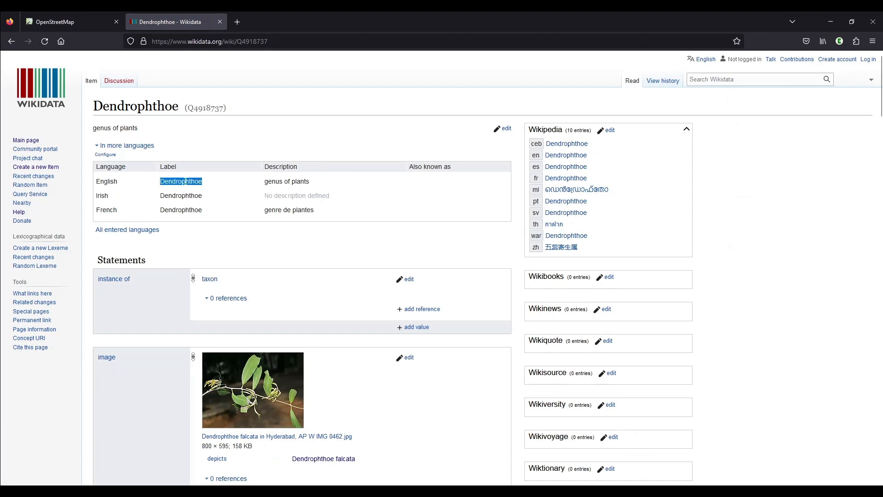
pyautogui.click(62, 21)
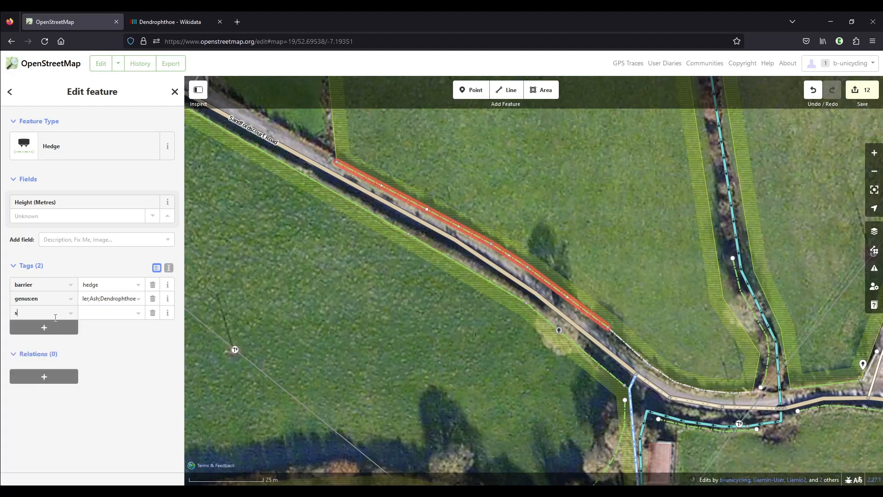
# Add the tag species:en = Honey Suckle to the roadside hedge.
pyautogui.write('species:en')
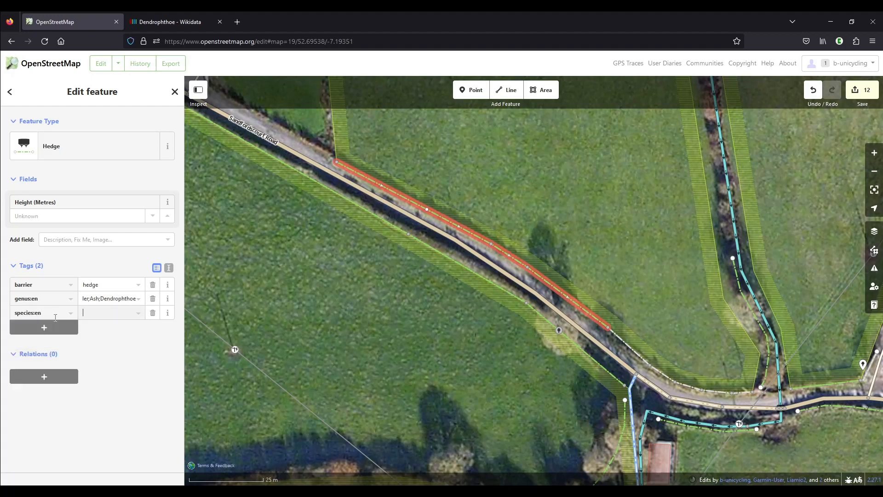
pyautogui.write('Honey S')
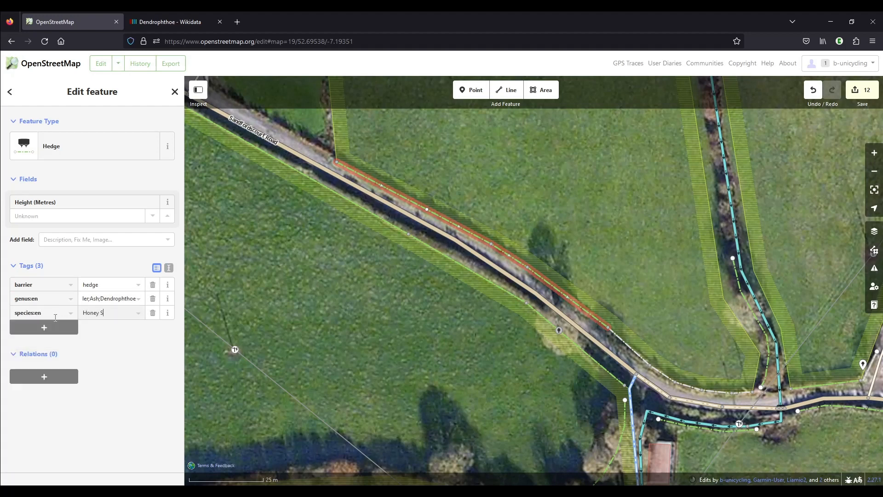
pyautogui.write('uckle')
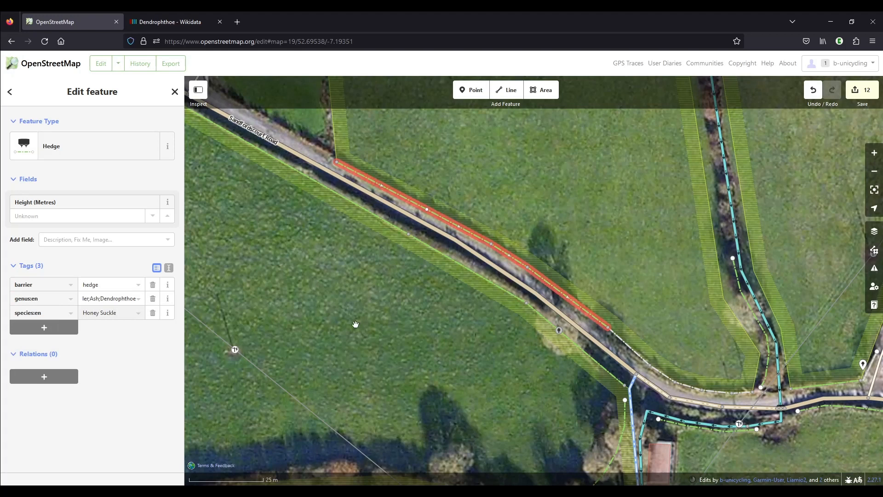
pyautogui.click(107, 313)
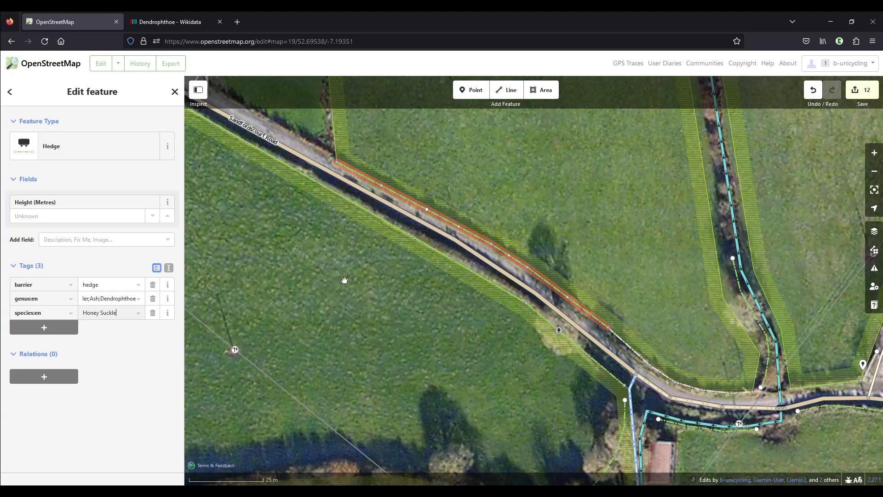
pyautogui.moveTo(337, 284)
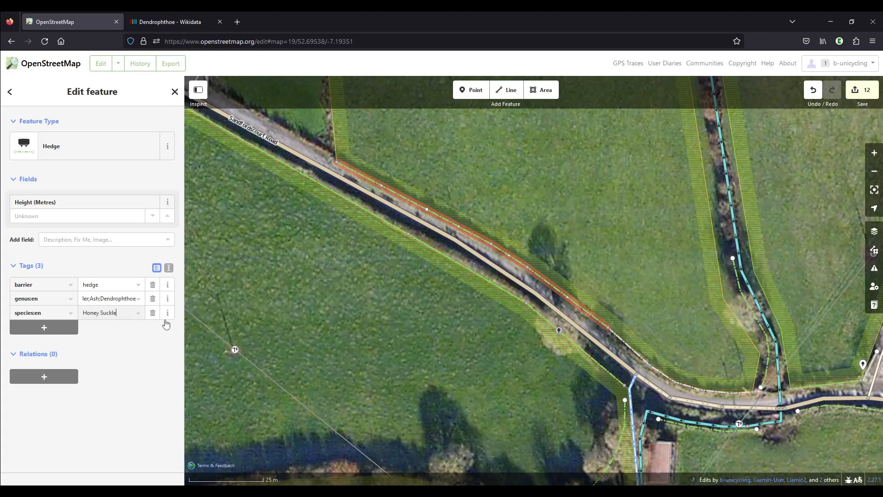
pyautogui.moveTo(176, 21)
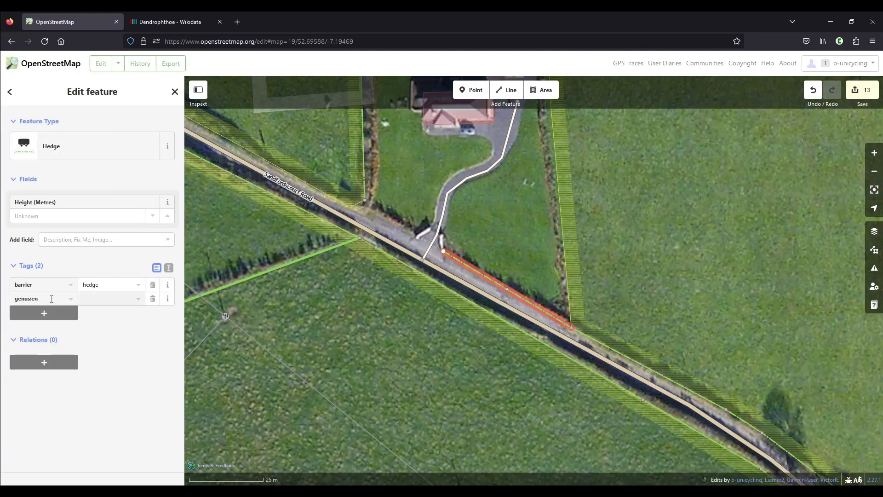
# Set the driveway hedge's genus:en to Beech;Ivy;Blackberry and barrier to hedge;fence.
pyautogui.write('Bed')
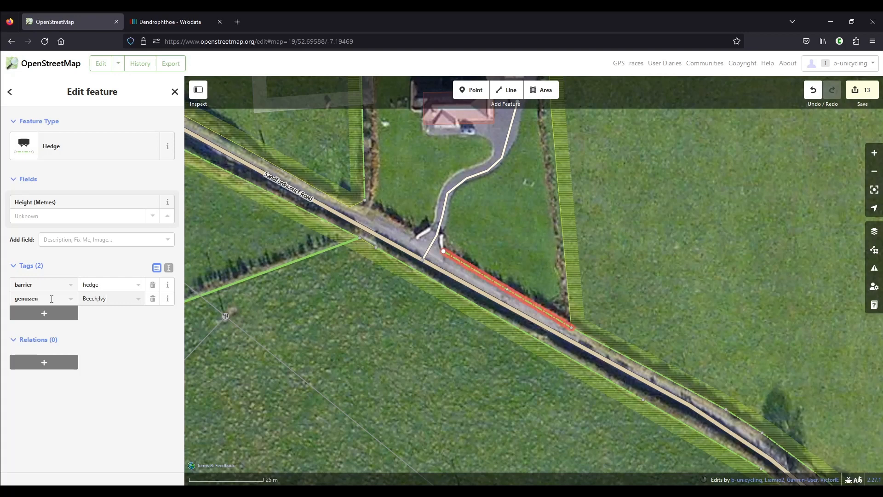
pyautogui.write(';Blackberry')
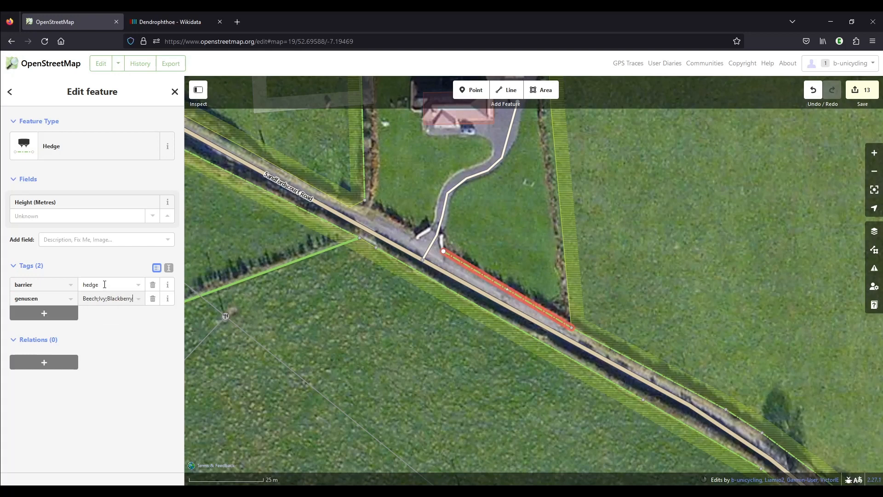
pyautogui.write(';fence')
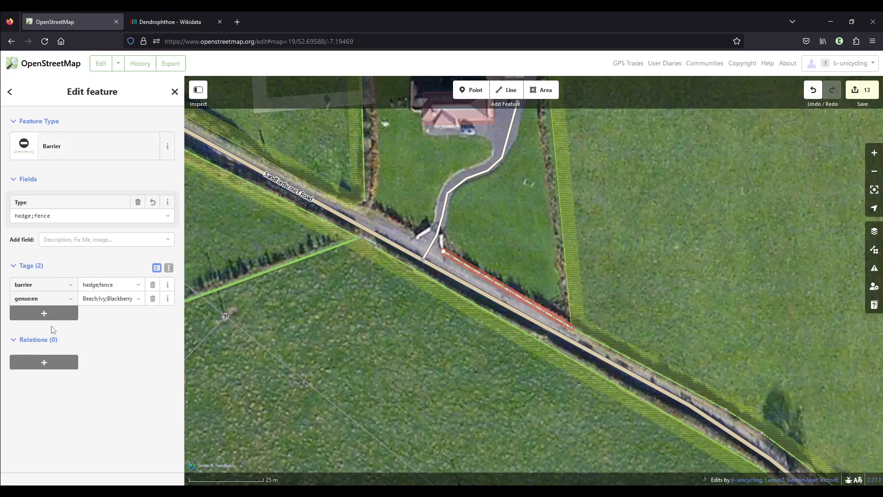
pyautogui.moveTo(440, 194)
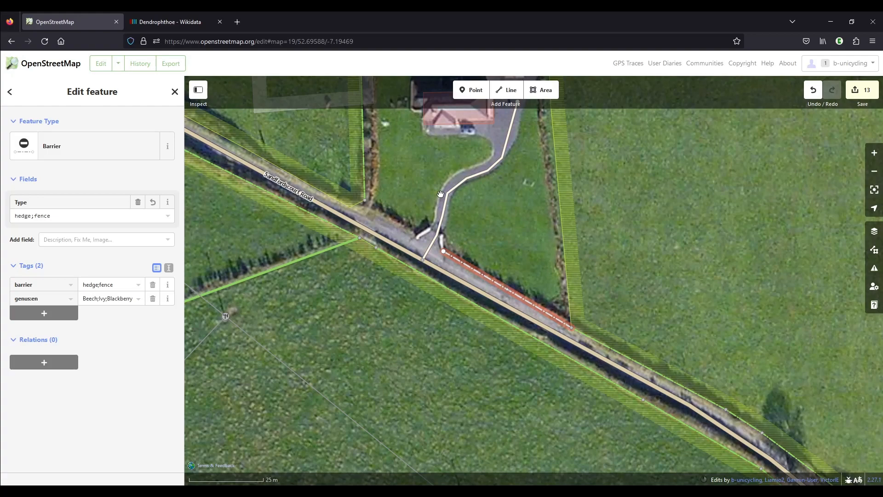
pyautogui.scroll(-3)
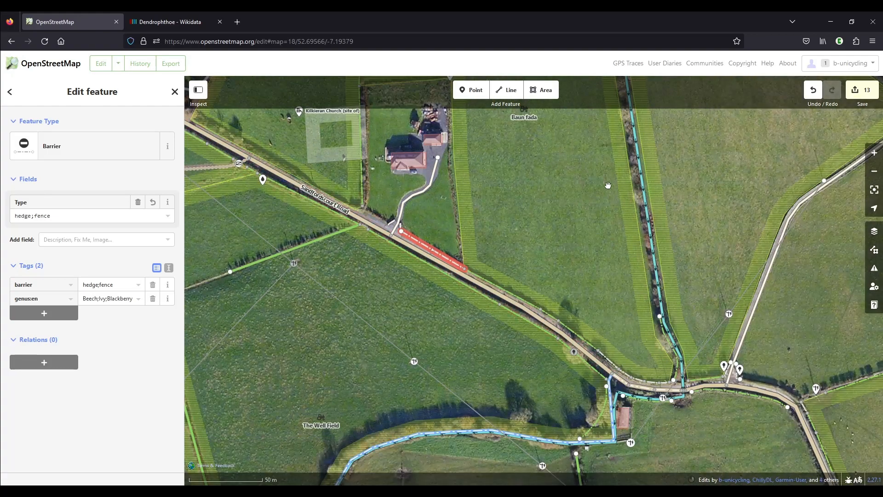
pyautogui.moveTo(862, 90)
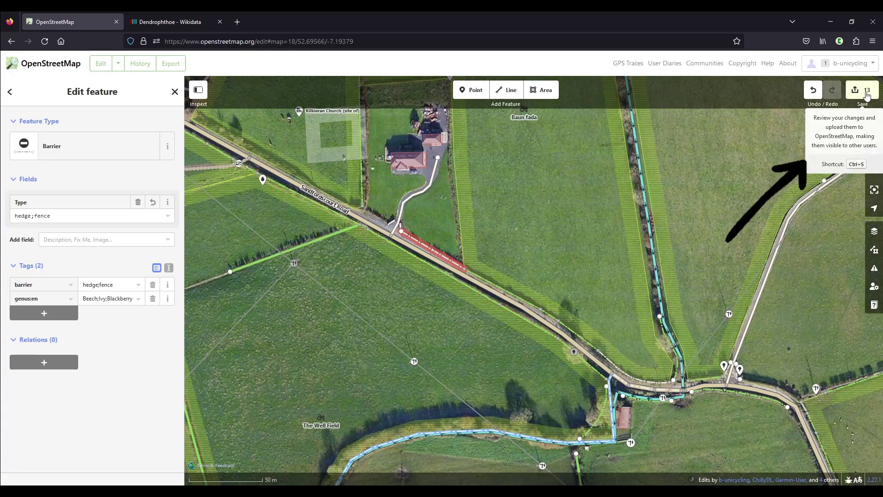
# Review the 13 pending edits and enter the changeset comment 'added hedgerow data'.
pyautogui.click(855, 90)
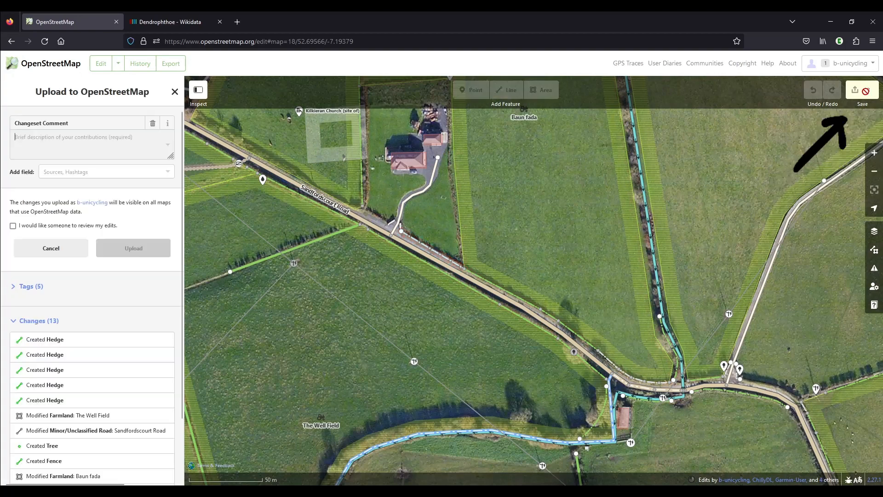
pyautogui.write('added ref:IEniah, wikidata')
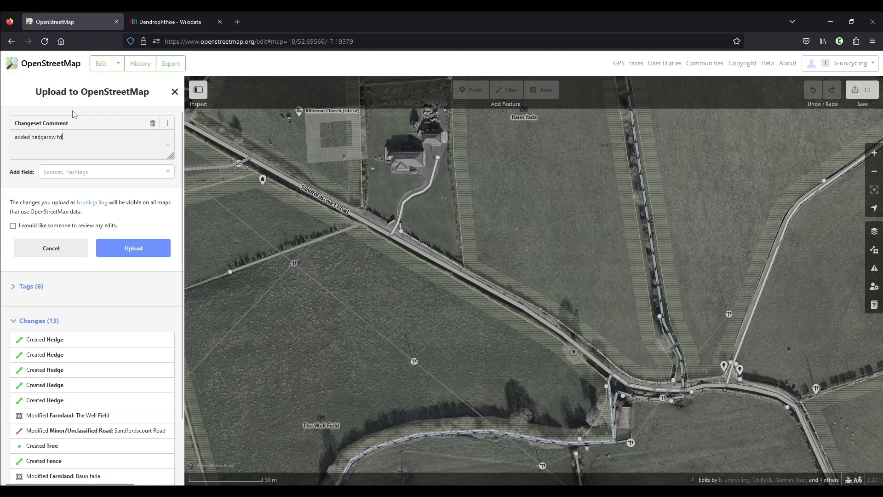
pyautogui.write('ata')
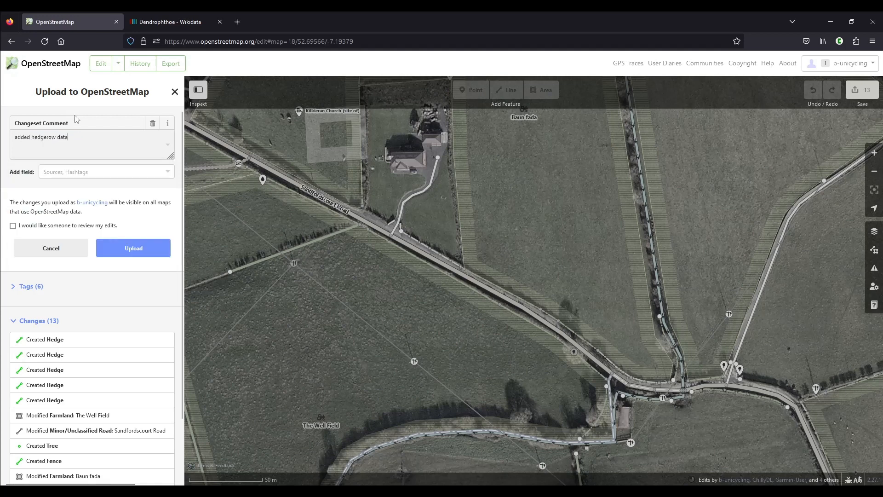
# Add Survey as the changeset source and upload the changeset.
pyautogui.click(105, 171)
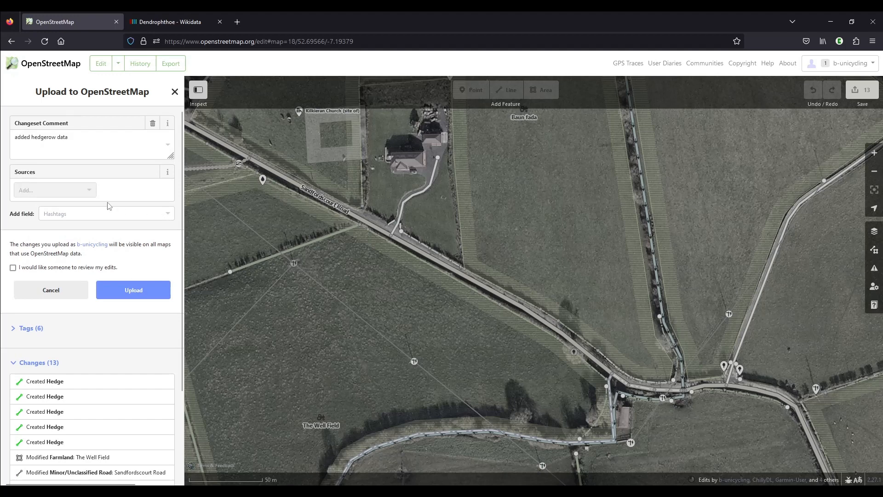
pyautogui.write('survey')
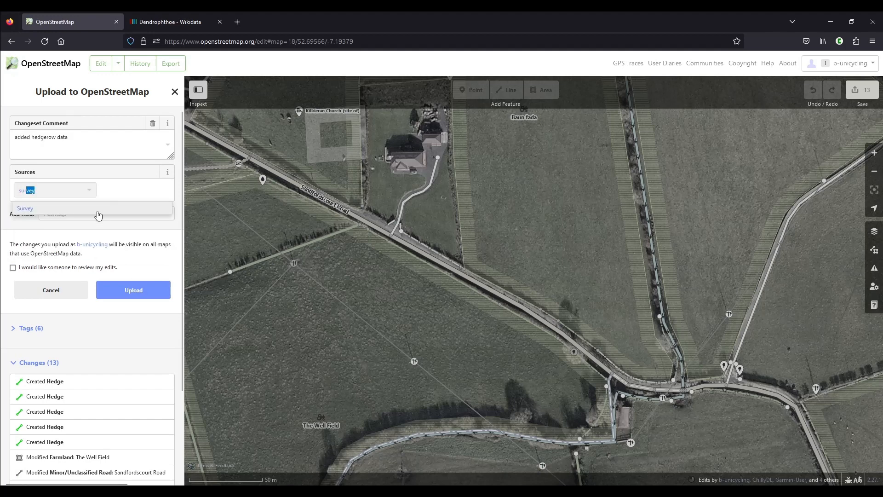
pyautogui.click(25, 207)
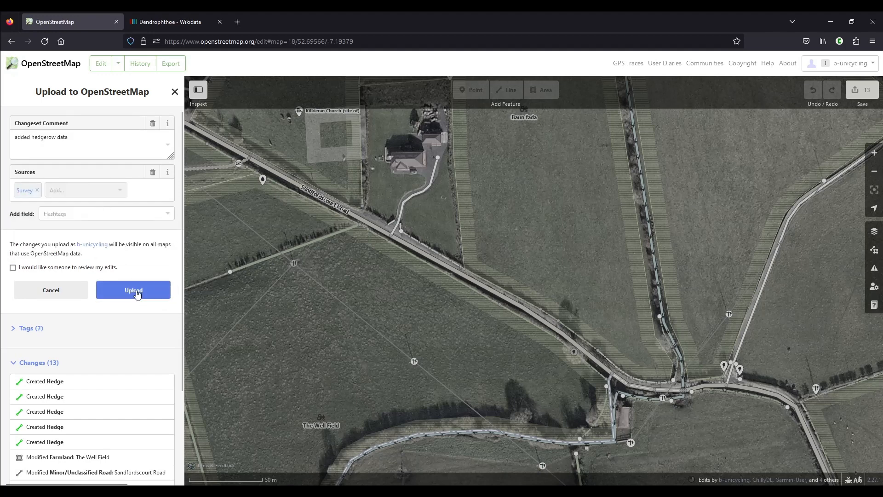
pyautogui.click(133, 290)
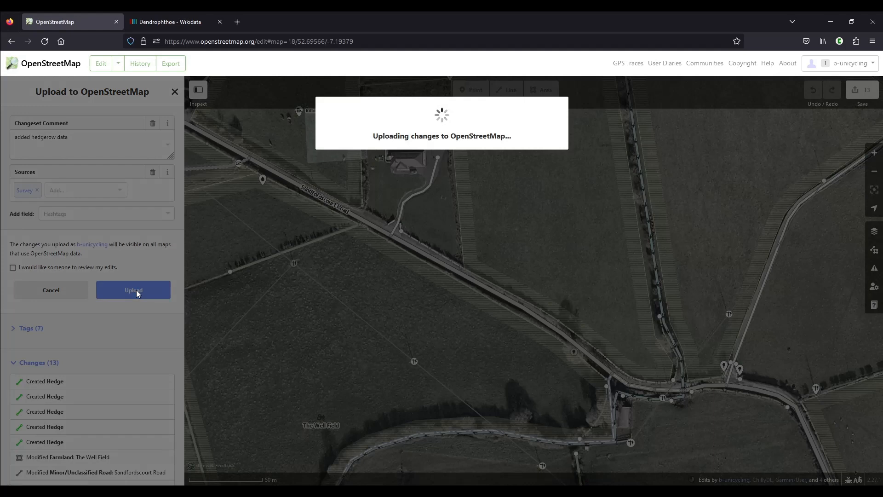
pyautogui.click(133, 290)
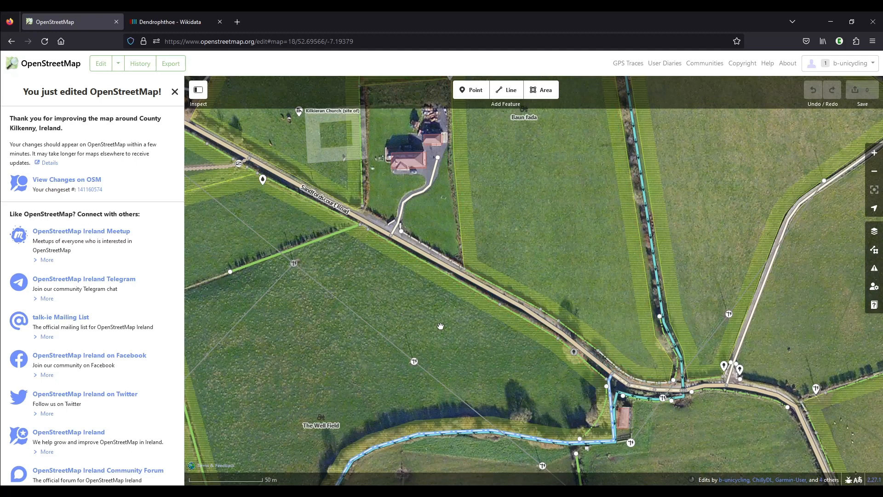
pyautogui.moveTo(416, 297)
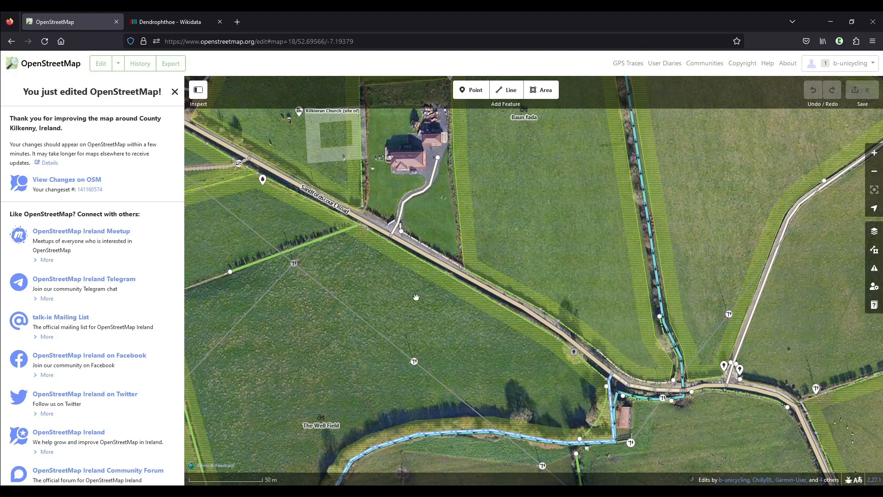
pyautogui.moveTo(430, 289)
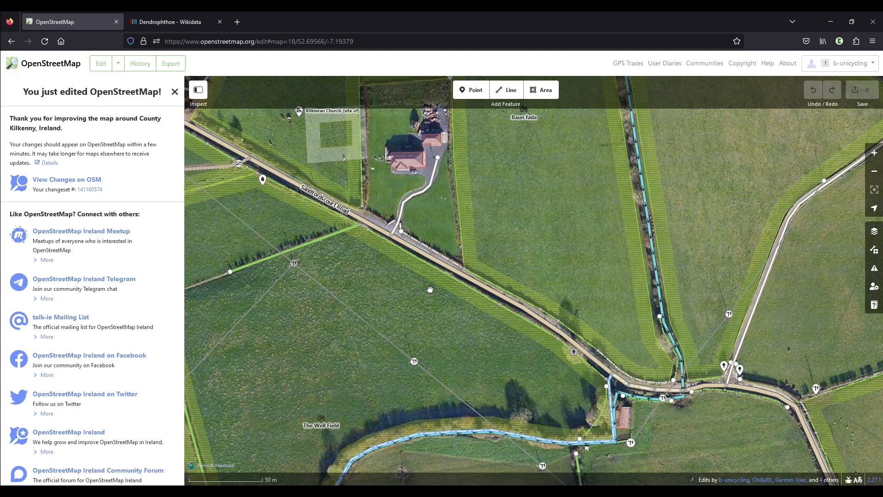
pyautogui.moveTo(449, 354)
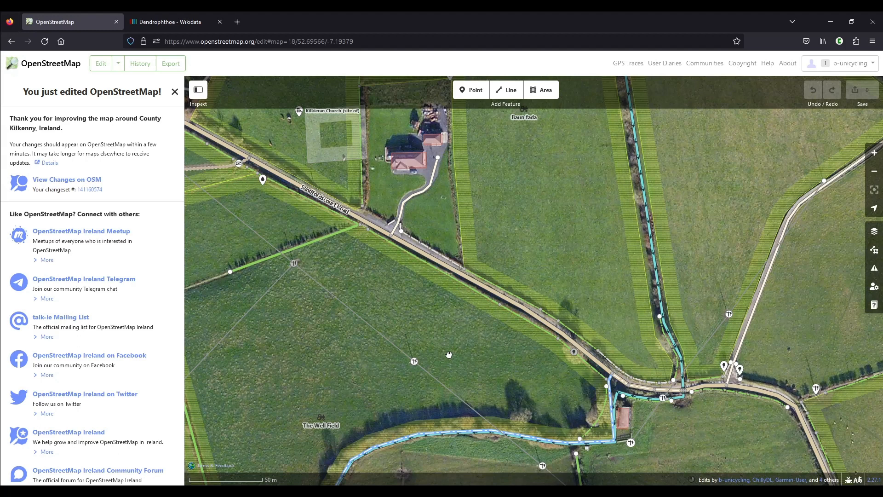
pyautogui.moveTo(465, 345)
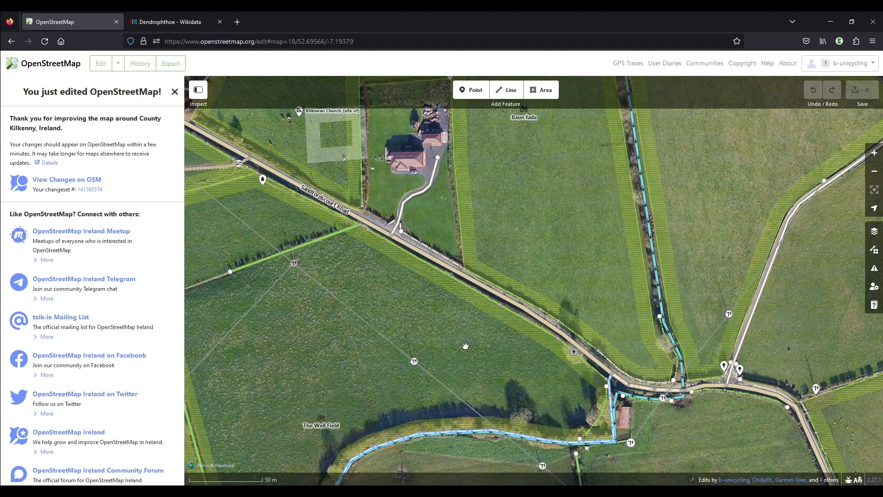
pyautogui.moveTo(489, 334)
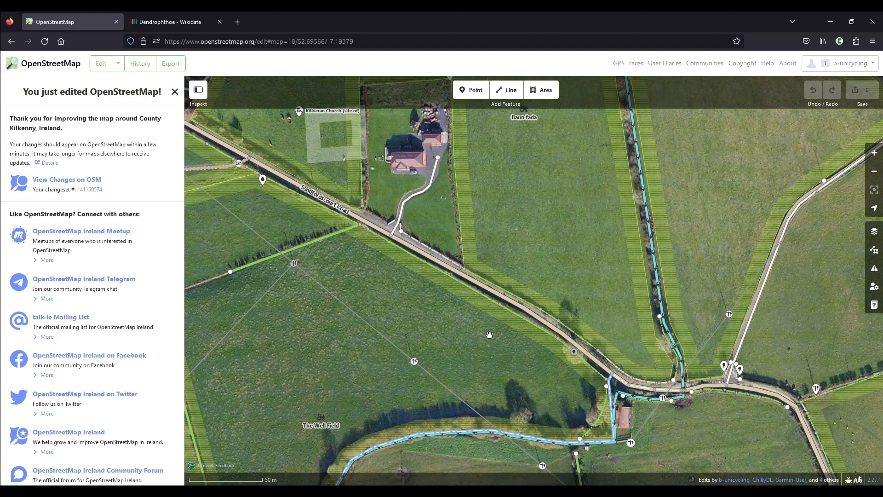
pyautogui.moveTo(55, 66)
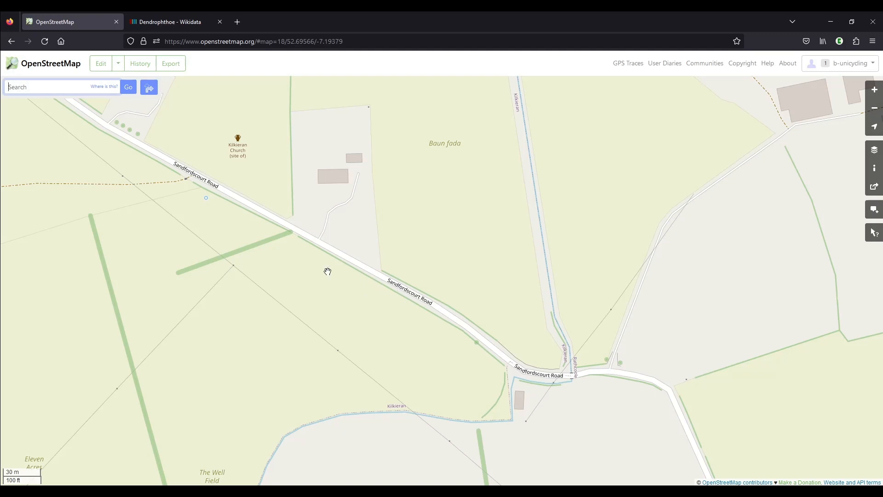
pyautogui.moveTo(93, 212)
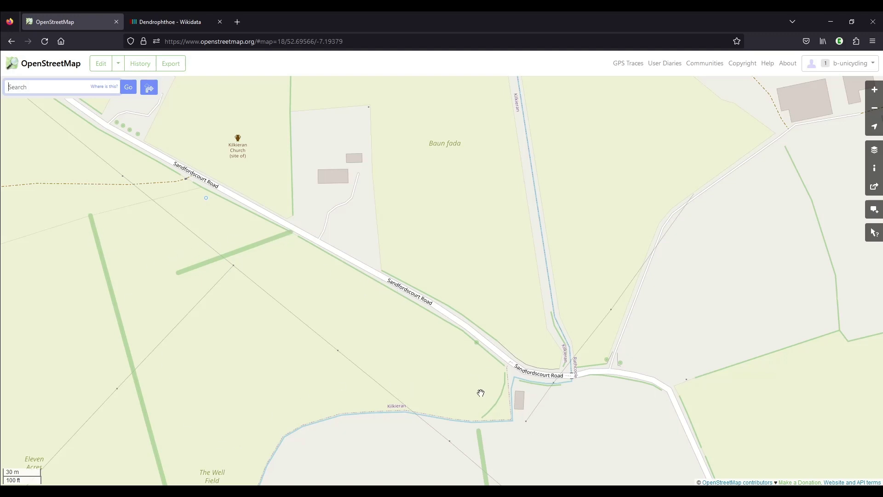
pyautogui.moveTo(497, 371)
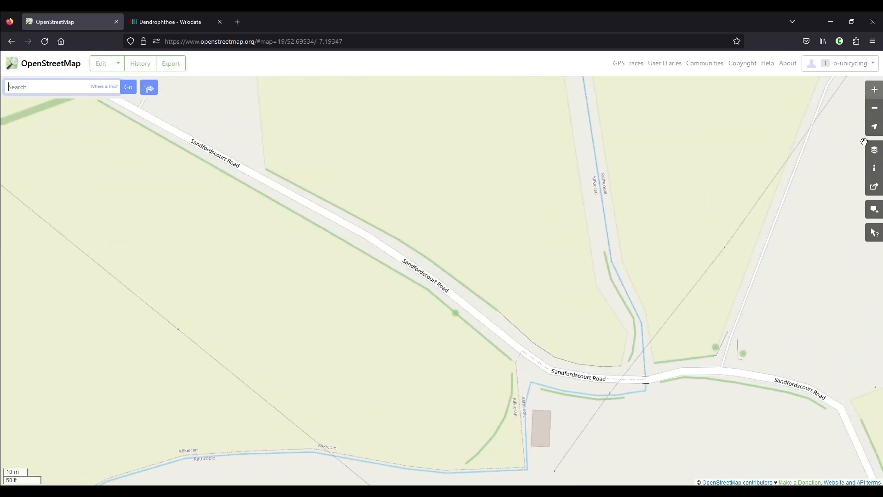
pyautogui.moveTo(874, 150)
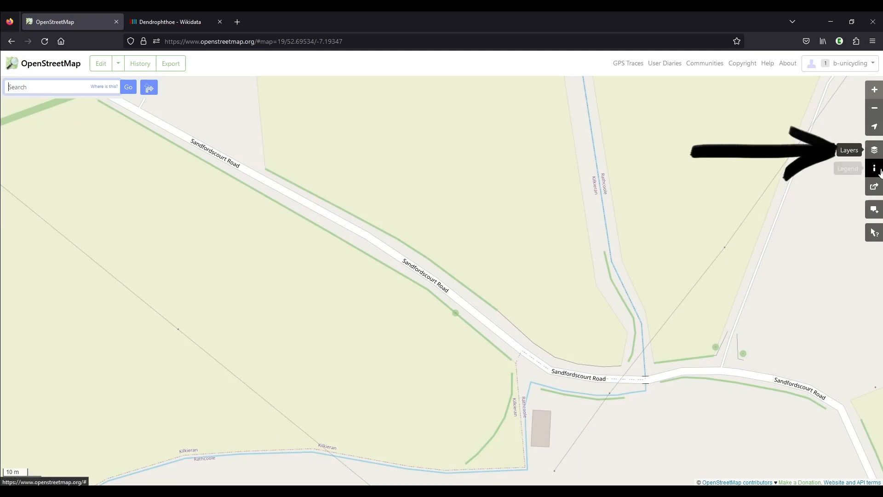
# Show the Map Layers panel over the Sandfordscourt Road close-up.
pyautogui.click(874, 150)
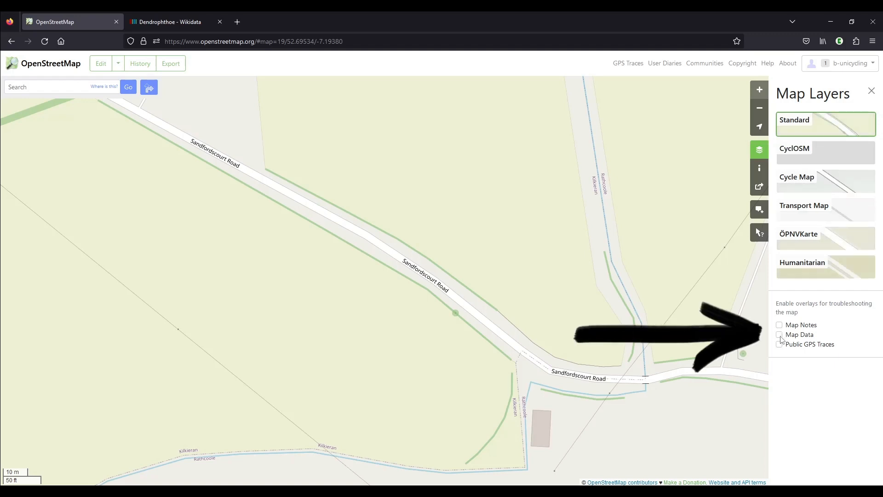
# Enable the Map Data overlay and view tags of the uploaded hedge and fence ways.
pyautogui.click(780, 334)
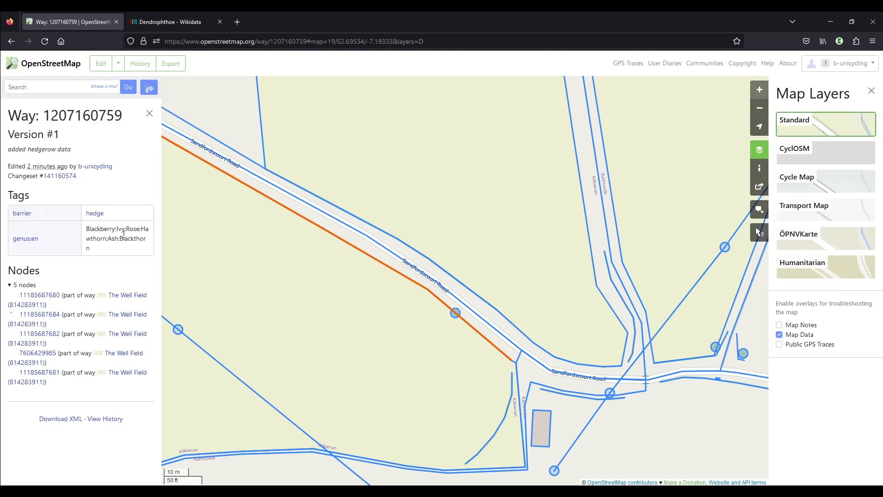
pyautogui.moveTo(85, 235)
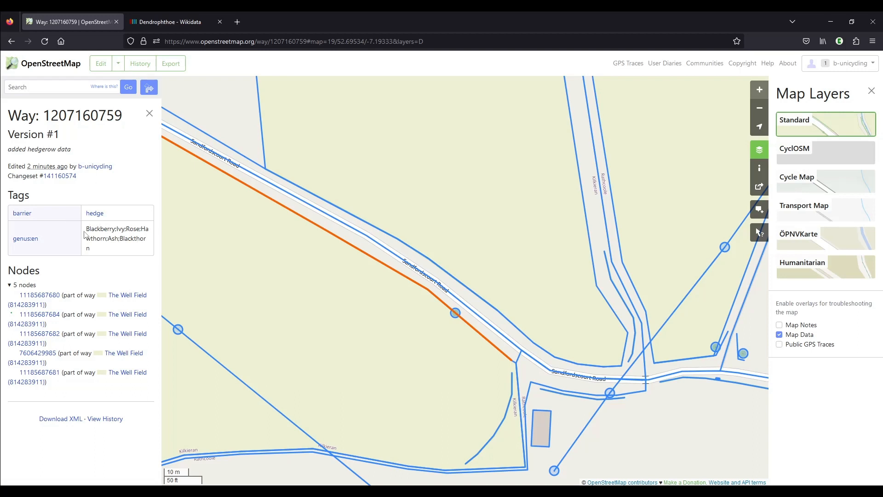
pyautogui.moveTo(114, 239)
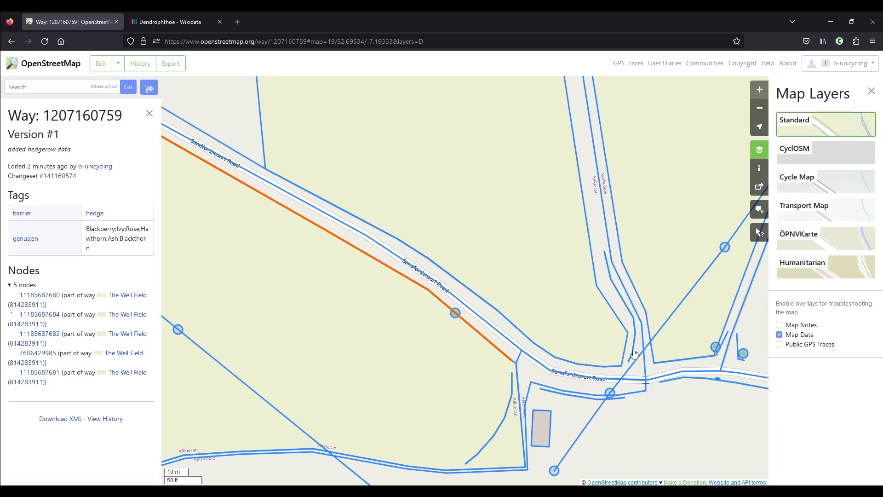
pyautogui.moveTo(624, 284)
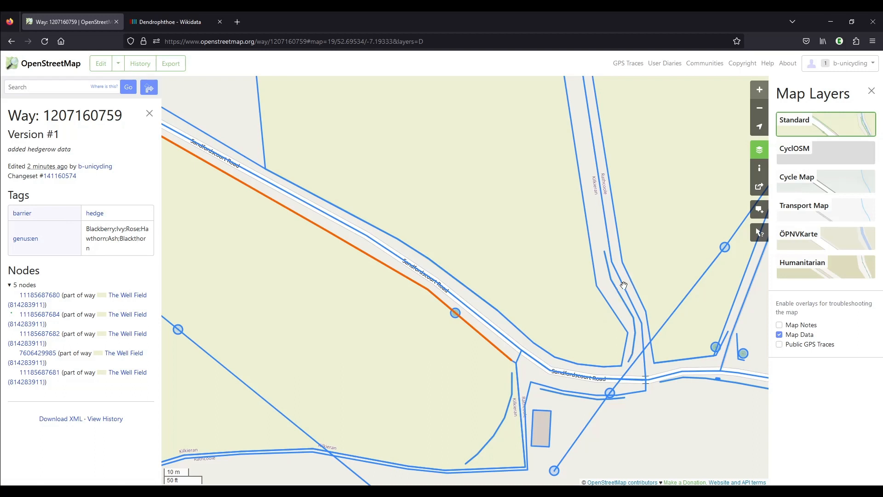
pyautogui.moveTo(629, 312)
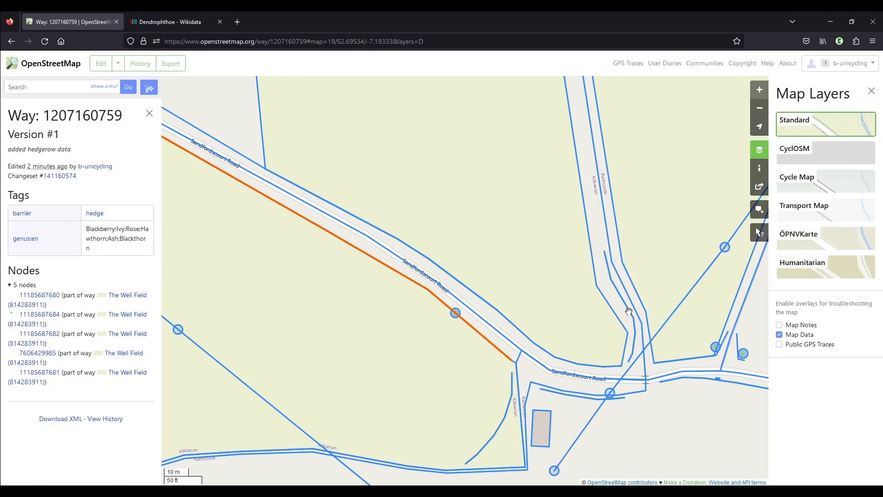
pyautogui.click(628, 304)
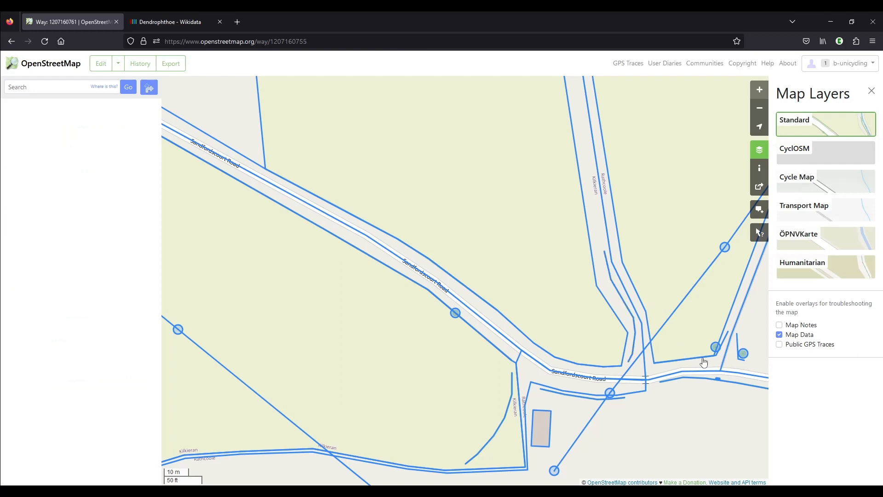
pyautogui.click(682, 356)
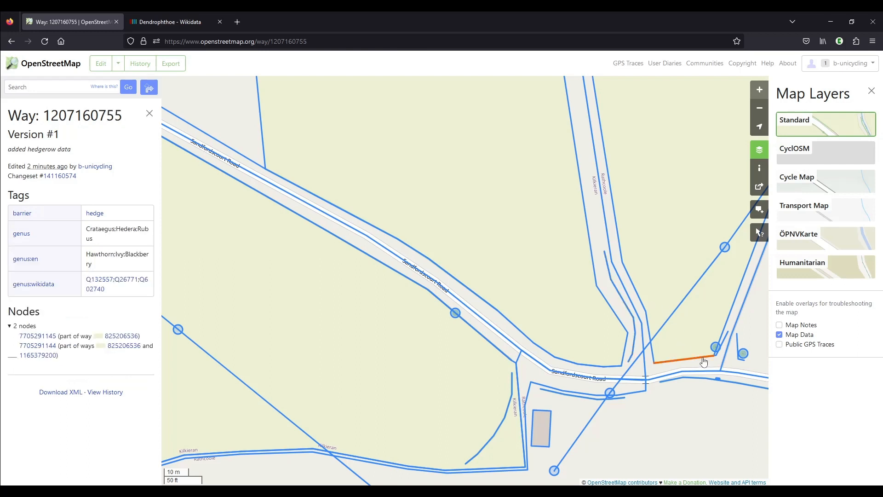
pyautogui.moveTo(698, 383)
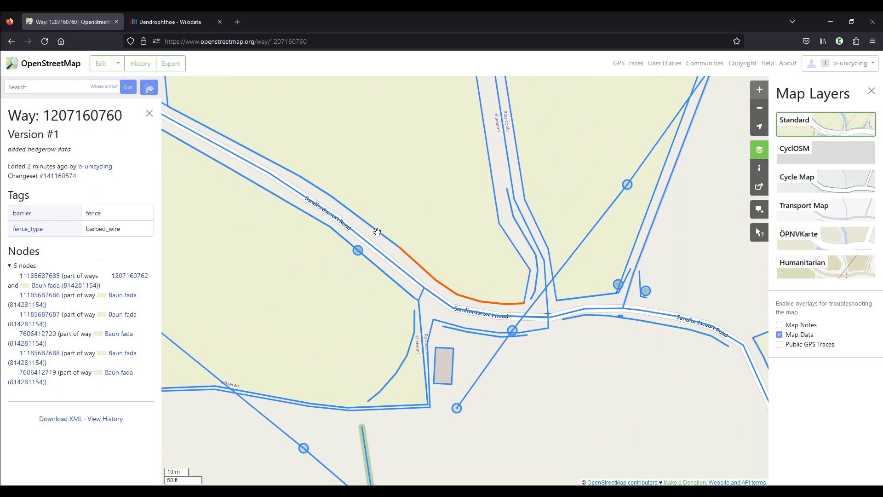
pyautogui.click(130, 275)
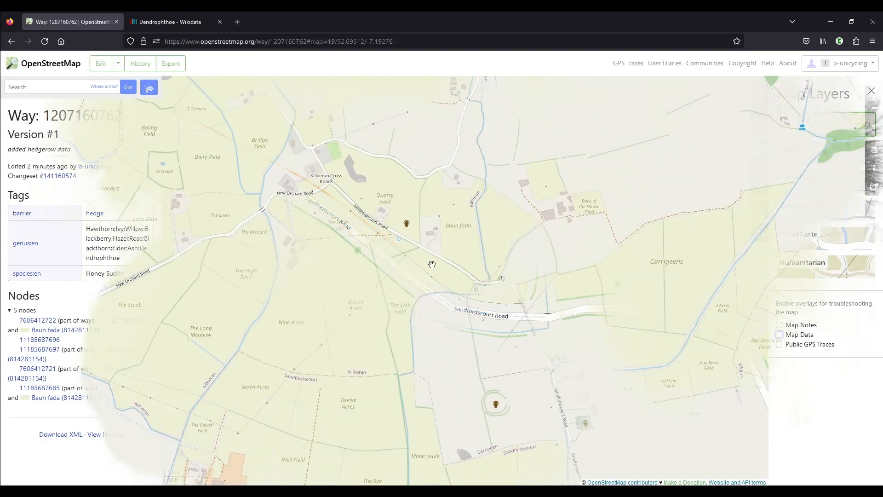
pyautogui.click(871, 90)
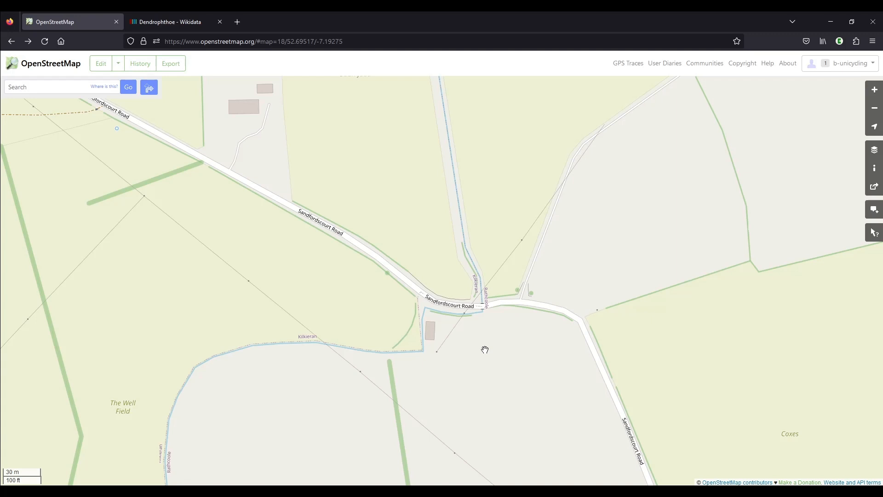
pyautogui.moveTo(437, 246)
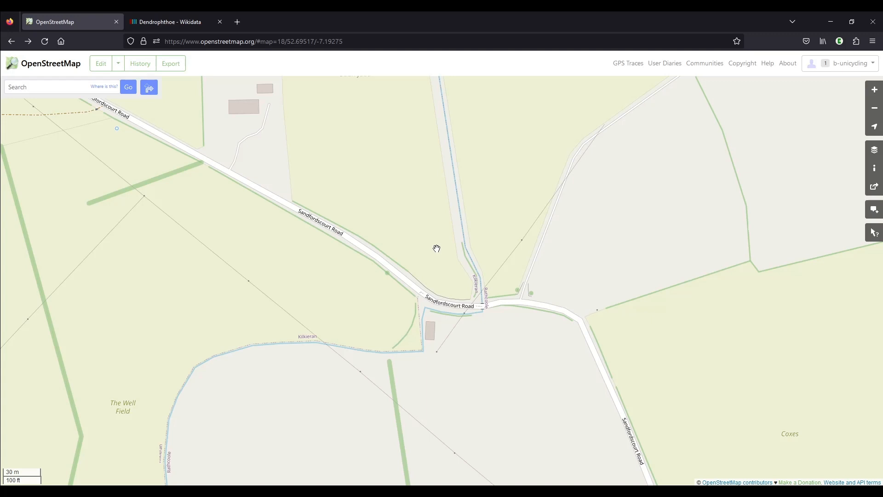
pyautogui.moveTo(434, 277)
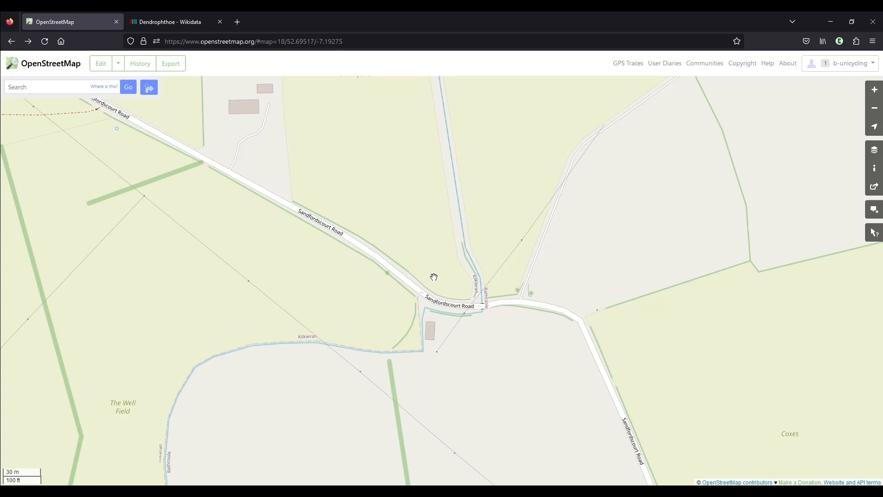
pyautogui.moveTo(467, 279)
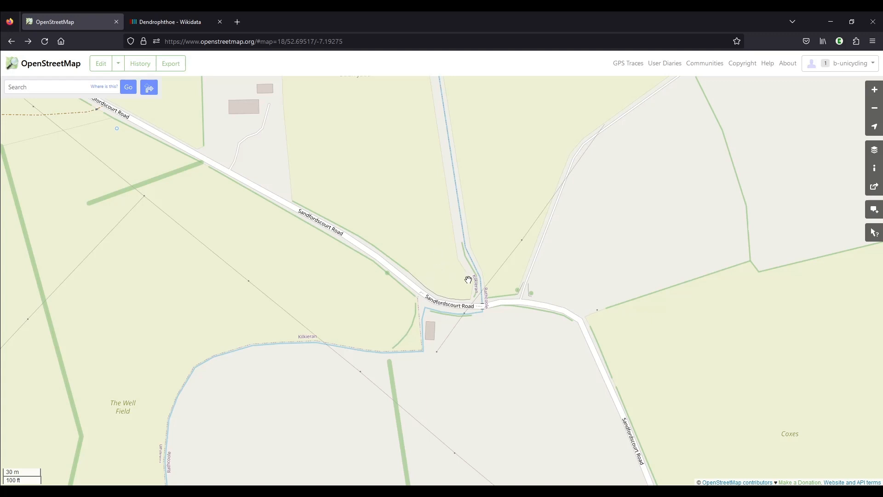
pyautogui.moveTo(432, 270)
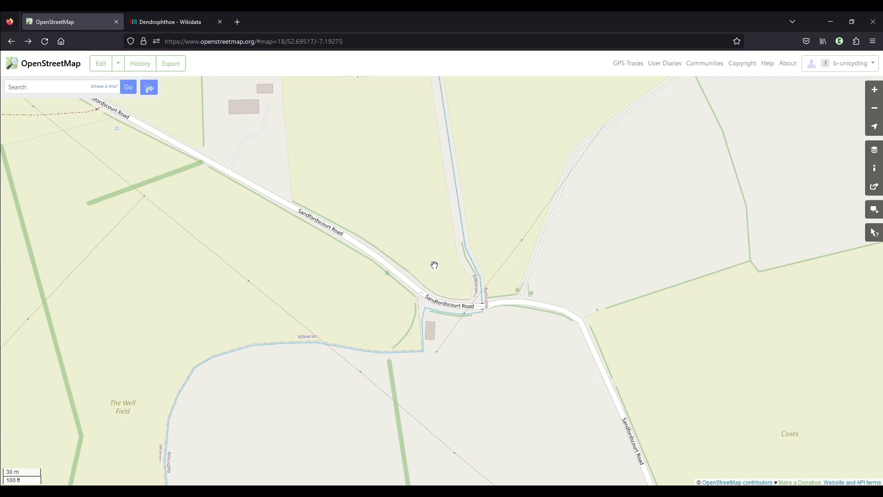
pyautogui.moveTo(361, 288)
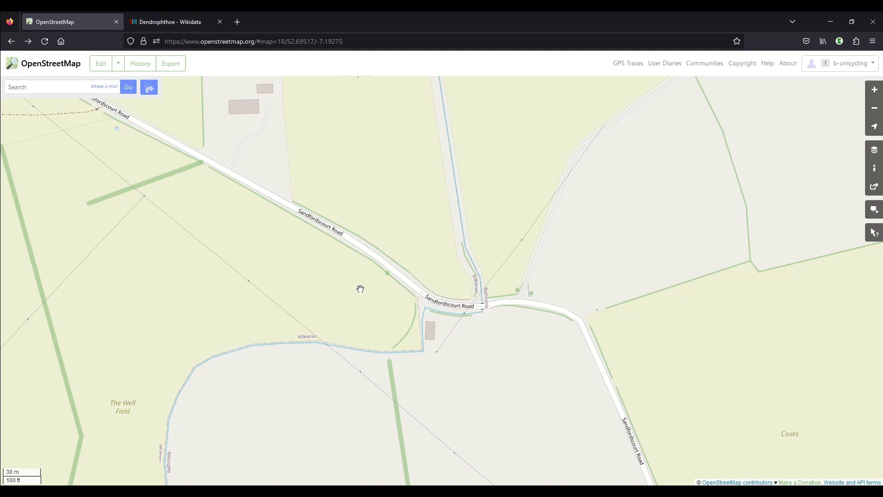